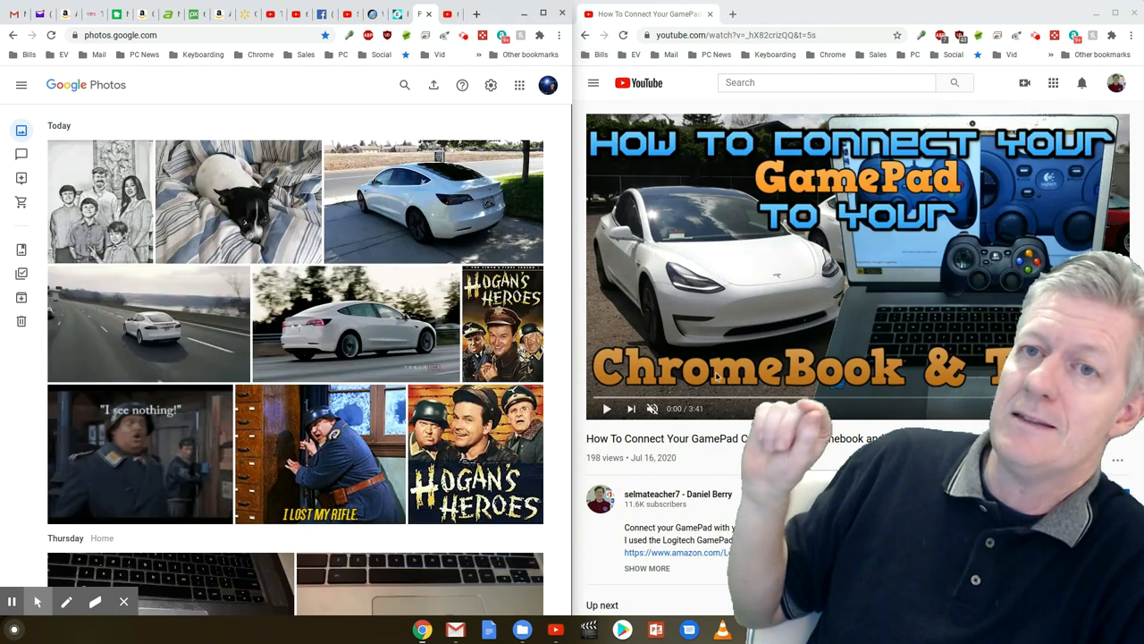
Follow a link in the left Chrome window, leaving the Google Photos library
click(606, 408)
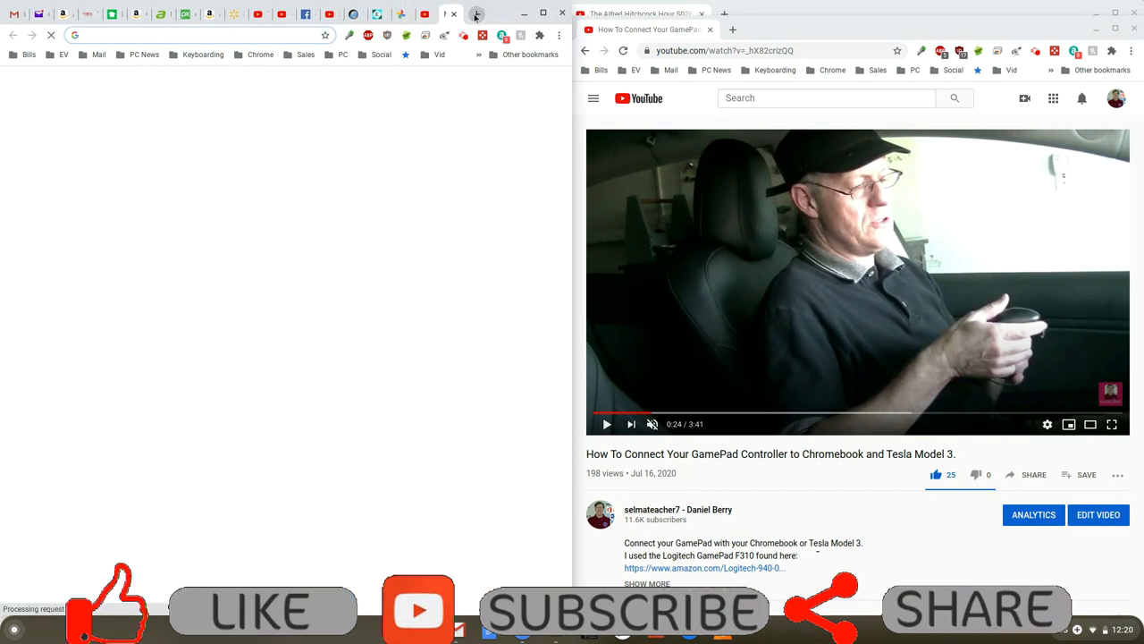
Show the black-and-white dog photo full-screen with its Info panel
click(476, 14)
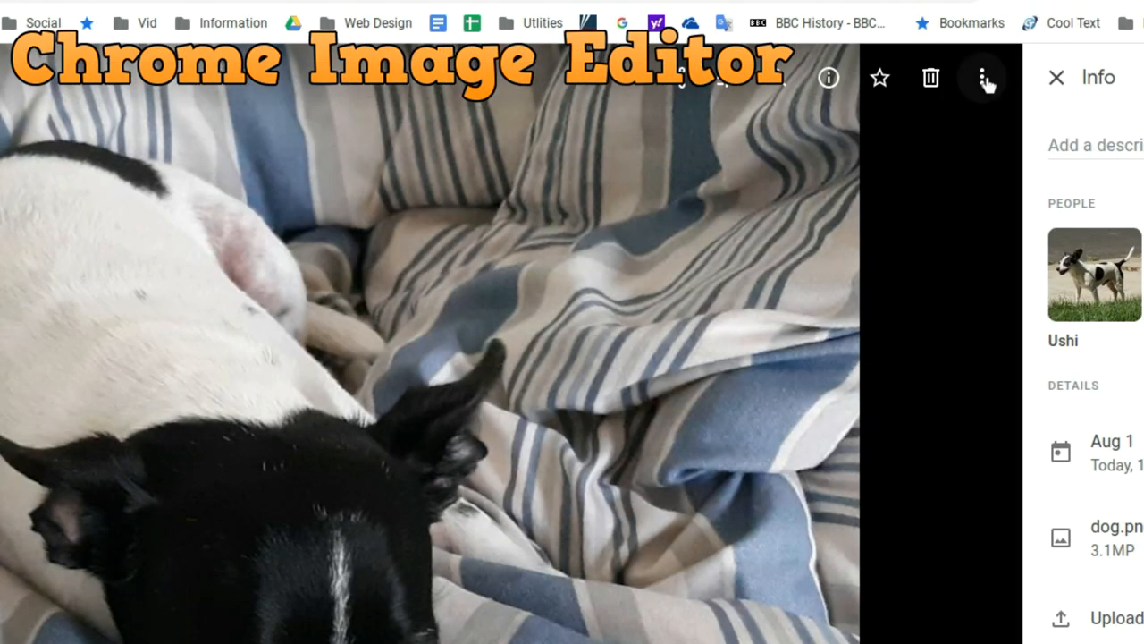
Download the dog photo via the three-dot menu and save it as dog.png in Downloads
click(983, 77)
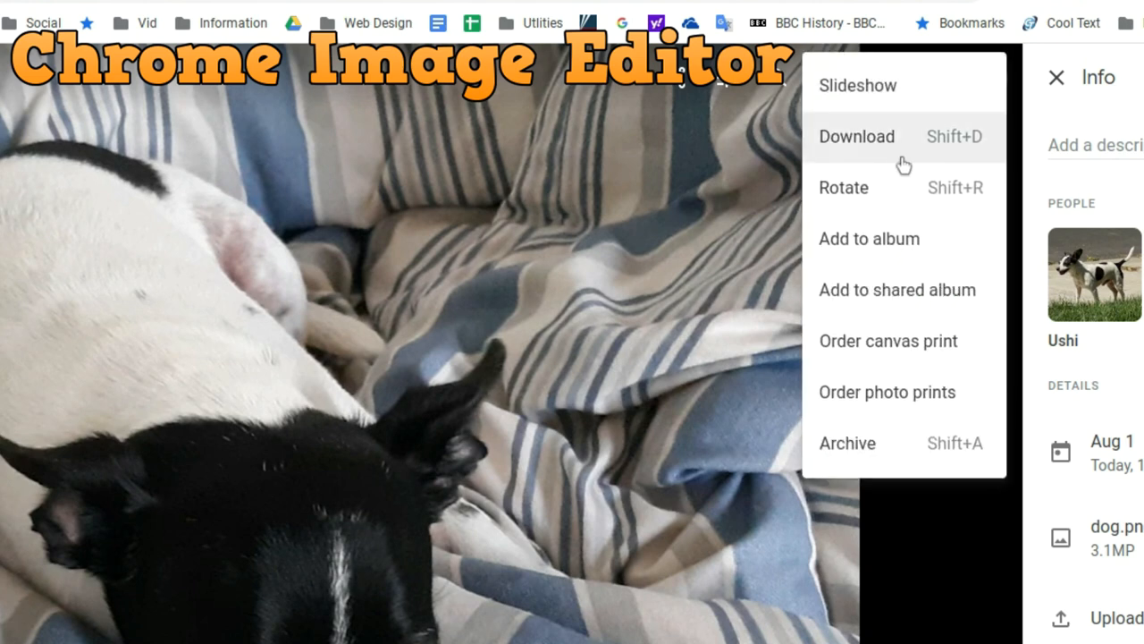
click(856, 136)
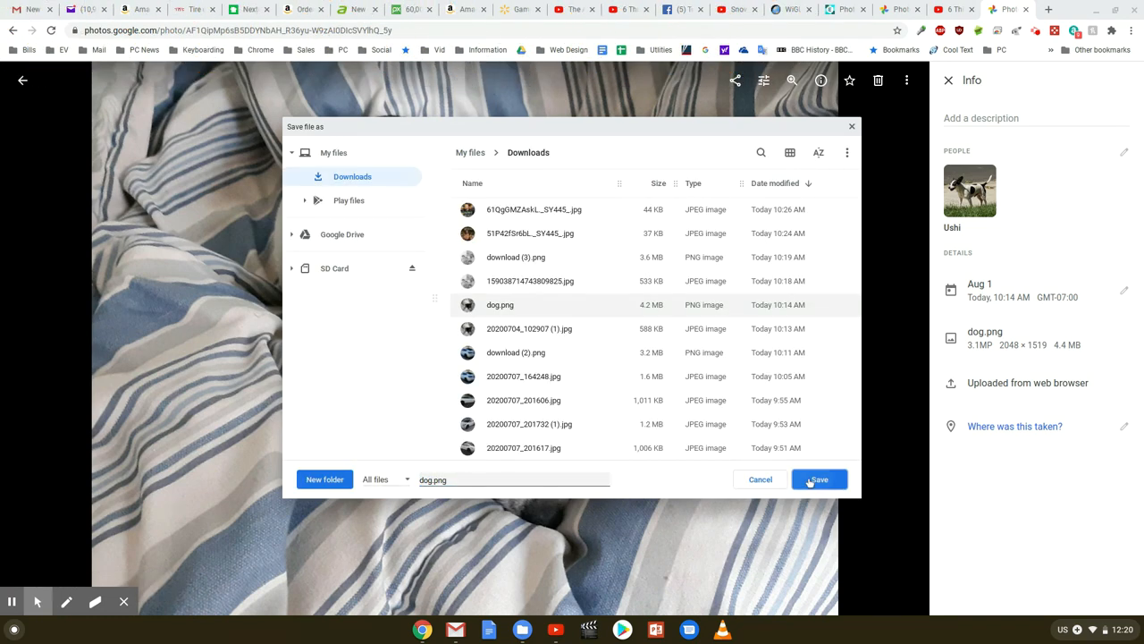
click(819, 479)
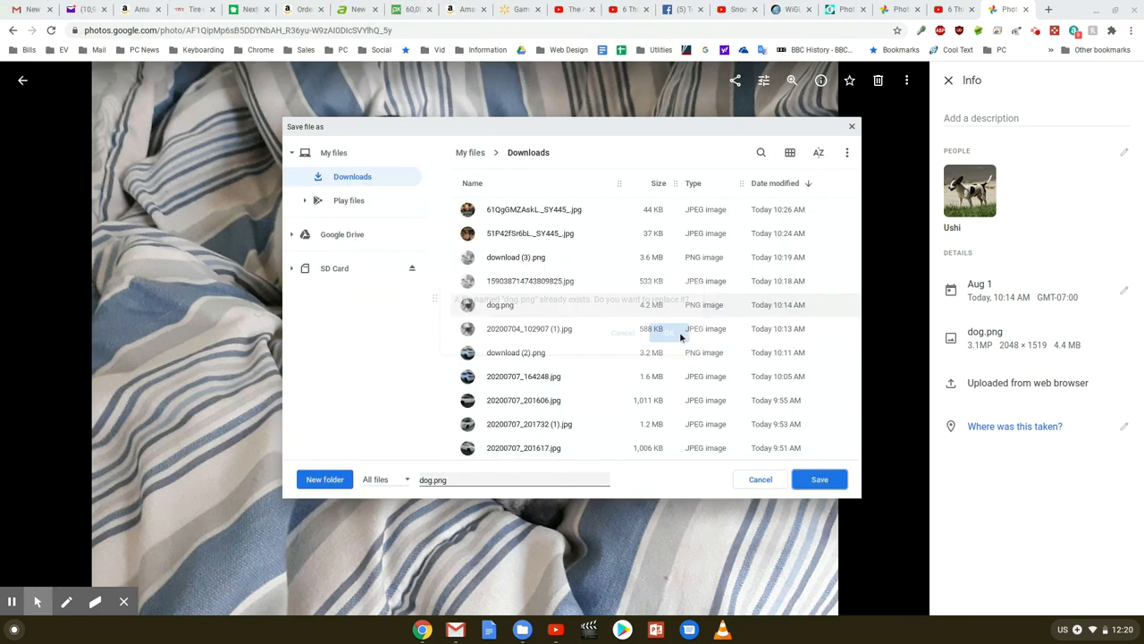
click(819, 479)
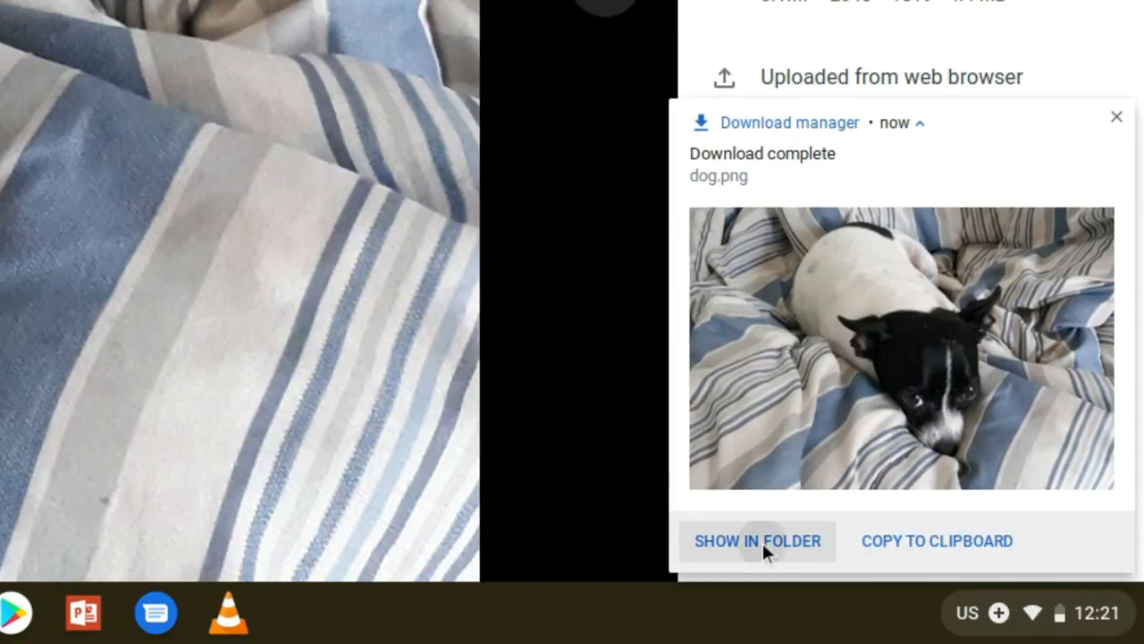
Show dog.png in the Downloads folder and view it in the image viewer
click(758, 540)
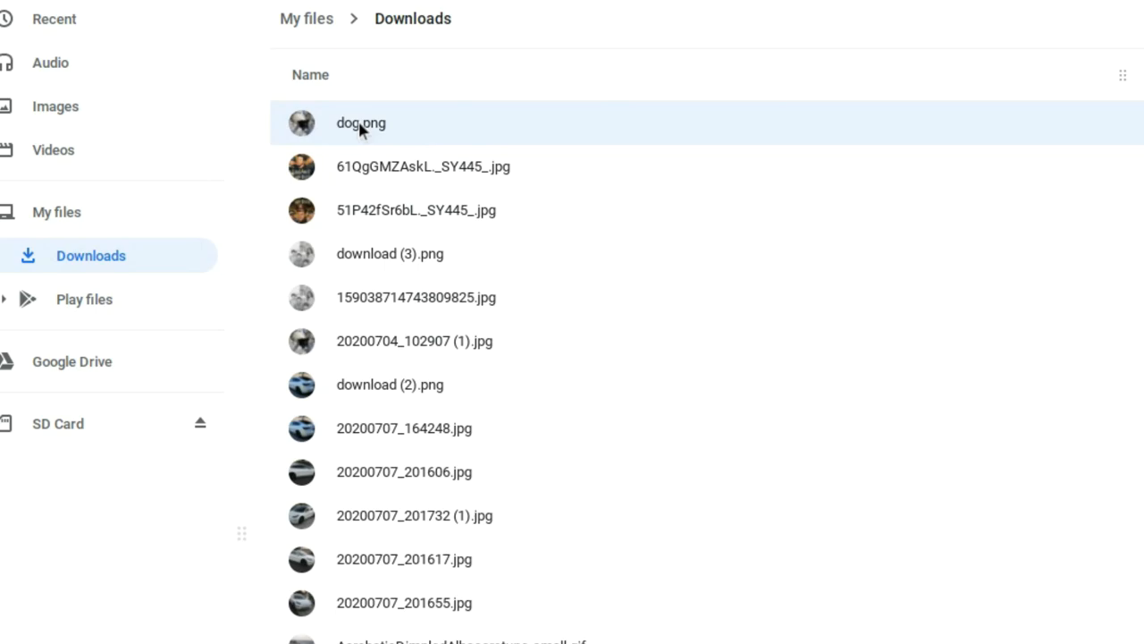
double_click(361, 121)
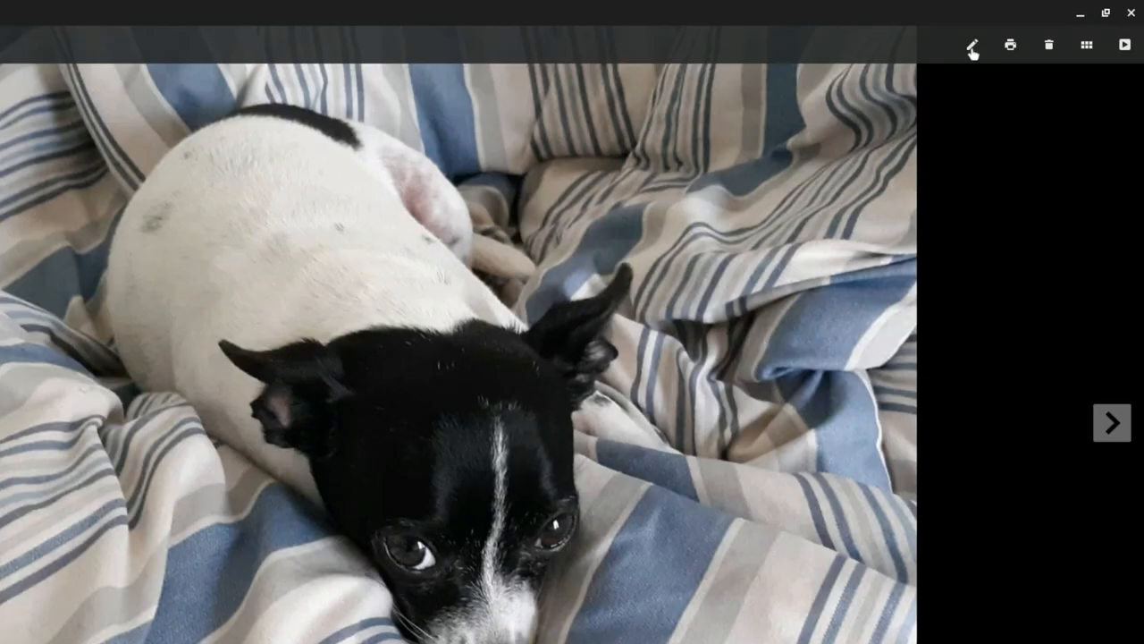
Crop dog.png in Gallery, widening the area left and tightening it around the dog
click(973, 45)
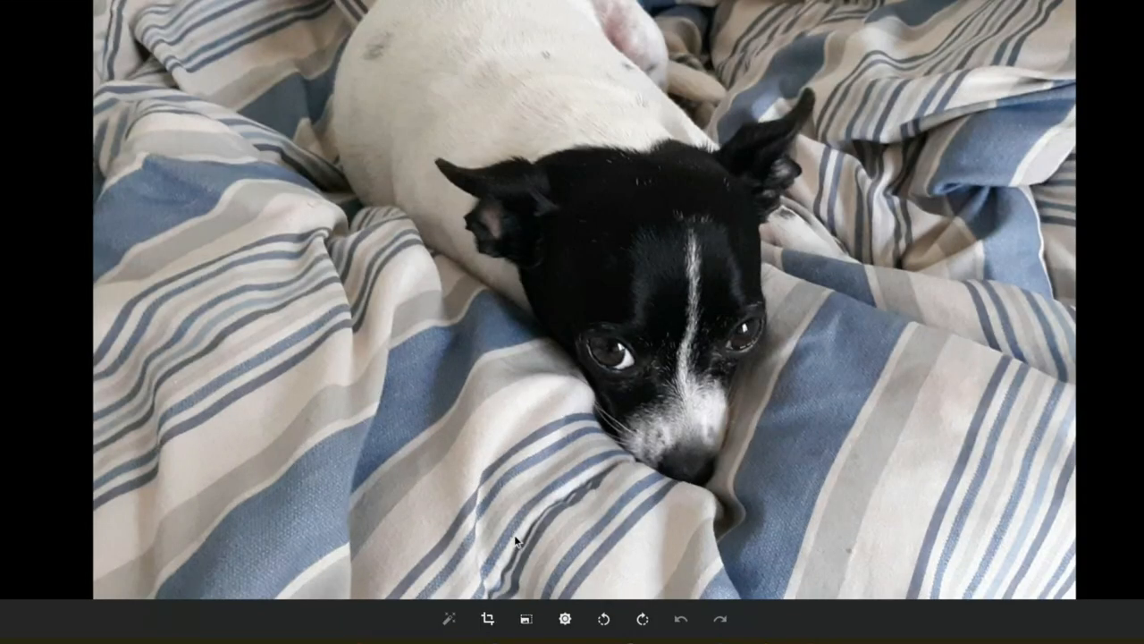
click(487, 618)
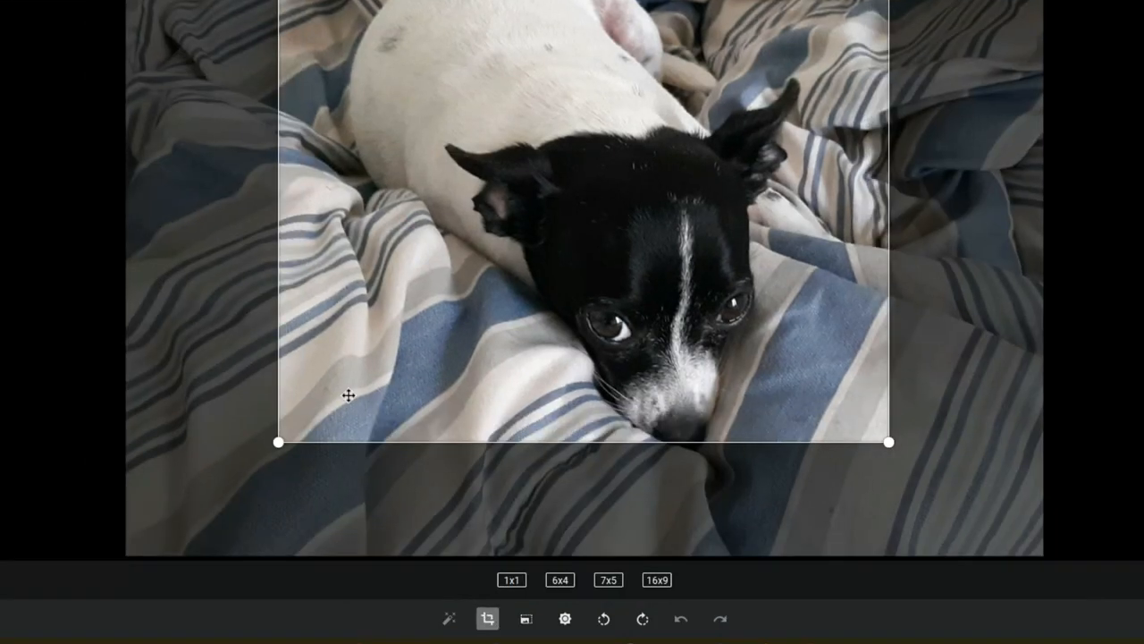
drag(279, 439, 132, 529)
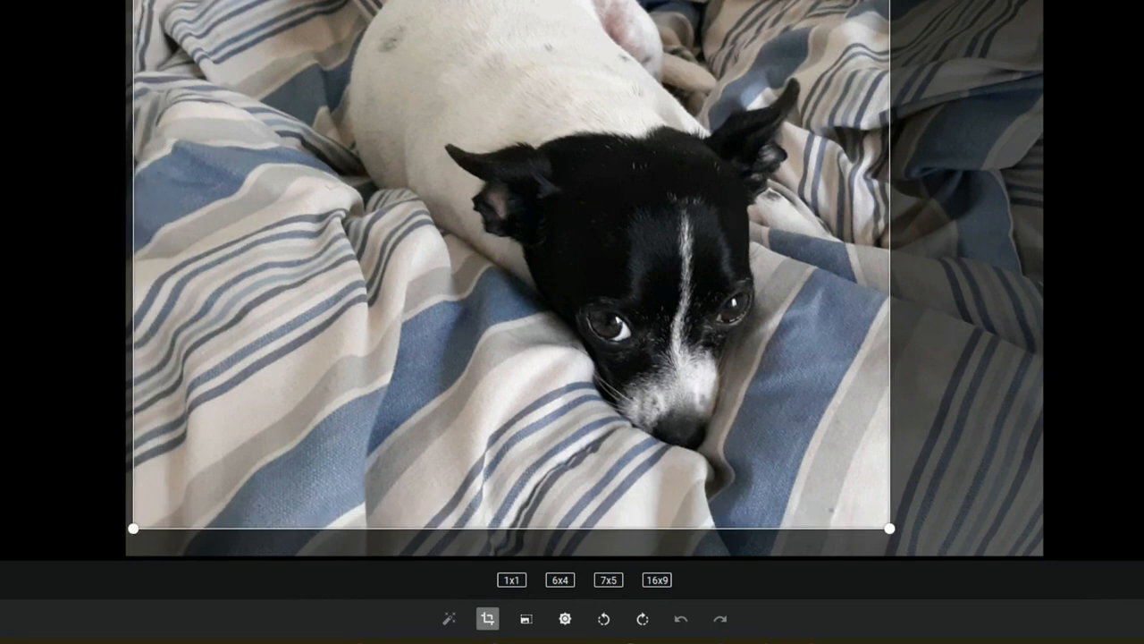
drag(890, 529, 951, 530)
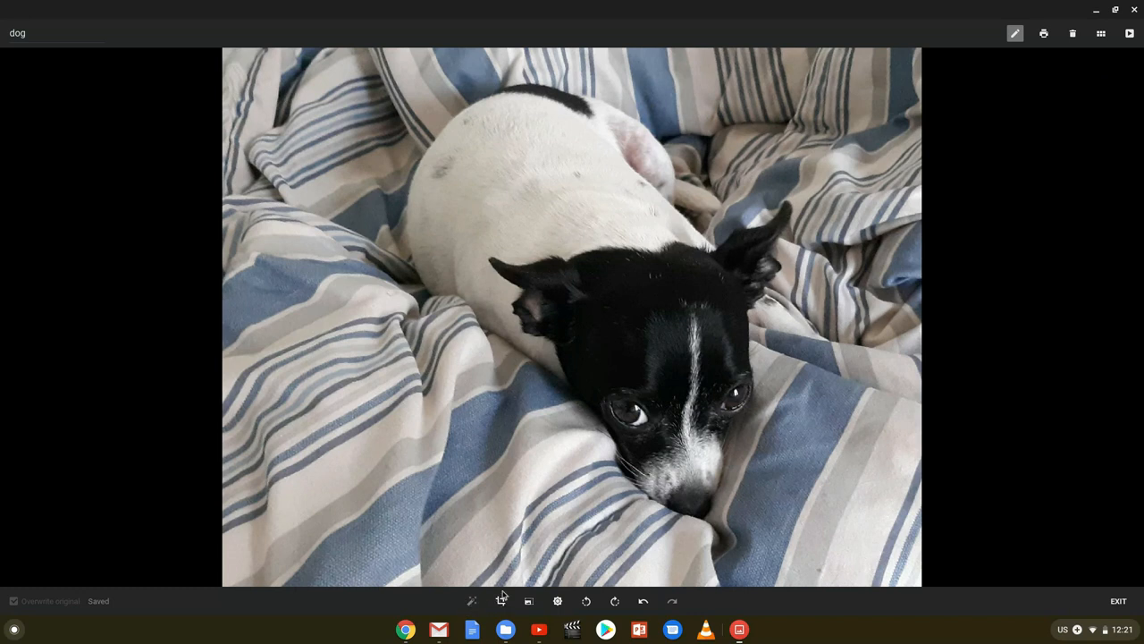
mouse_move(558, 611)
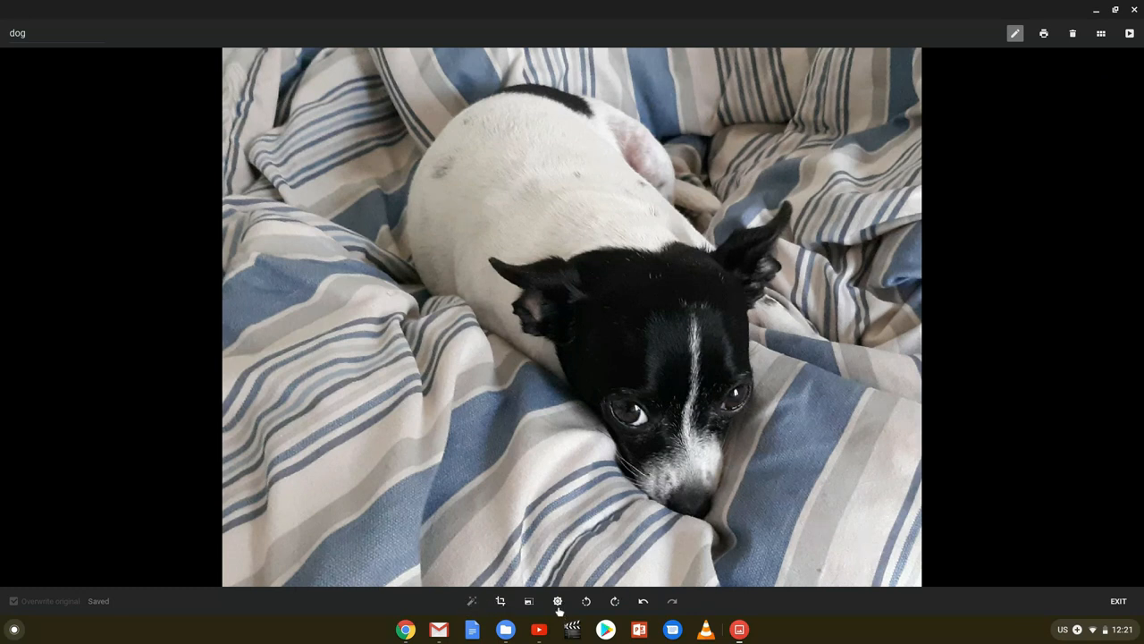
mouse_move(586, 605)
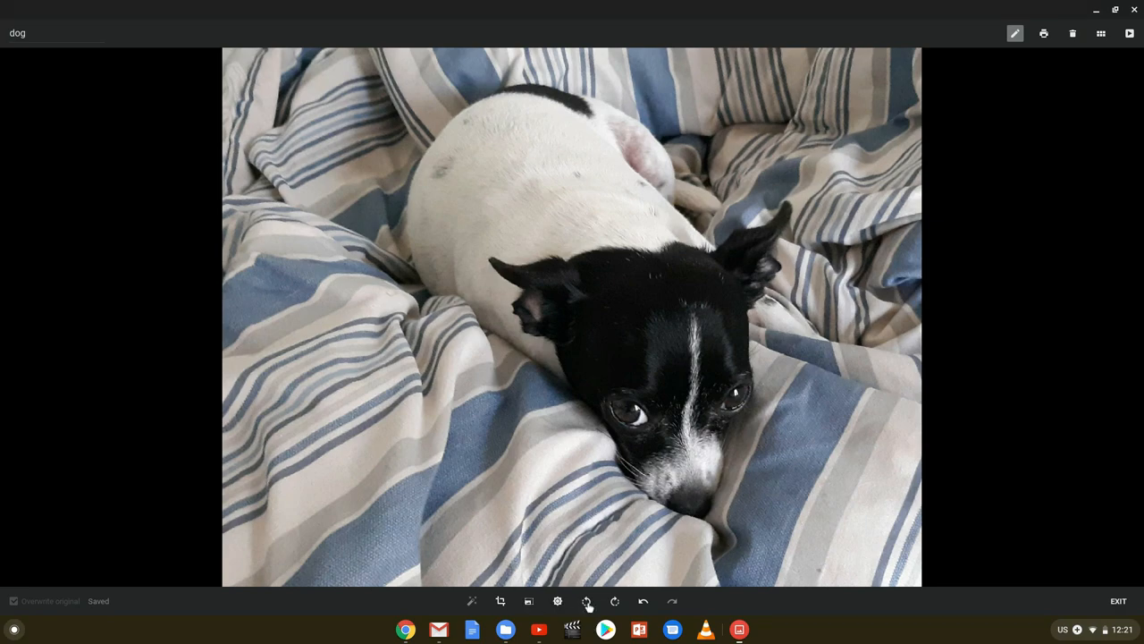
Try a quarter-turn rotation, undo it, finish editing and close Gallery
click(615, 601)
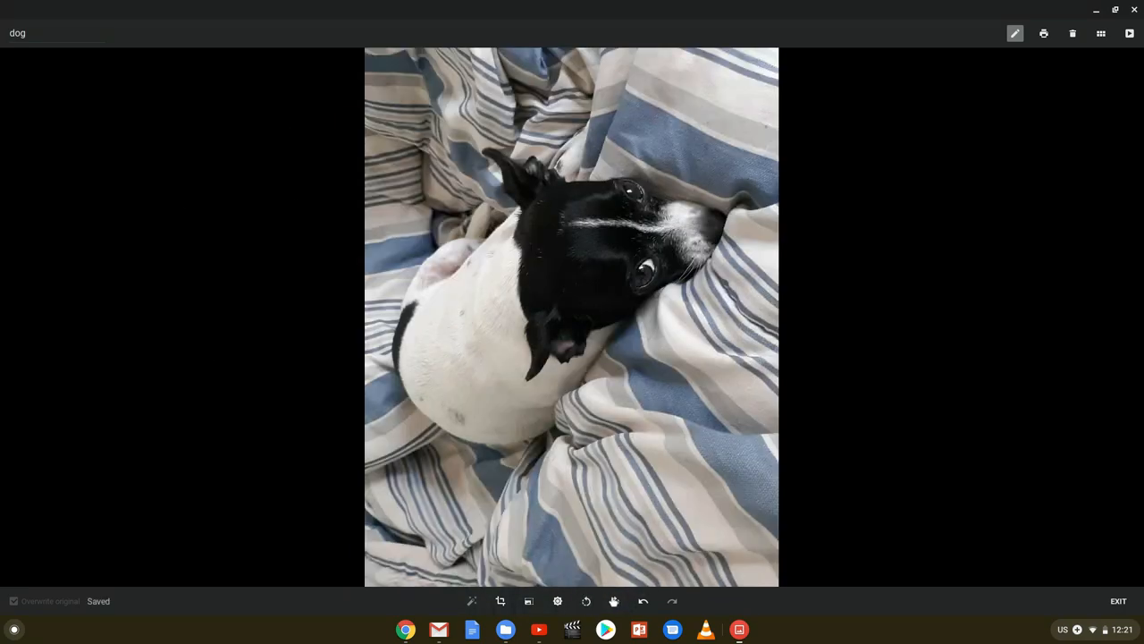
click(615, 601)
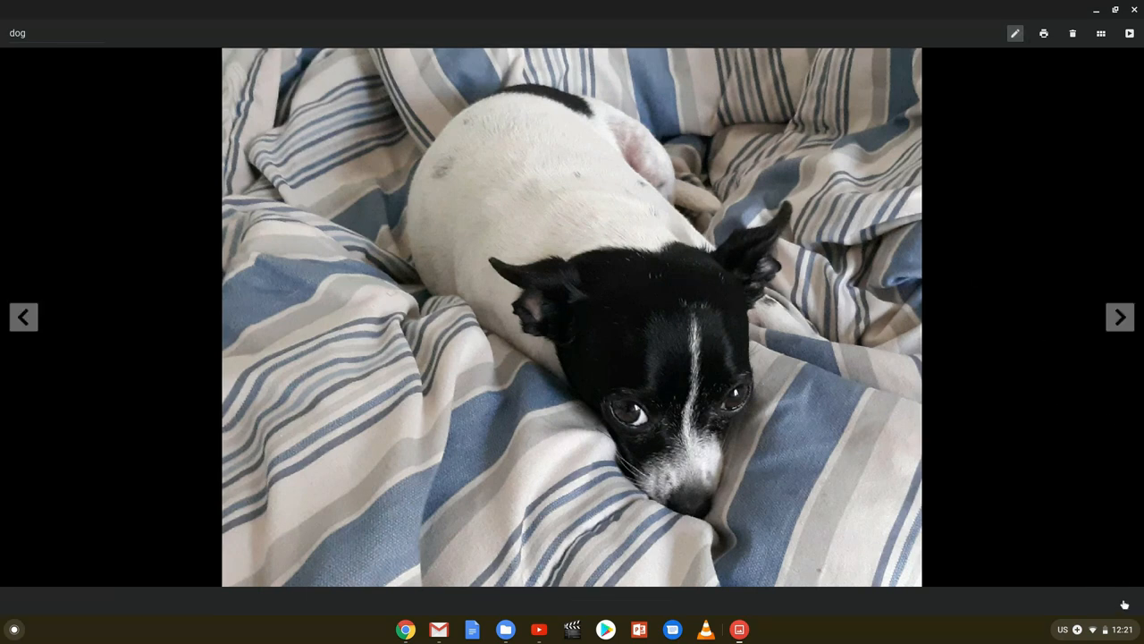
click(1101, 32)
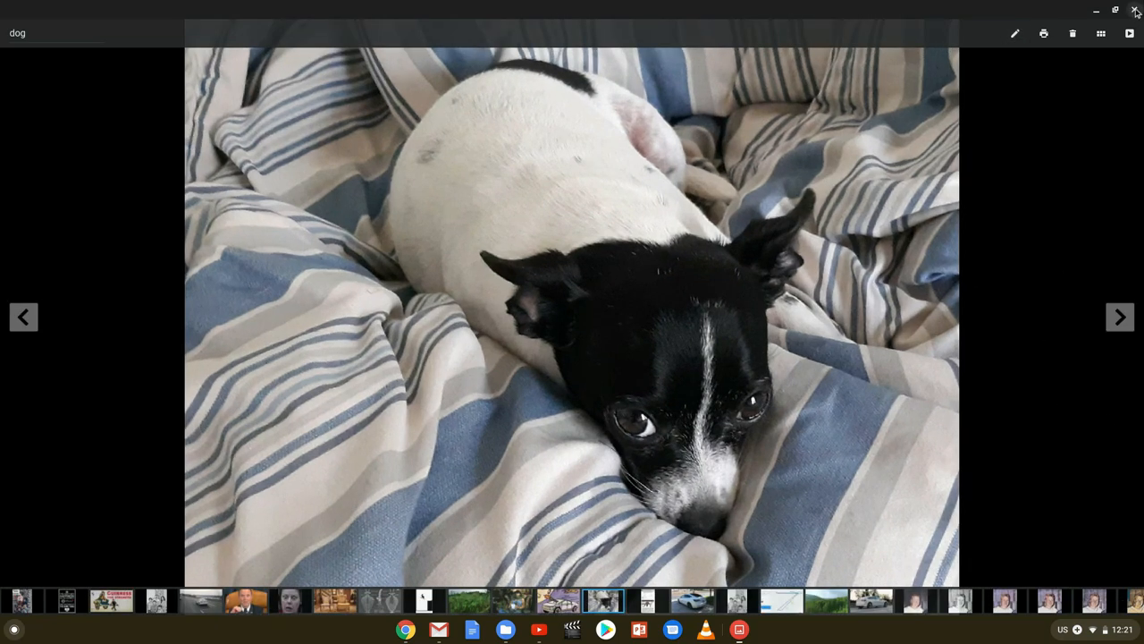
click(1137, 11)
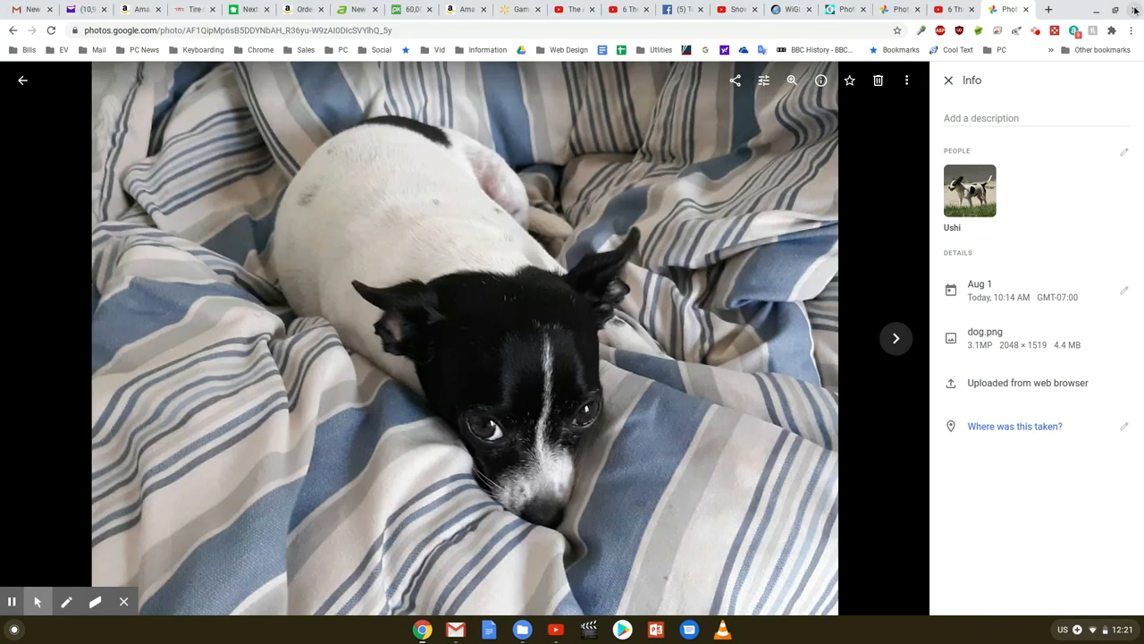
Return to the library and bring the white Tesla photo into the editor
click(21, 78)
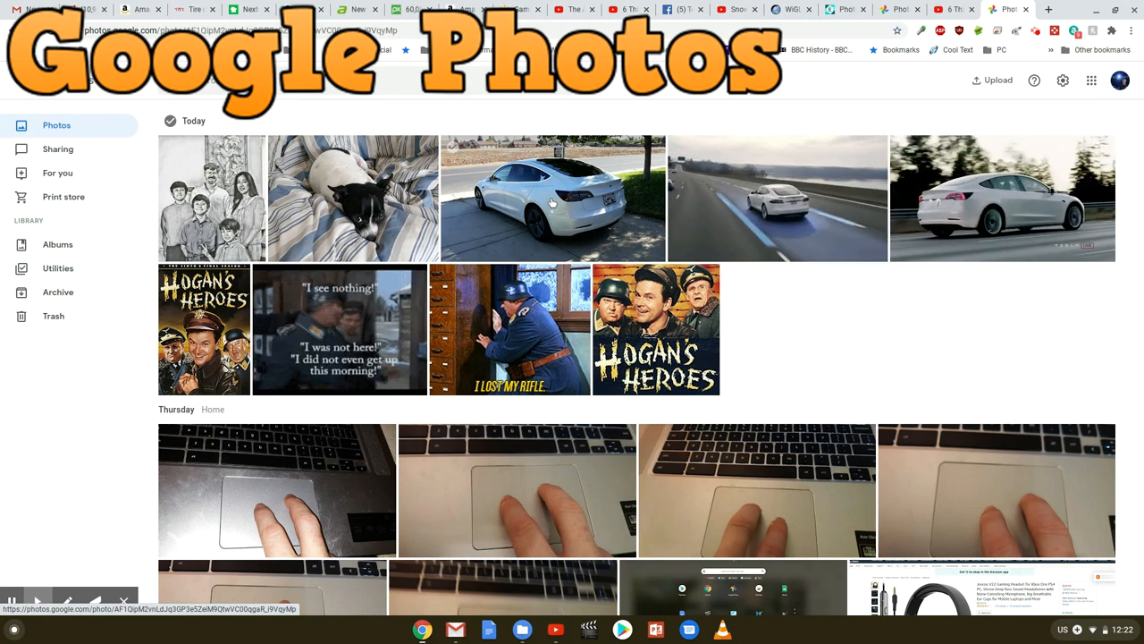
click(550, 196)
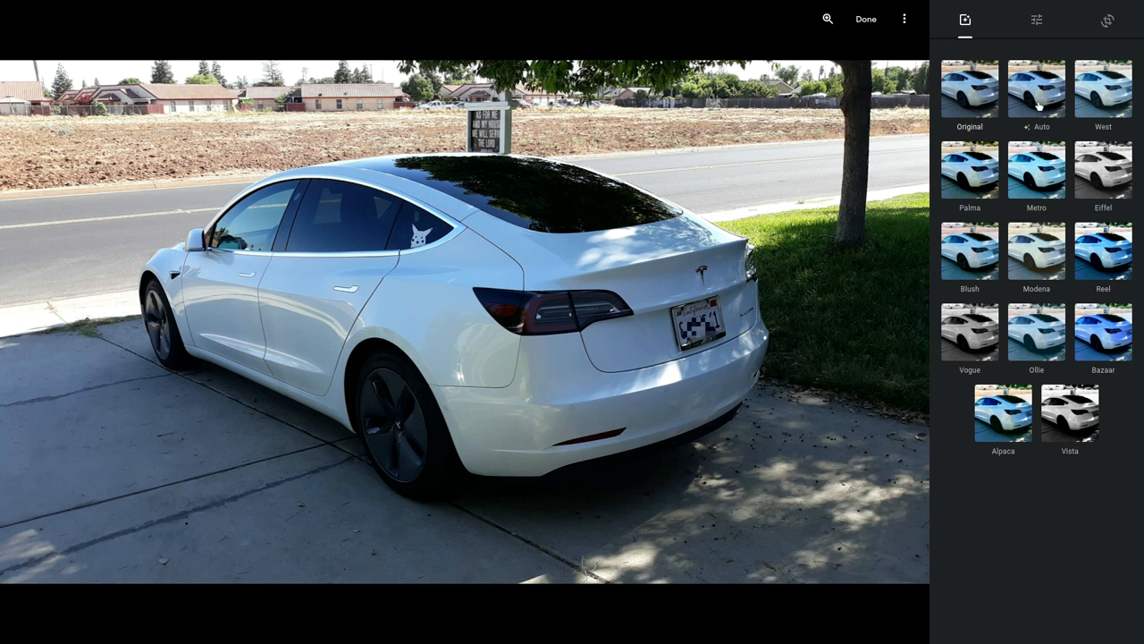
Apply the Auto filter, compare with the original, and crop in closer around the car
click(1037, 88)
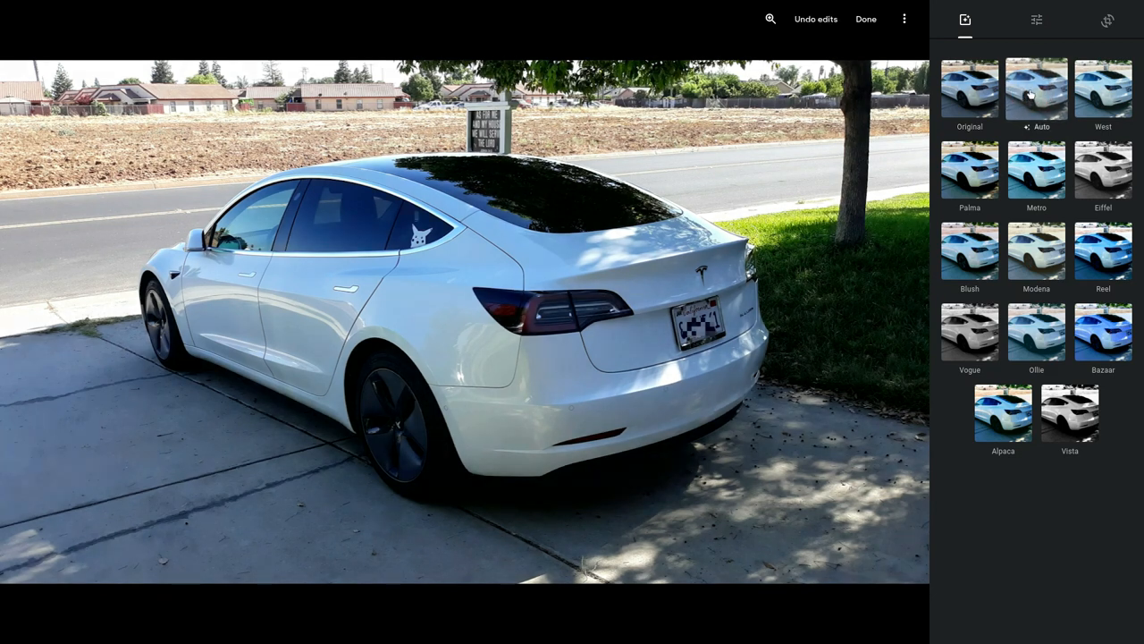
click(1036, 88)
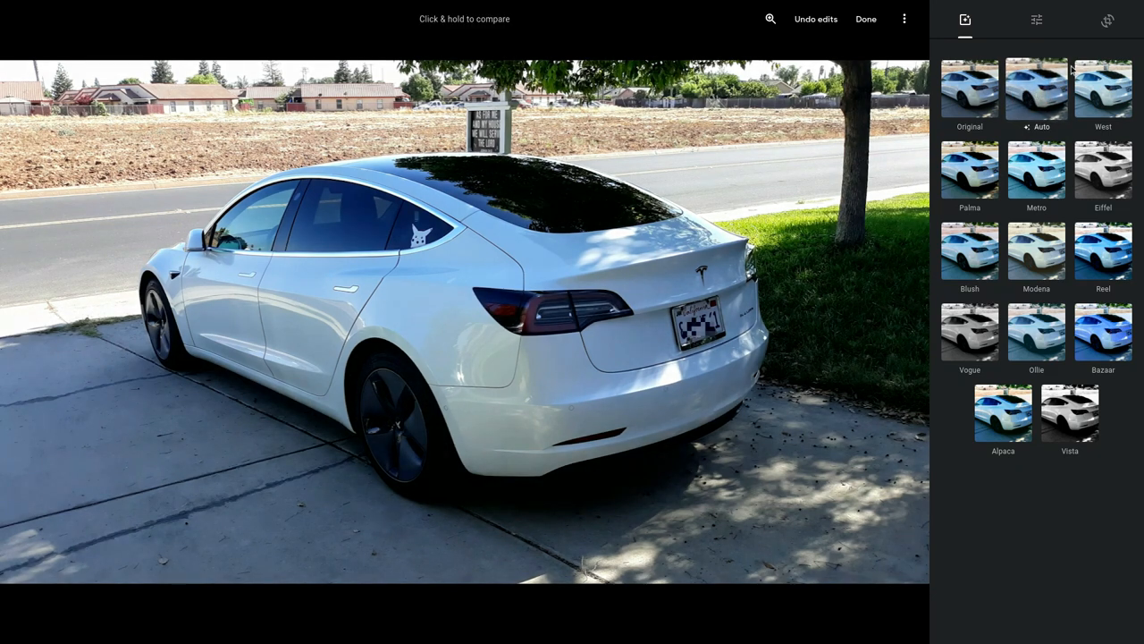
click(1109, 19)
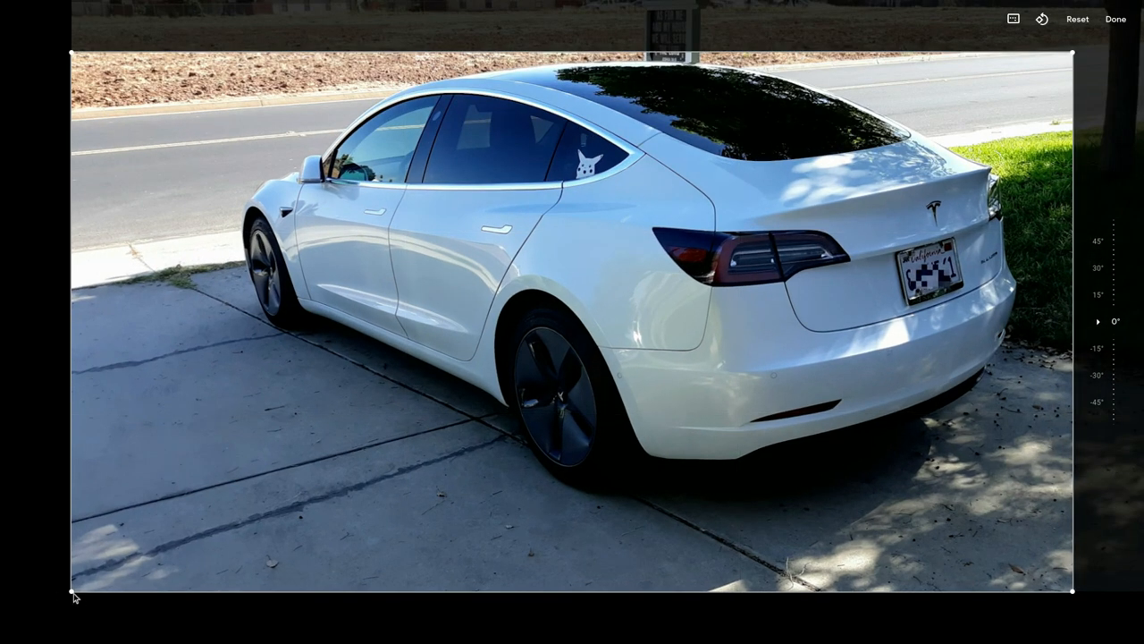
drag(76, 598, 168, 526)
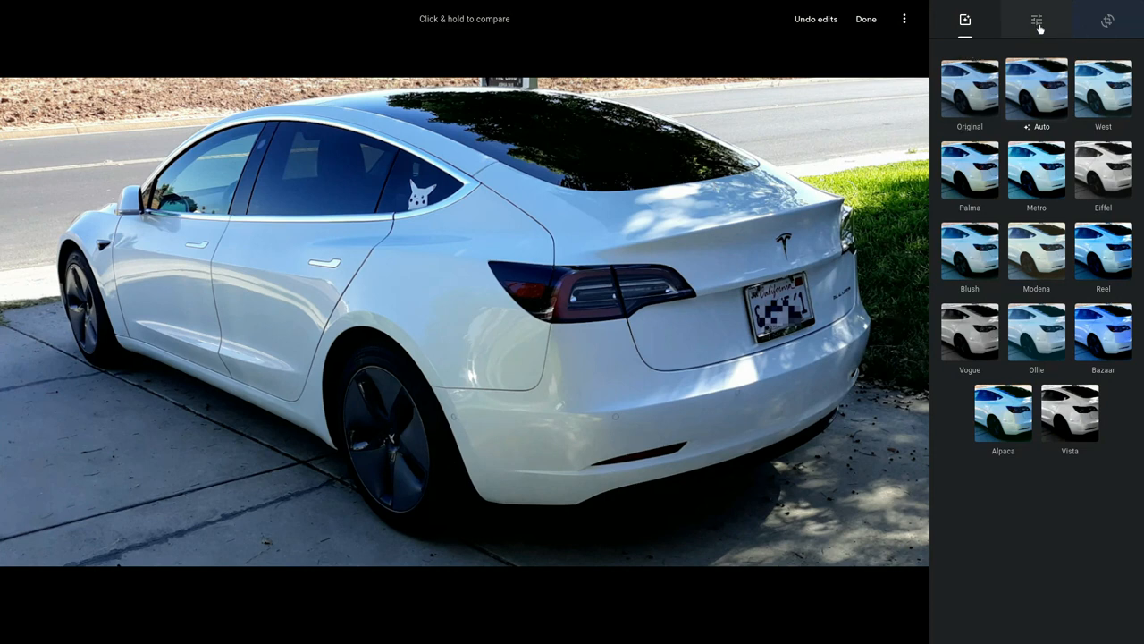
Raise then fine-tune the Pop adjustment slightly and keep the edits with Done
click(1037, 20)
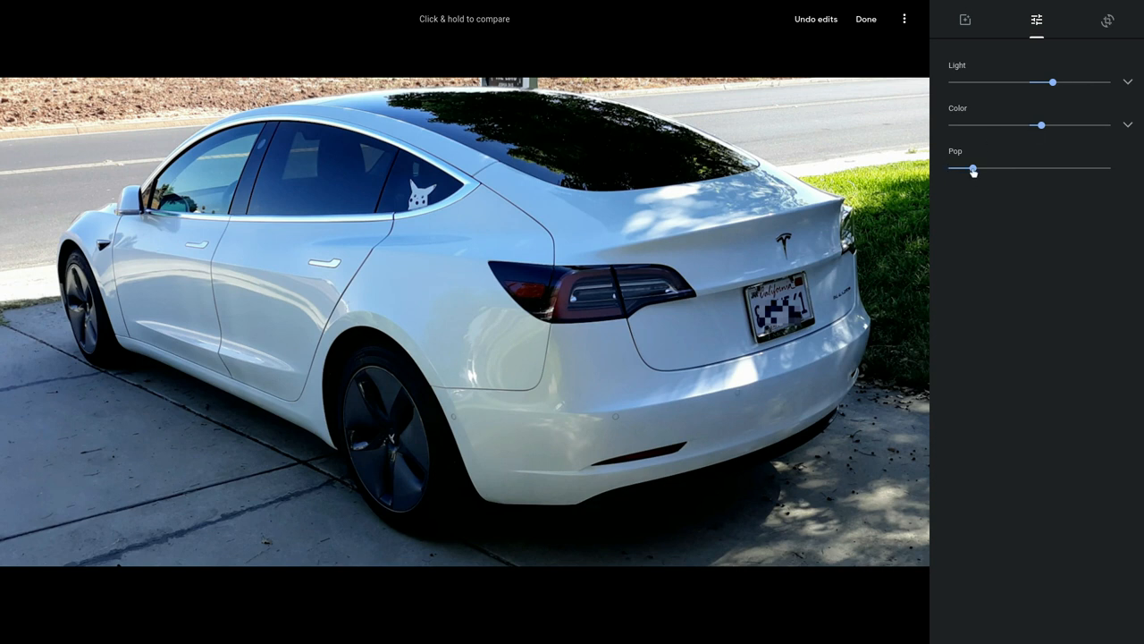
drag(975, 169, 1019, 168)
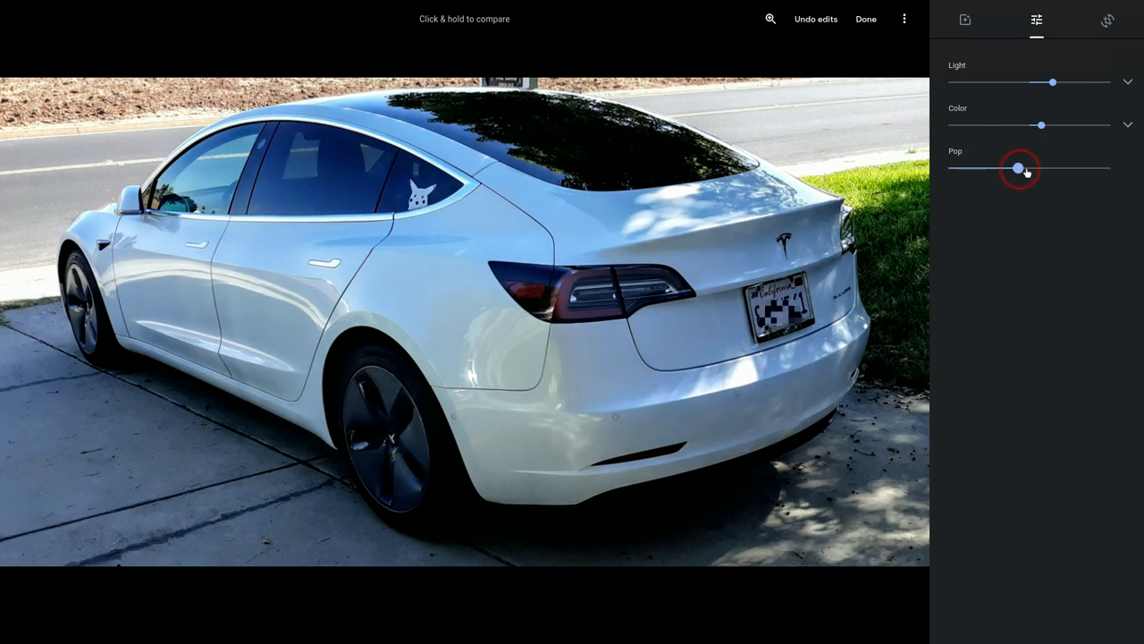
drag(1019, 168, 1051, 168)
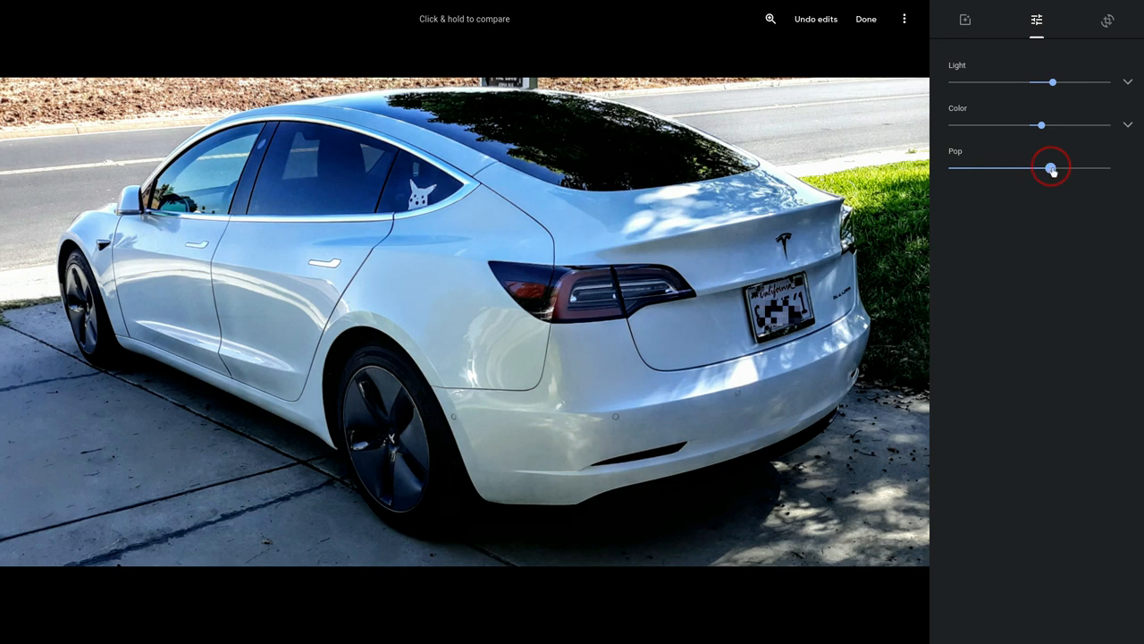
drag(1051, 168, 1012, 168)
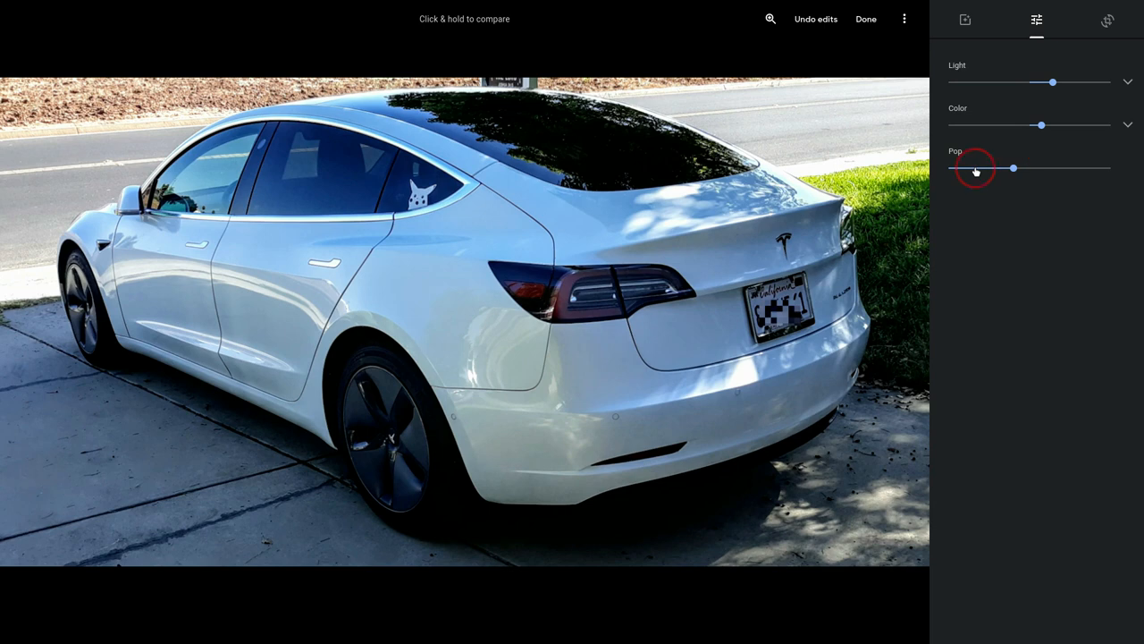
drag(1012, 168, 980, 168)
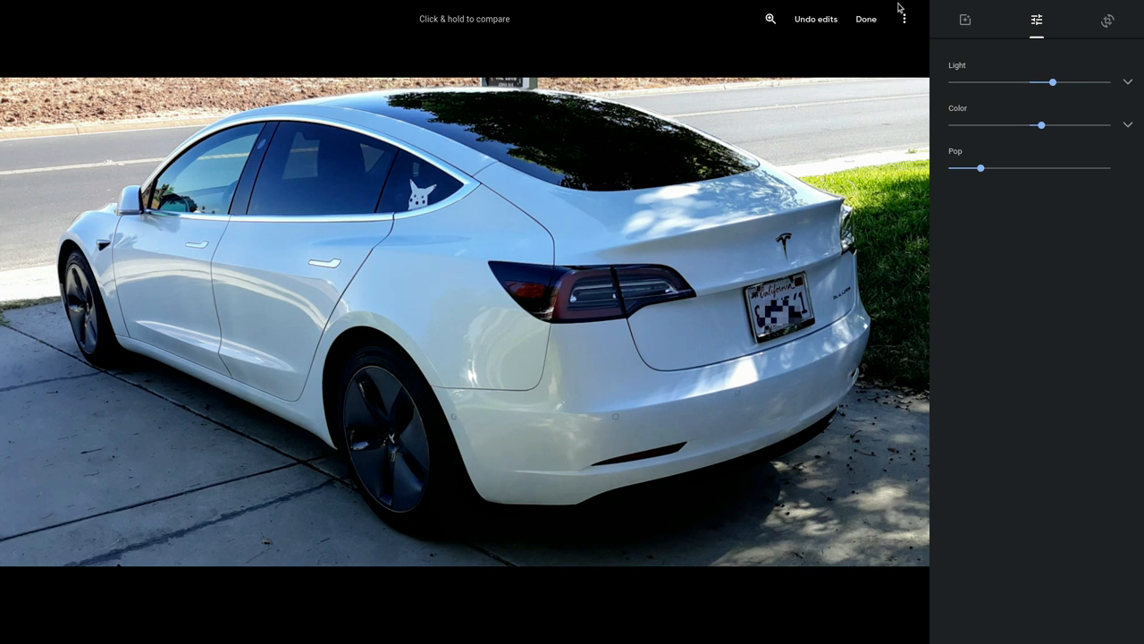
mouse_move(819, 40)
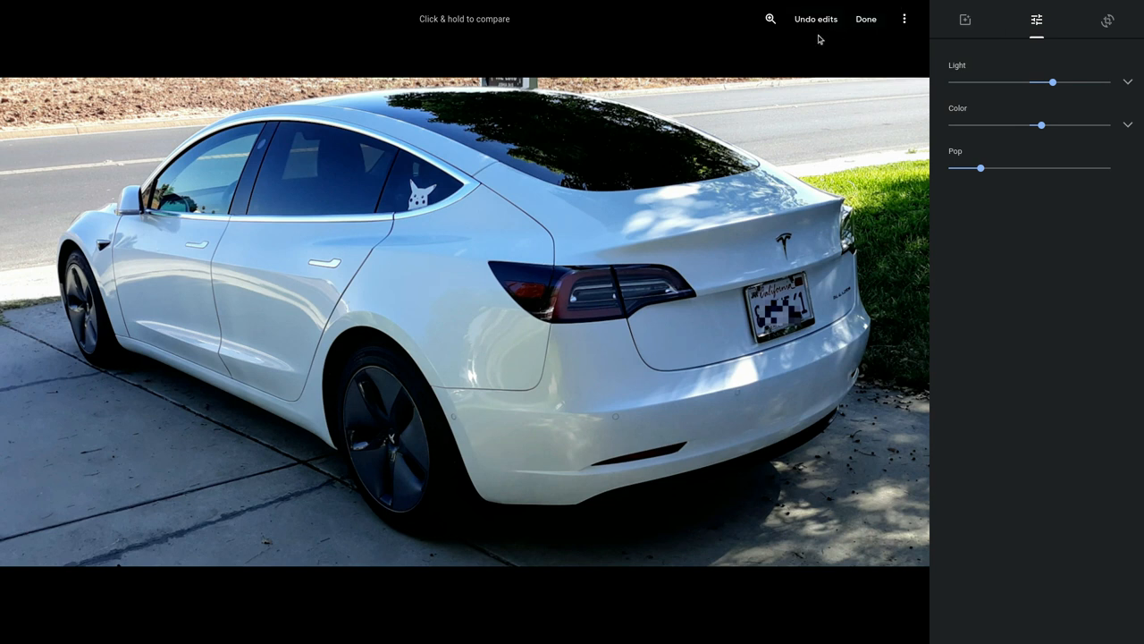
mouse_move(491, 204)
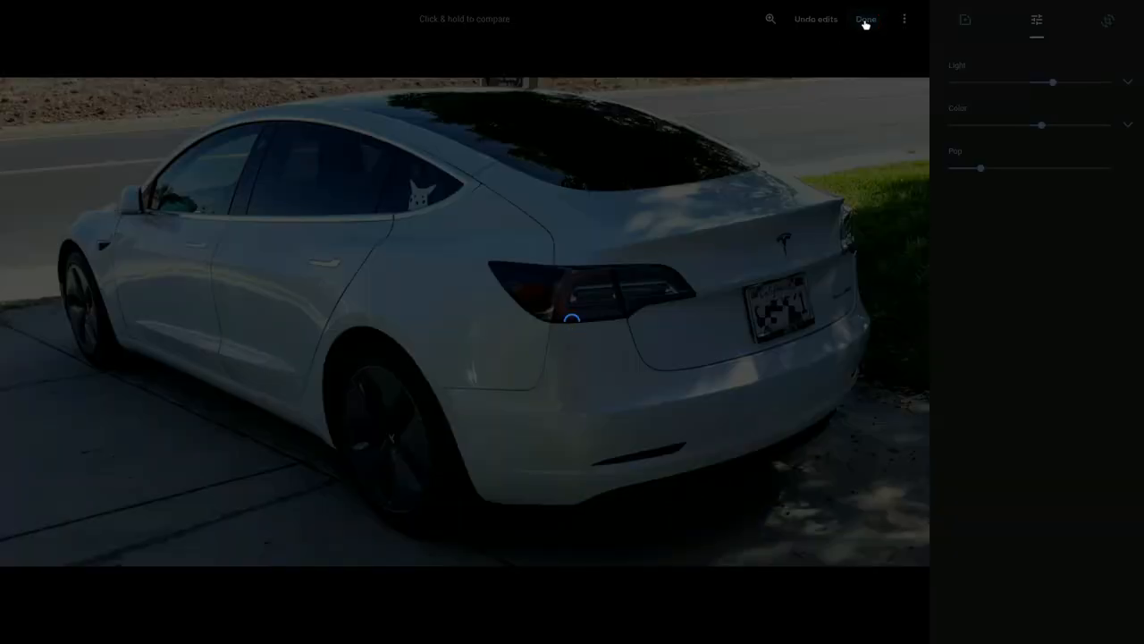
click(866, 18)
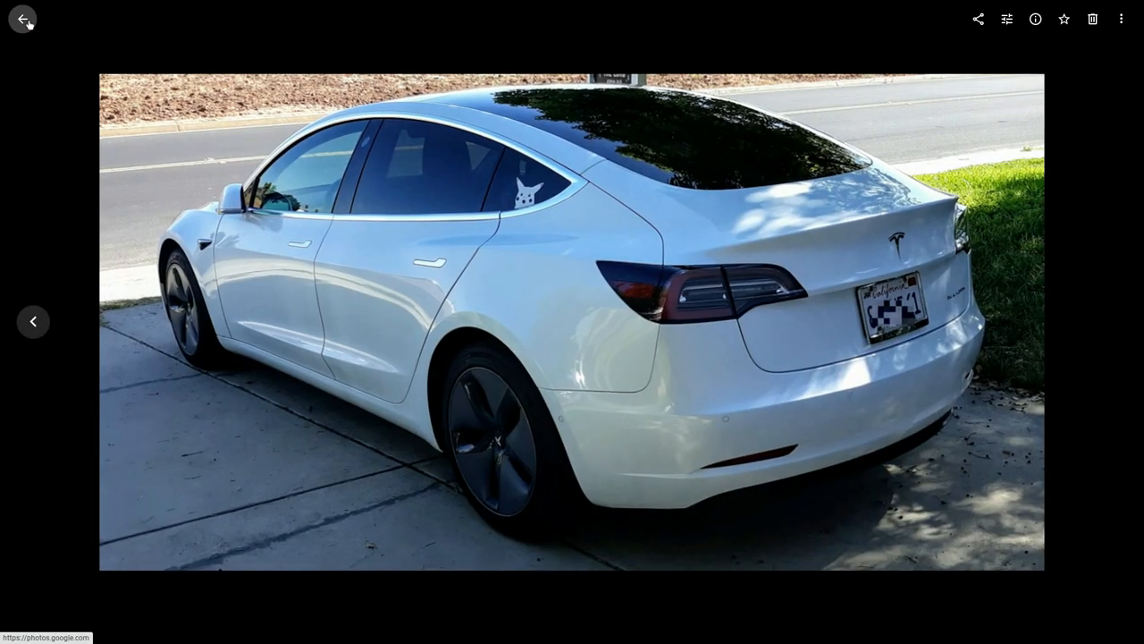
Download the edited photo and save it under the suggested name Tesla model 3.png
click(23, 17)
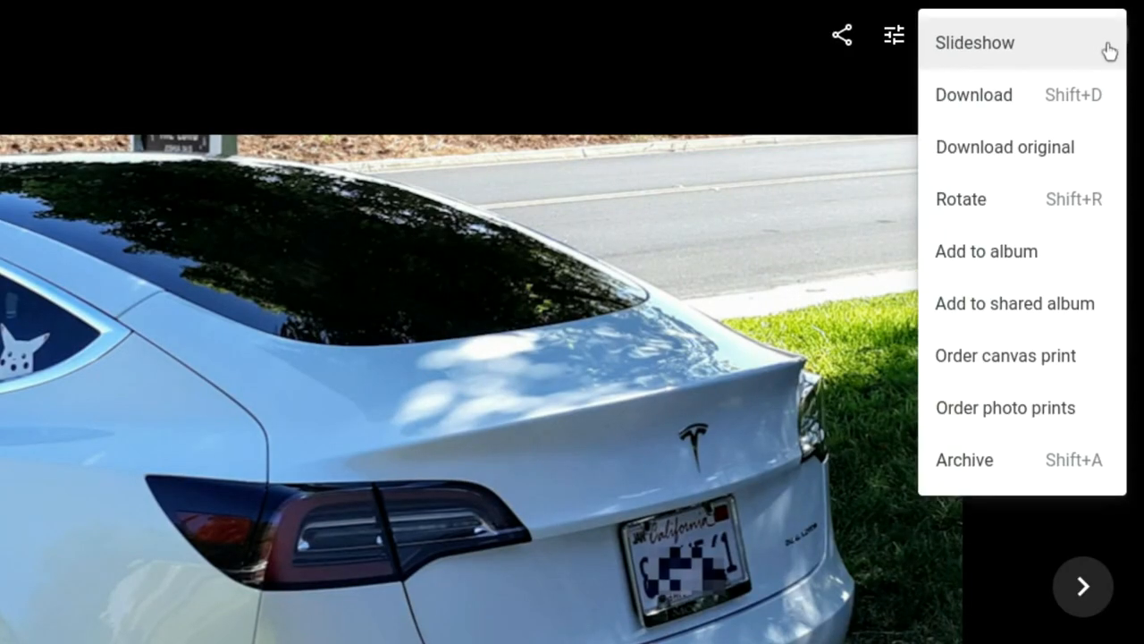
click(973, 95)
text(Tesla model 3.png)
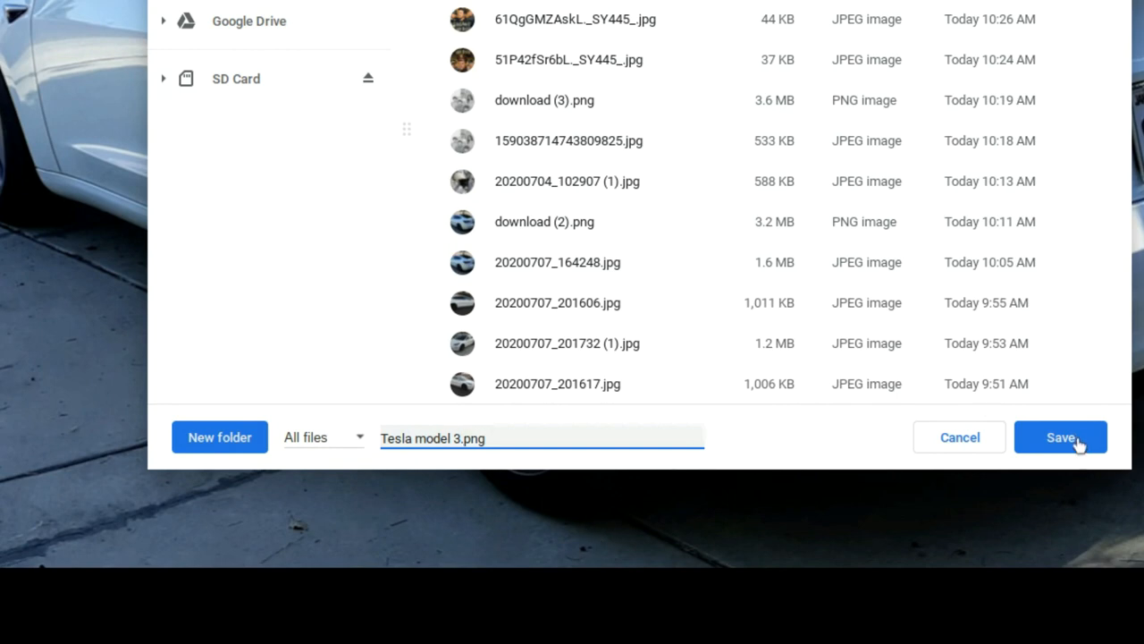
click(1060, 436)
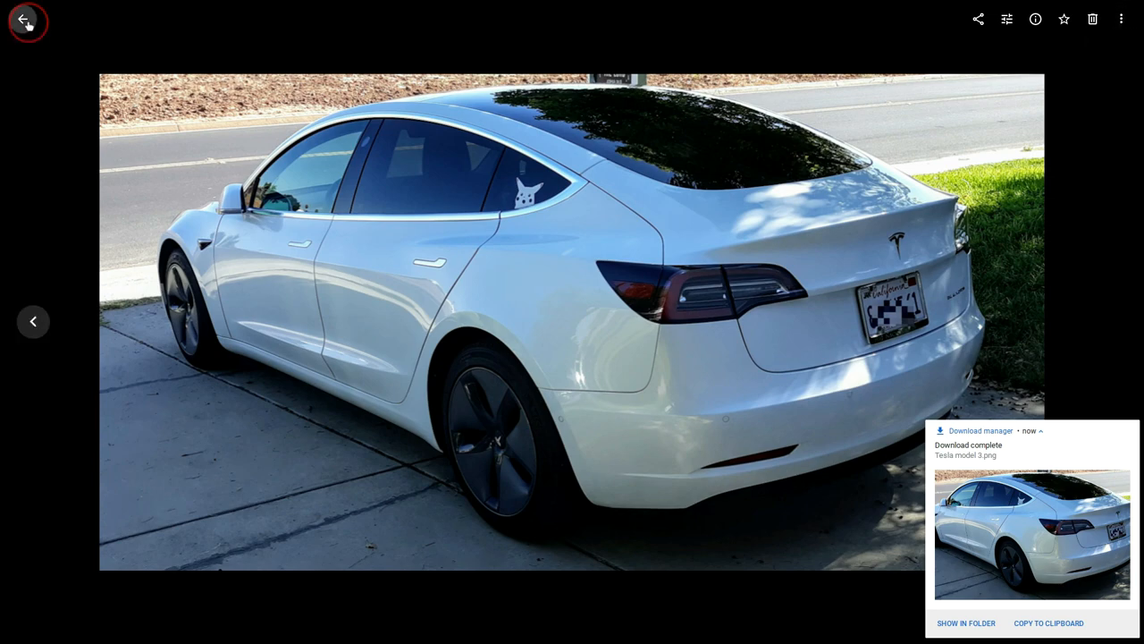
Leave the single Tesla photo and return to the Google Photos grid
click(29, 20)
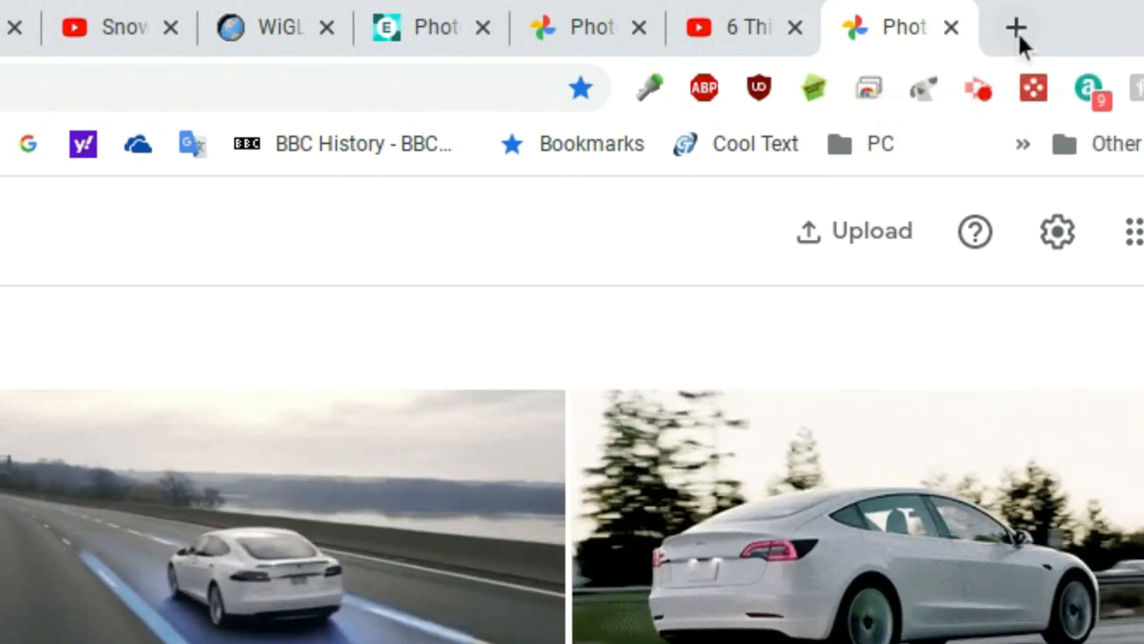
mouse_move(1015, 29)
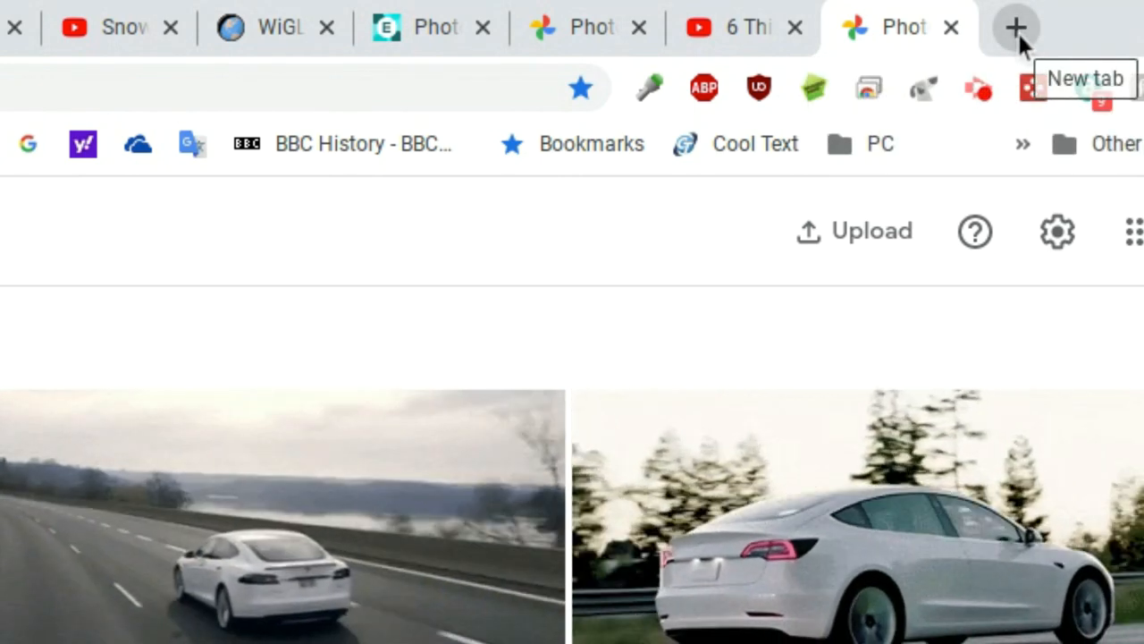
Navigate a new Chrome tab to facepixelizer.com
text(facepixelizer.com)
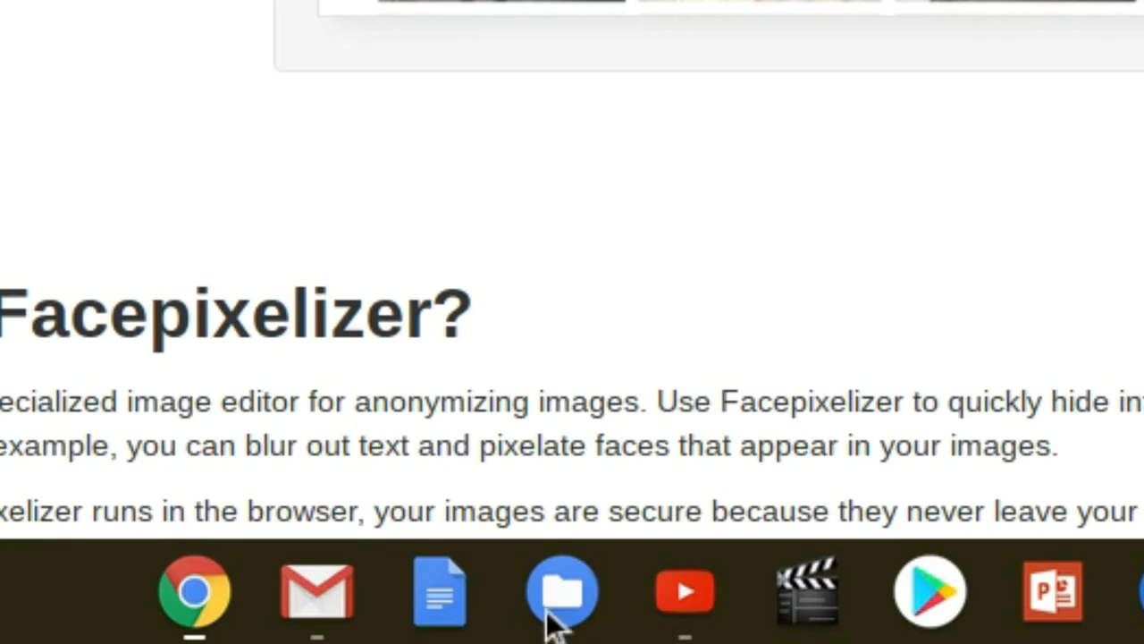
Load Tesla model 3.png from the Downloads folder into the Facepixelizer editor
click(561, 590)
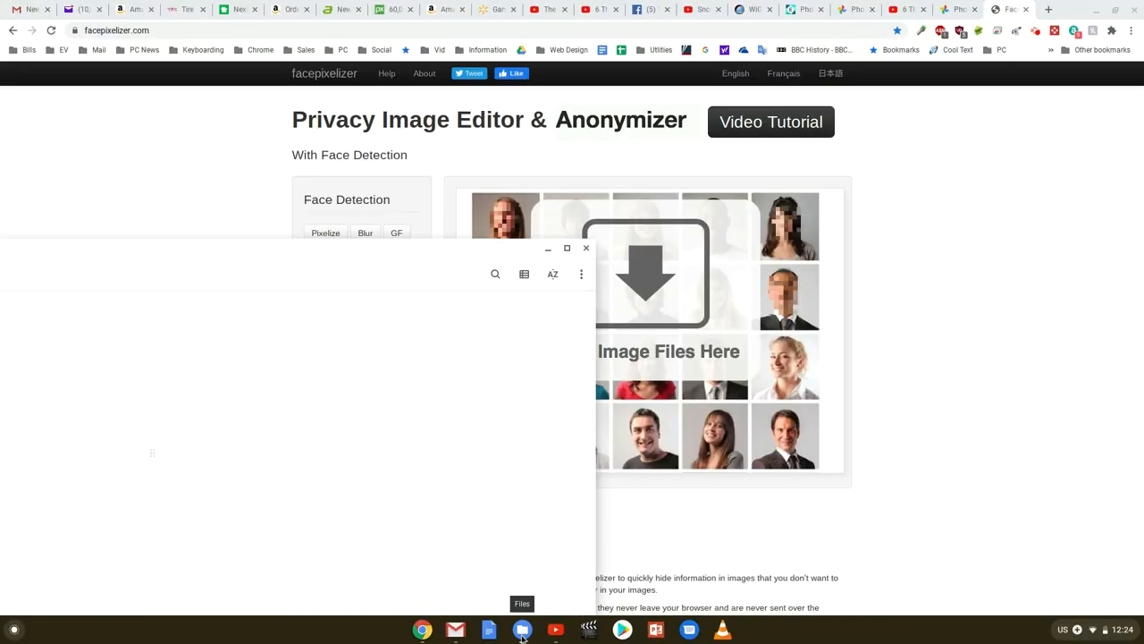
click(522, 630)
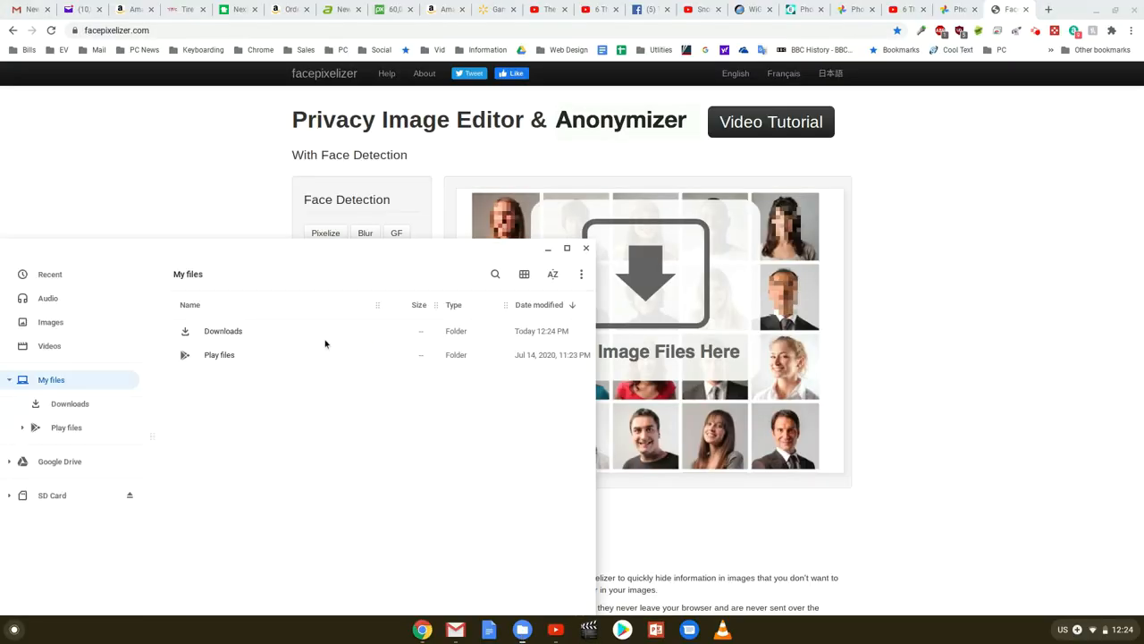
mouse_move(70, 404)
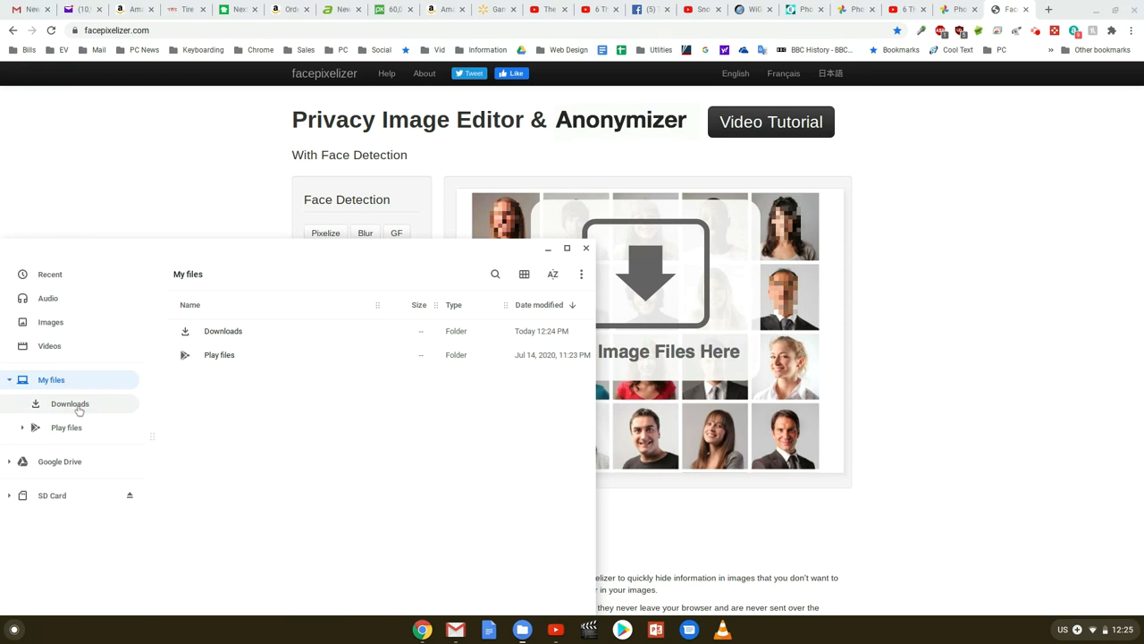
click(70, 404)
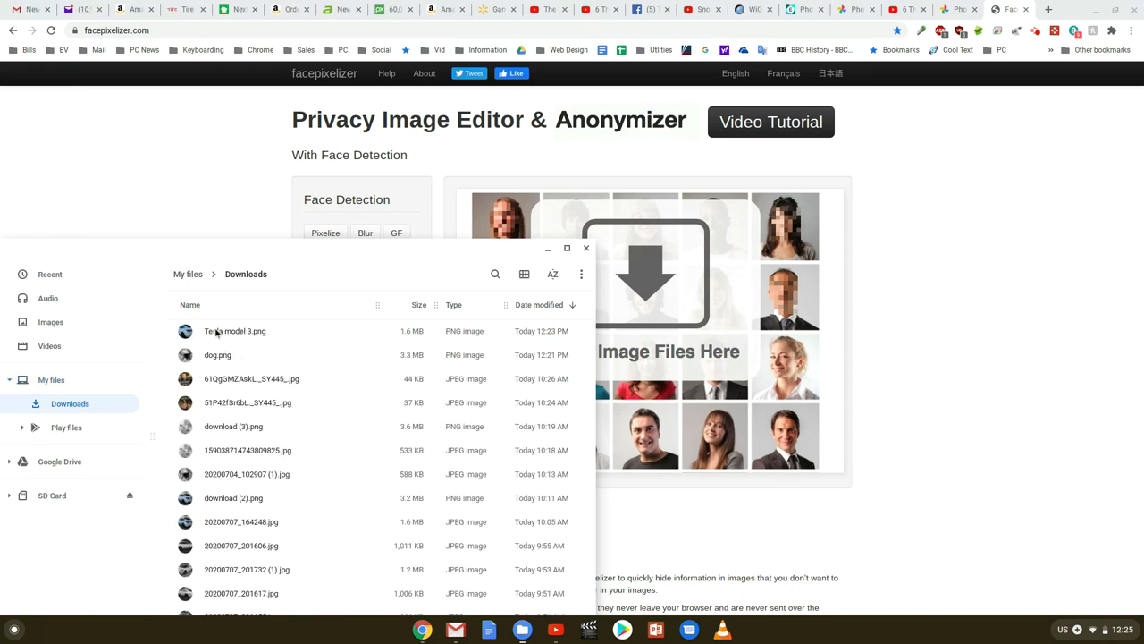
click(236, 331)
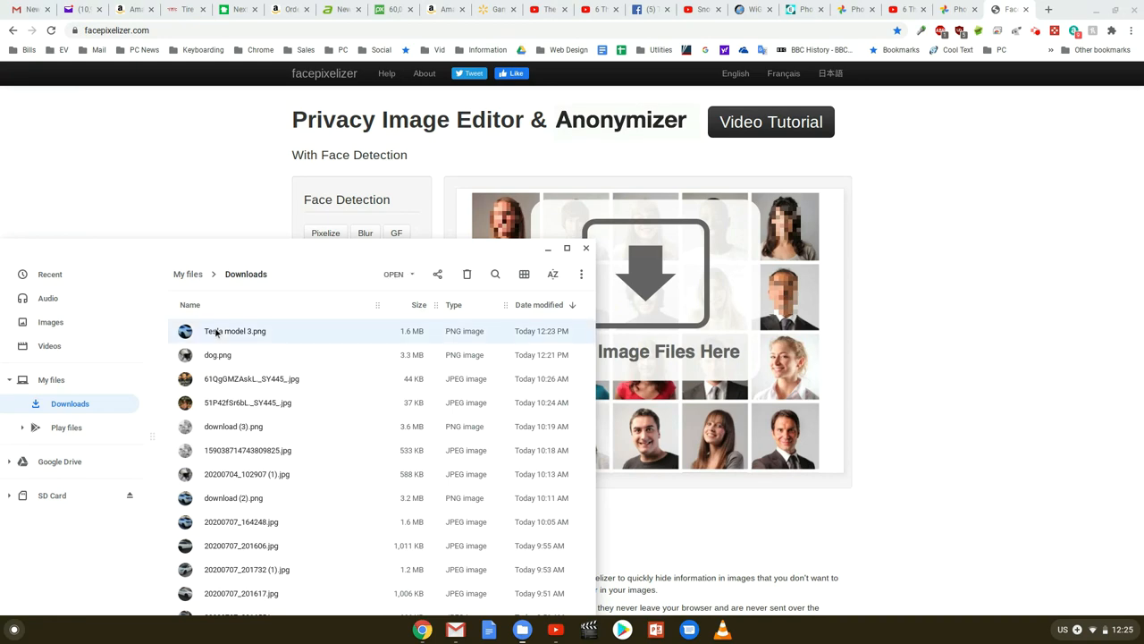
click(587, 247)
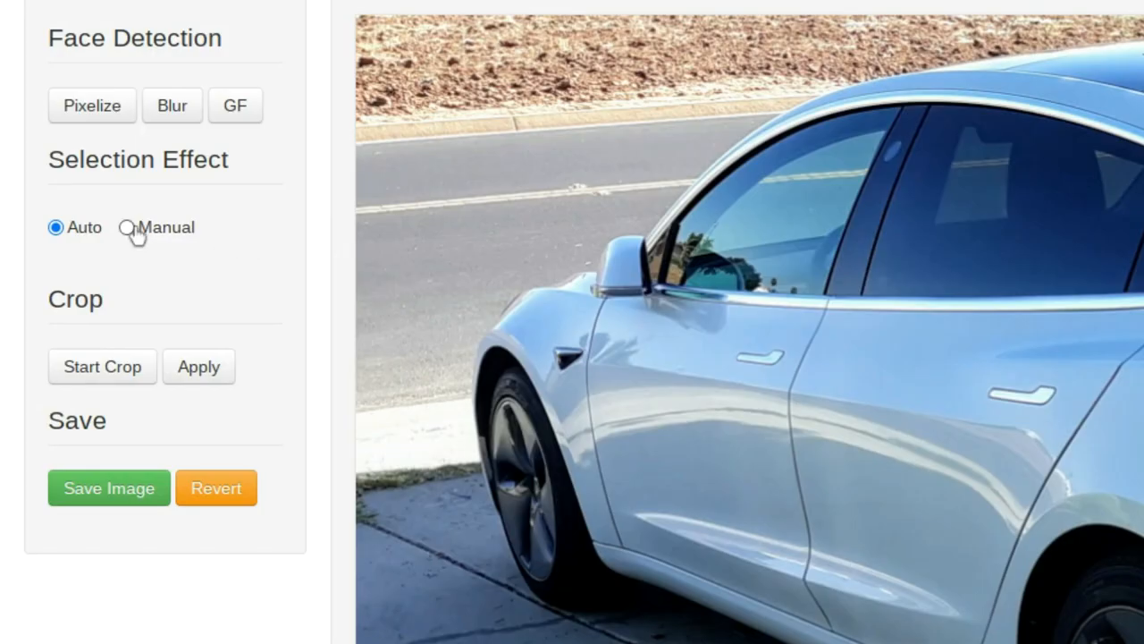
Switch Facepixelizer to manual selection with the Blur effect for the licence plate
click(130, 227)
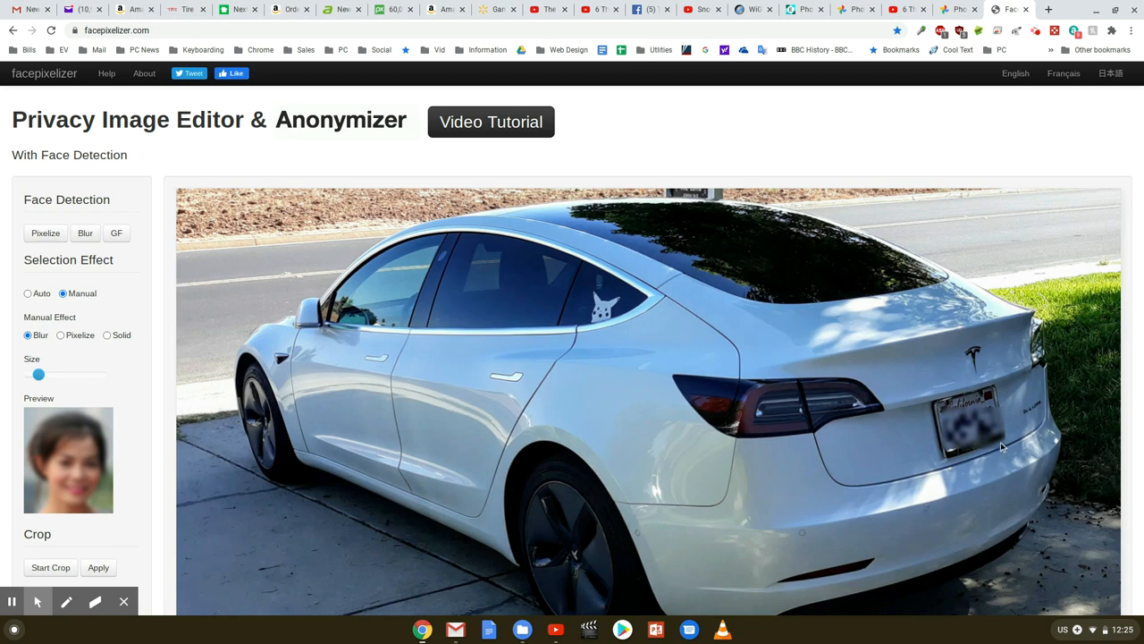
mouse_move(984, 440)
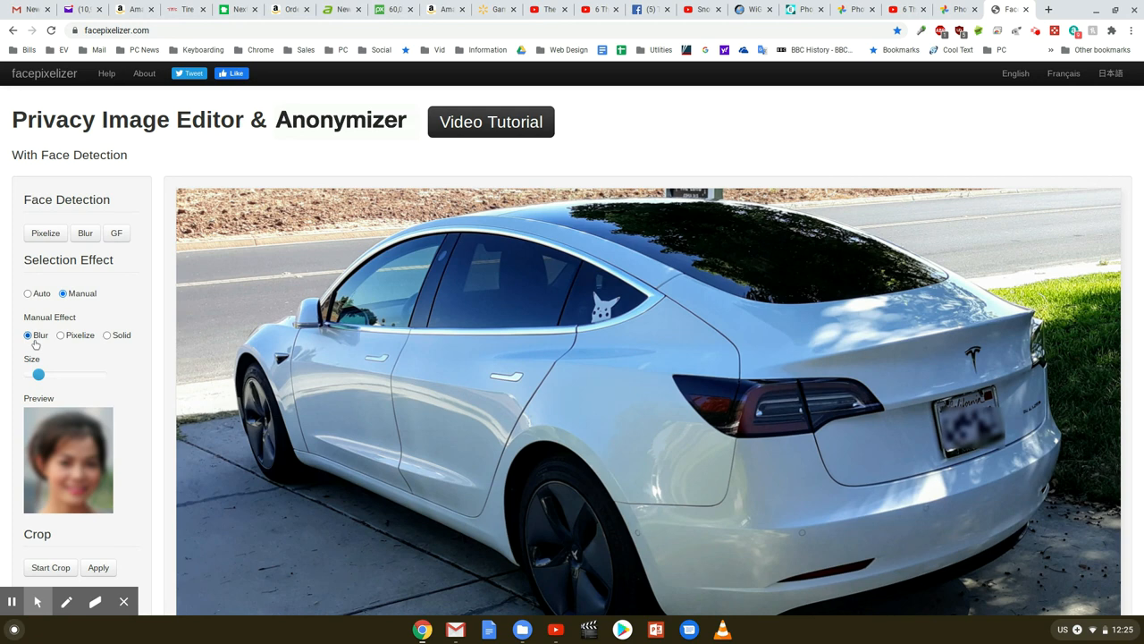
mouse_move(121, 344)
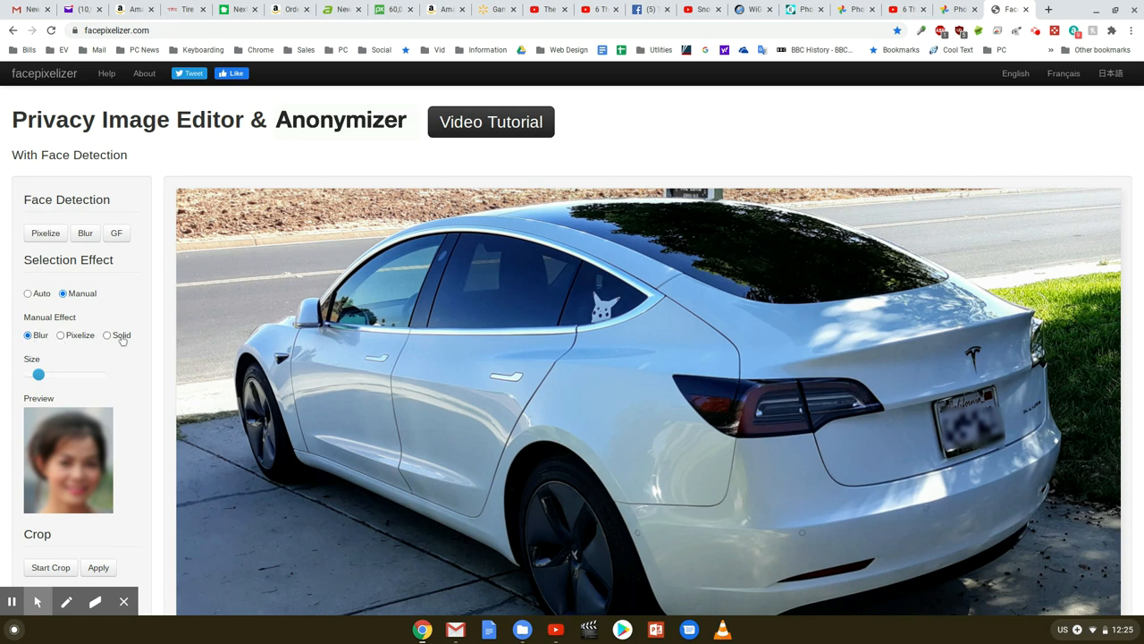
mouse_move(1009, 257)
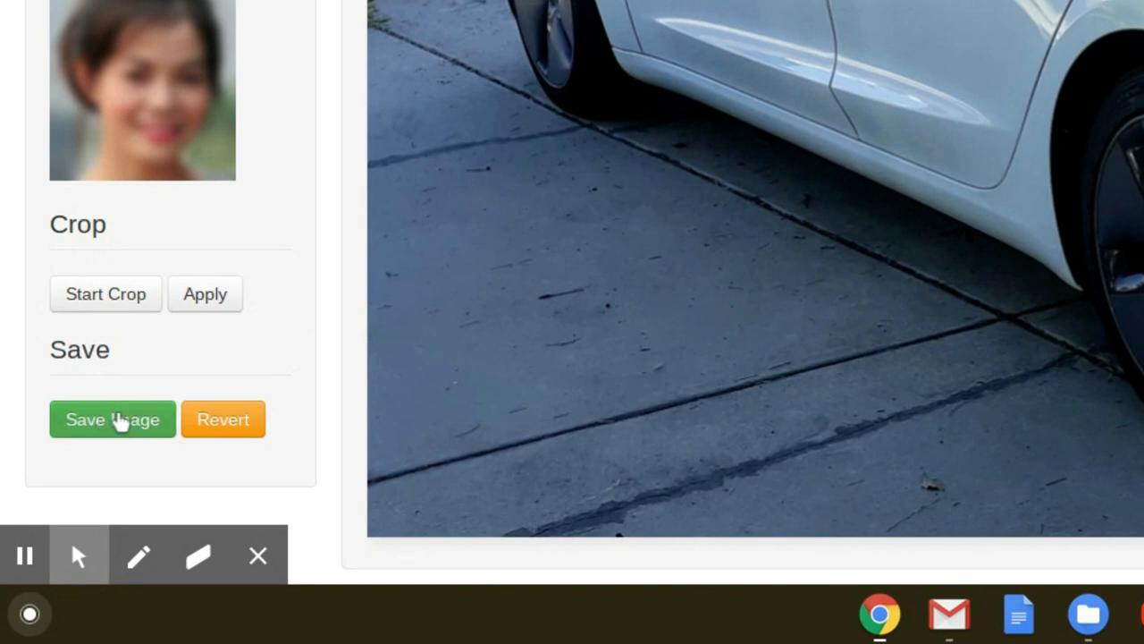
Save the blurred-plate photo as Tesla model 3_censored.jpg
click(110, 418)
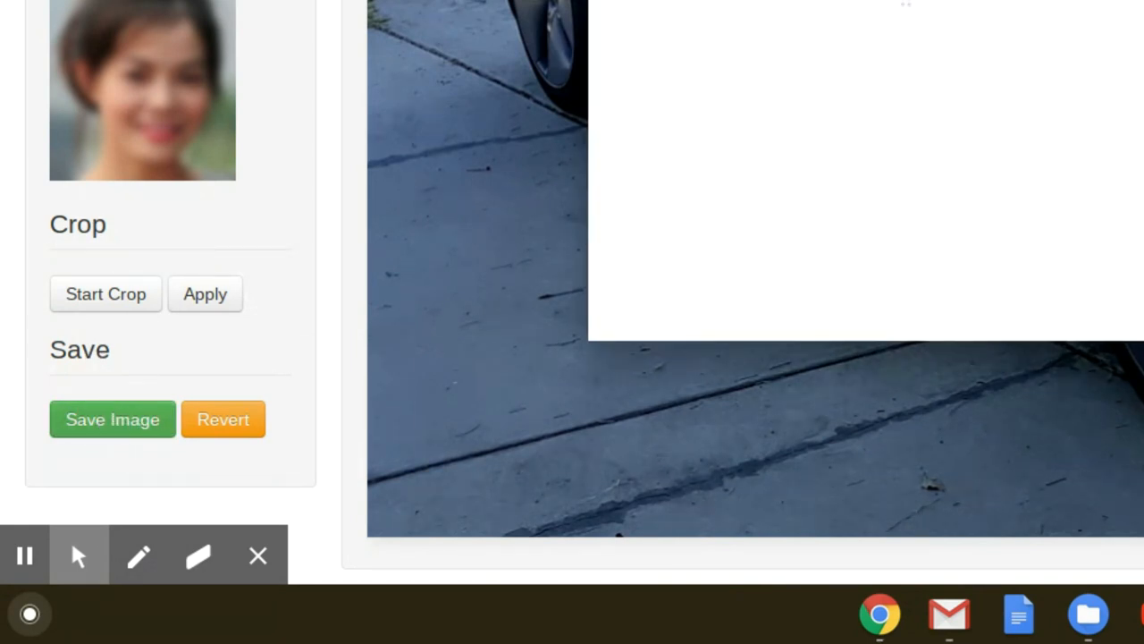
click(113, 419)
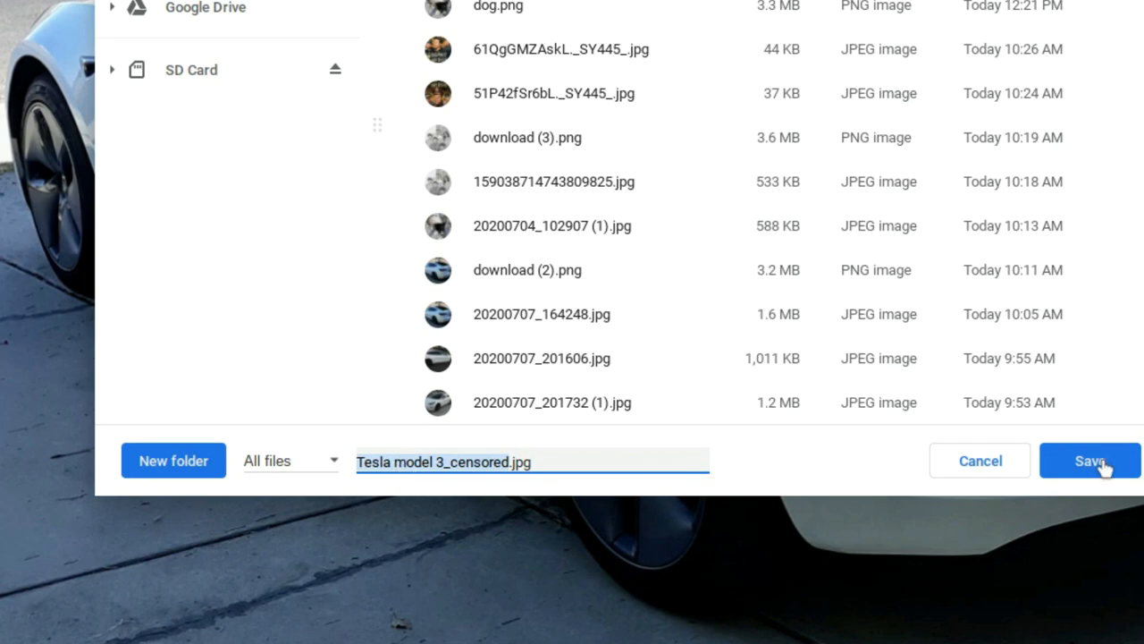
click(1091, 461)
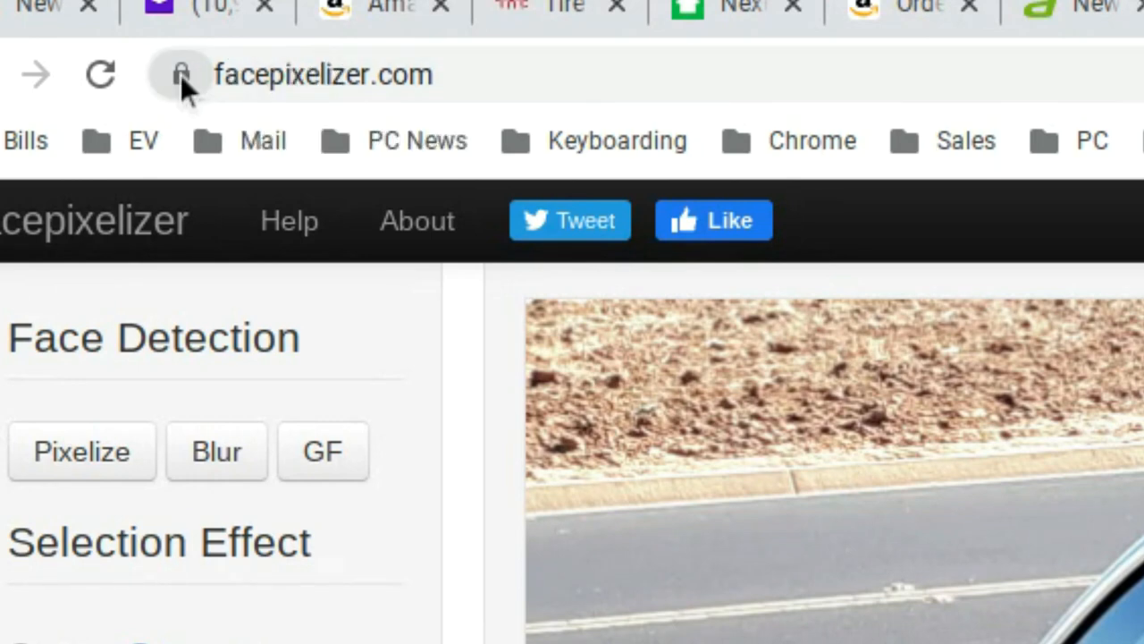
click(181, 75)
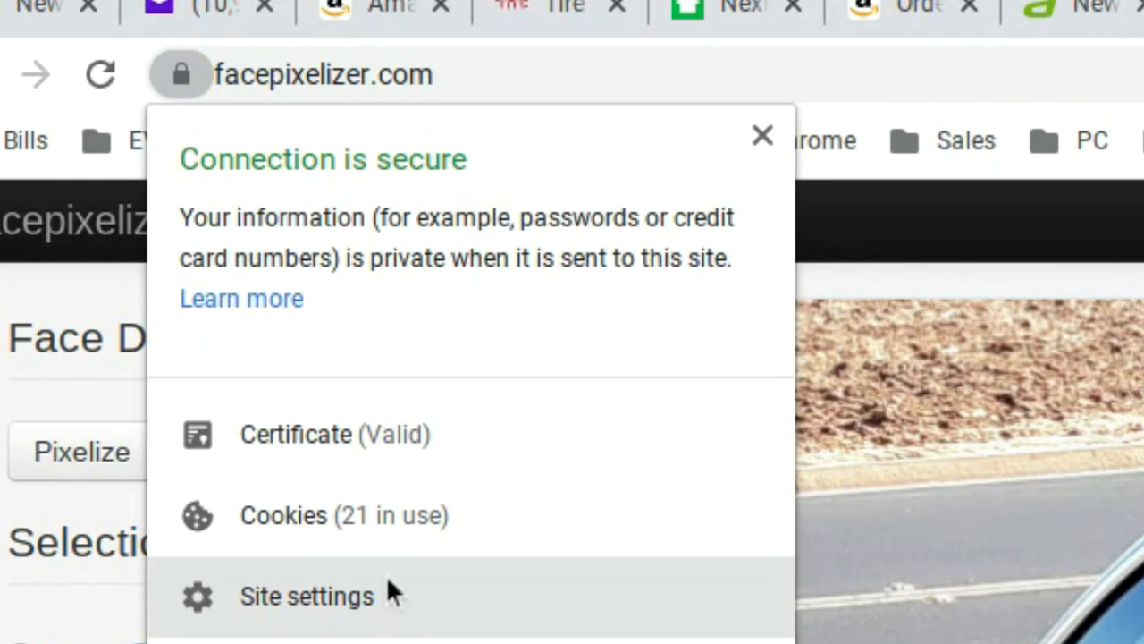
mouse_move(336, 435)
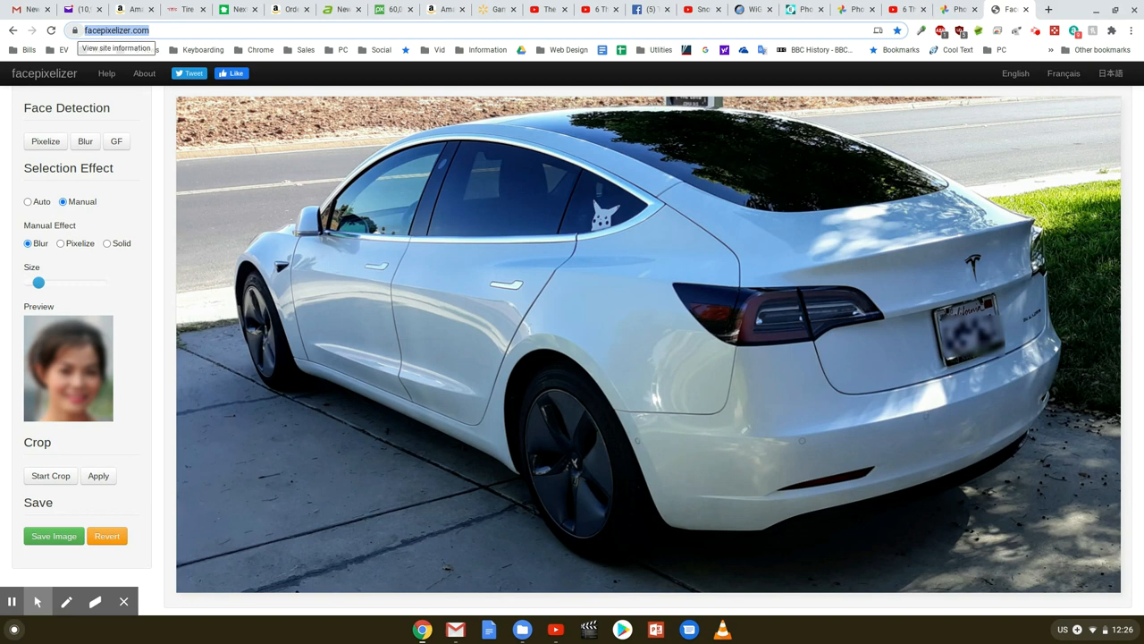
click(140, 29)
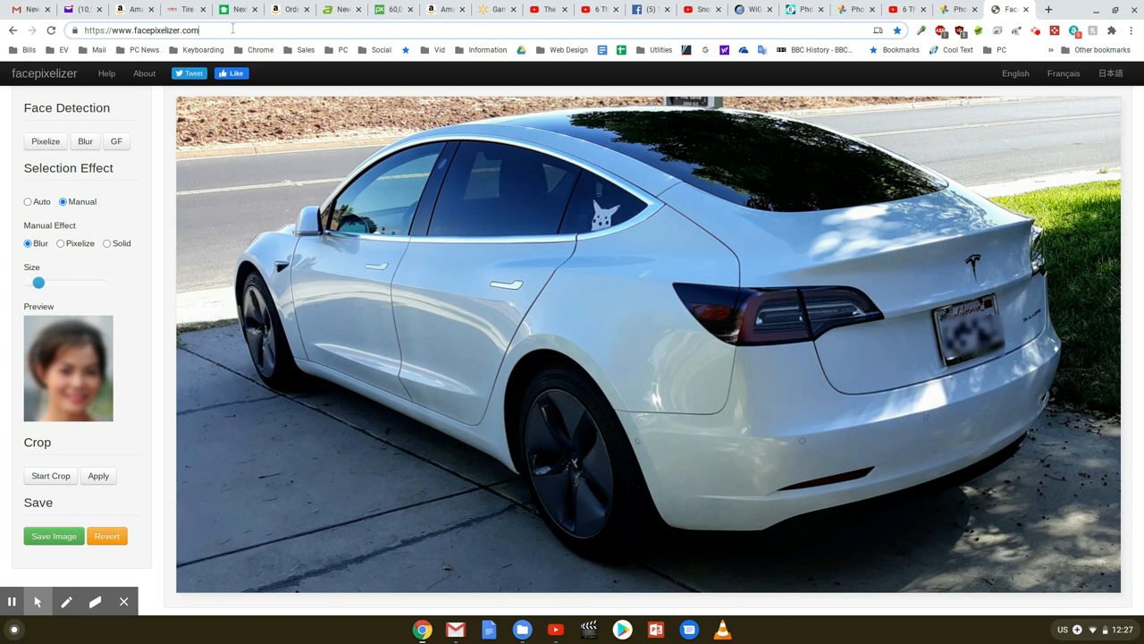
Upload Tesla model 3_censored.jpg from Downloads into the LunaPic editor
click(139, 29)
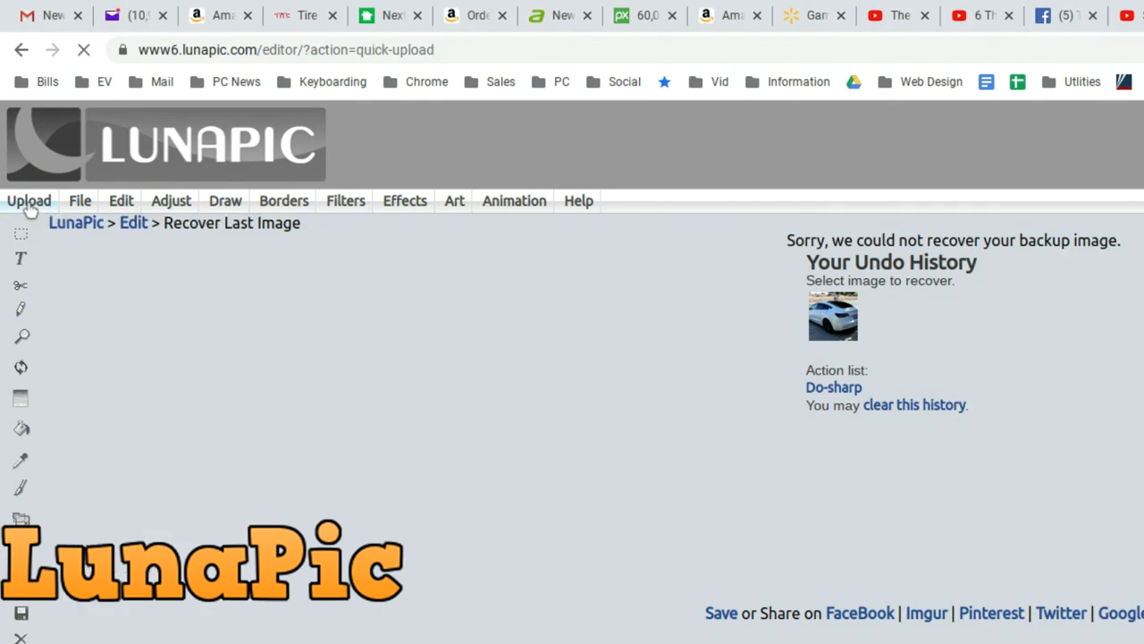
click(29, 200)
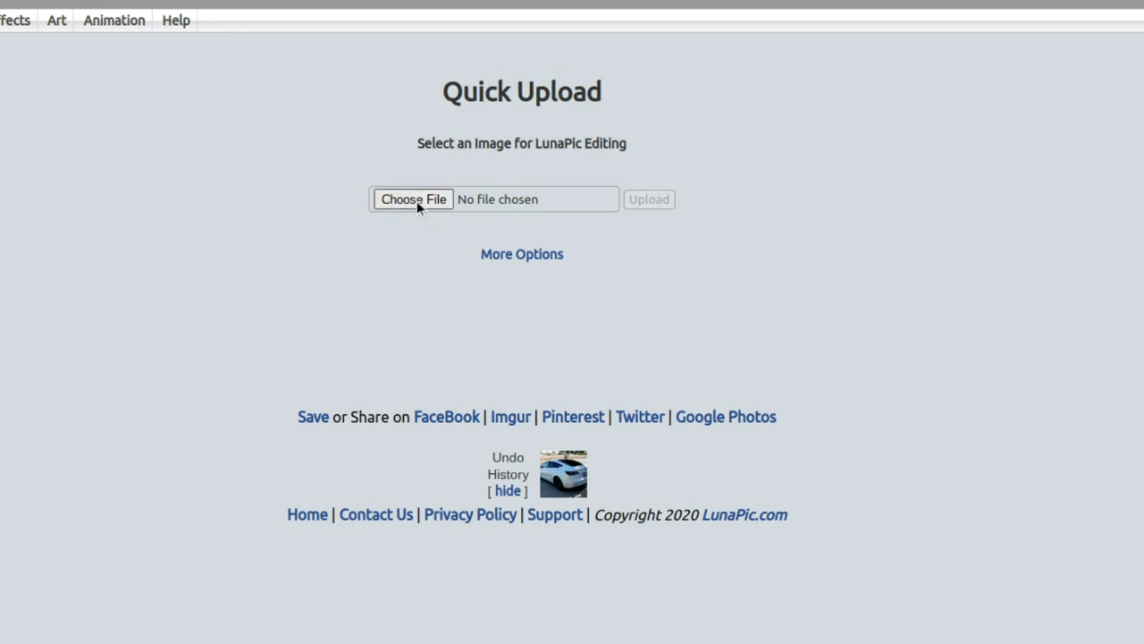
click(413, 199)
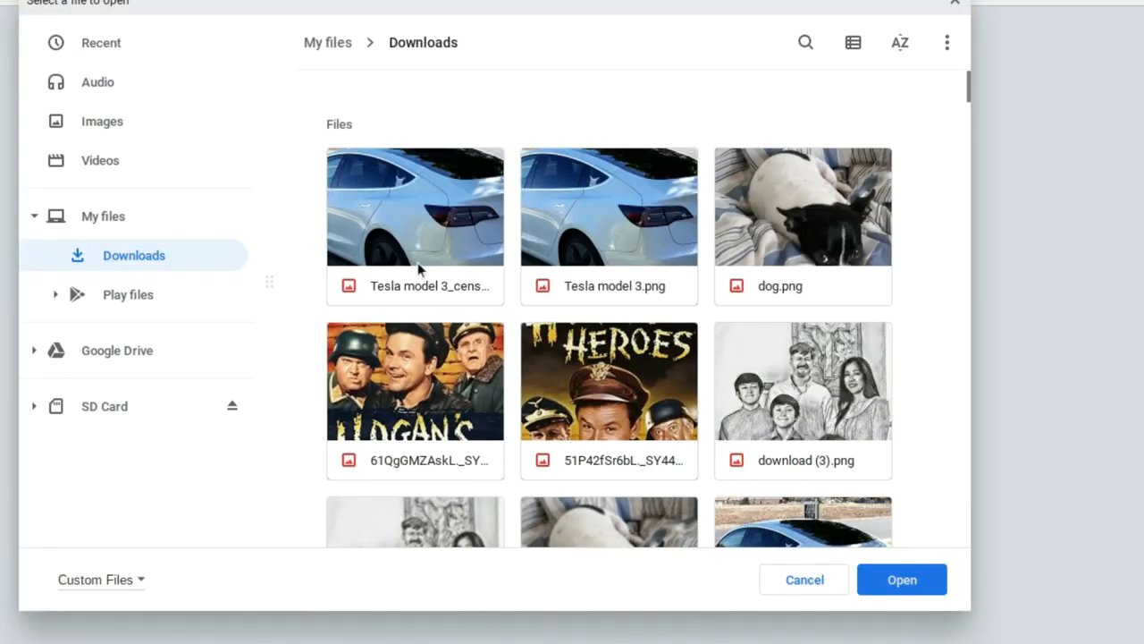
mouse_move(422, 241)
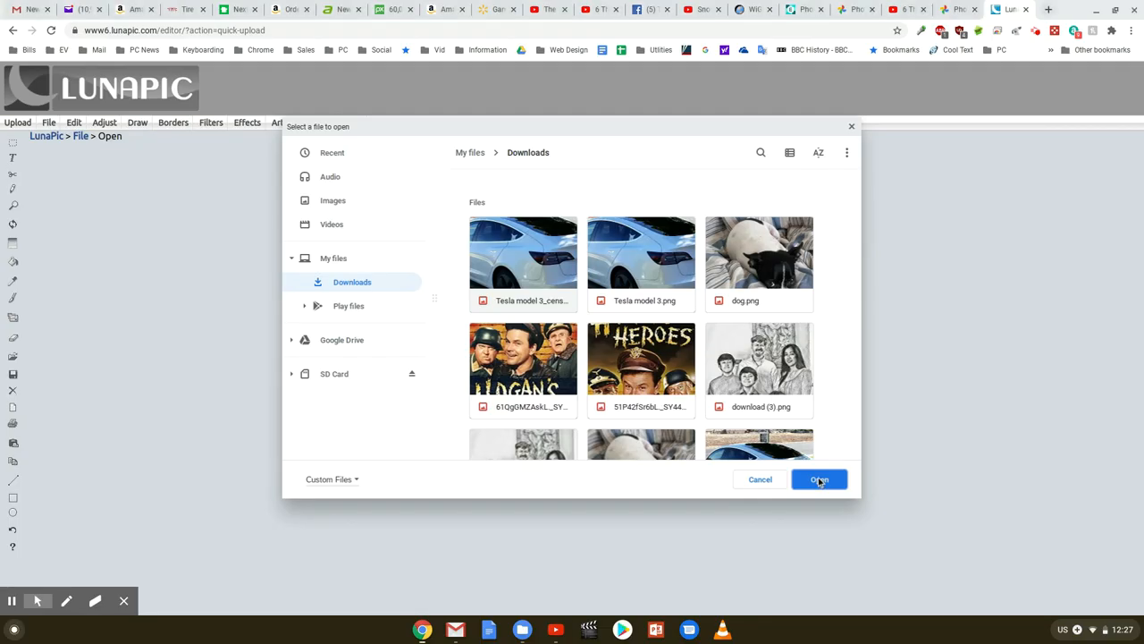
click(819, 479)
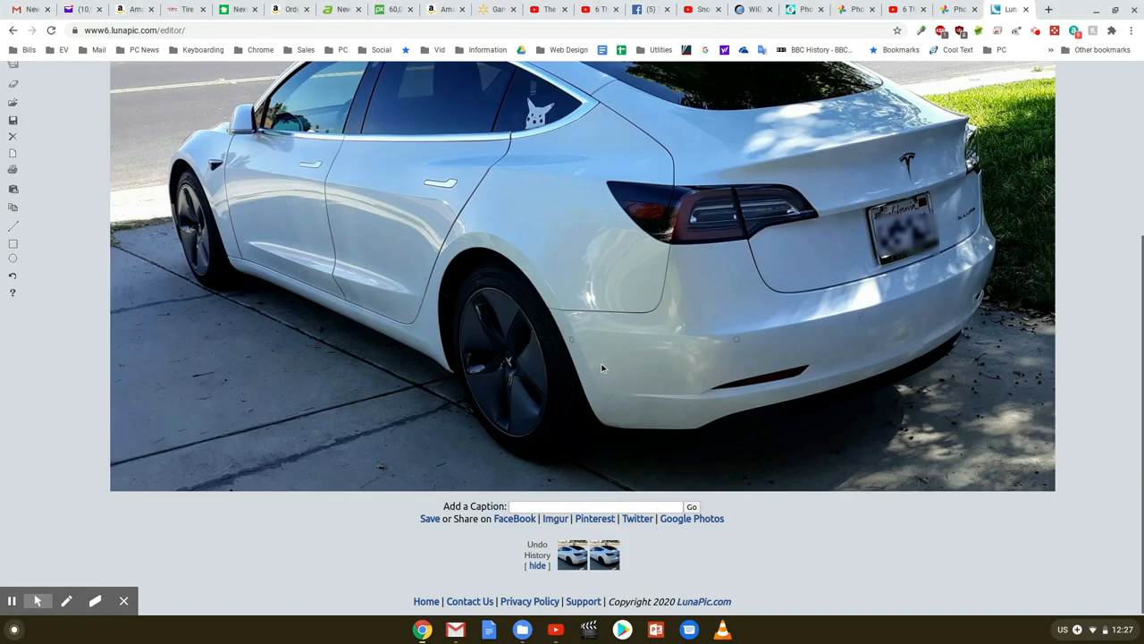
click(173, 121)
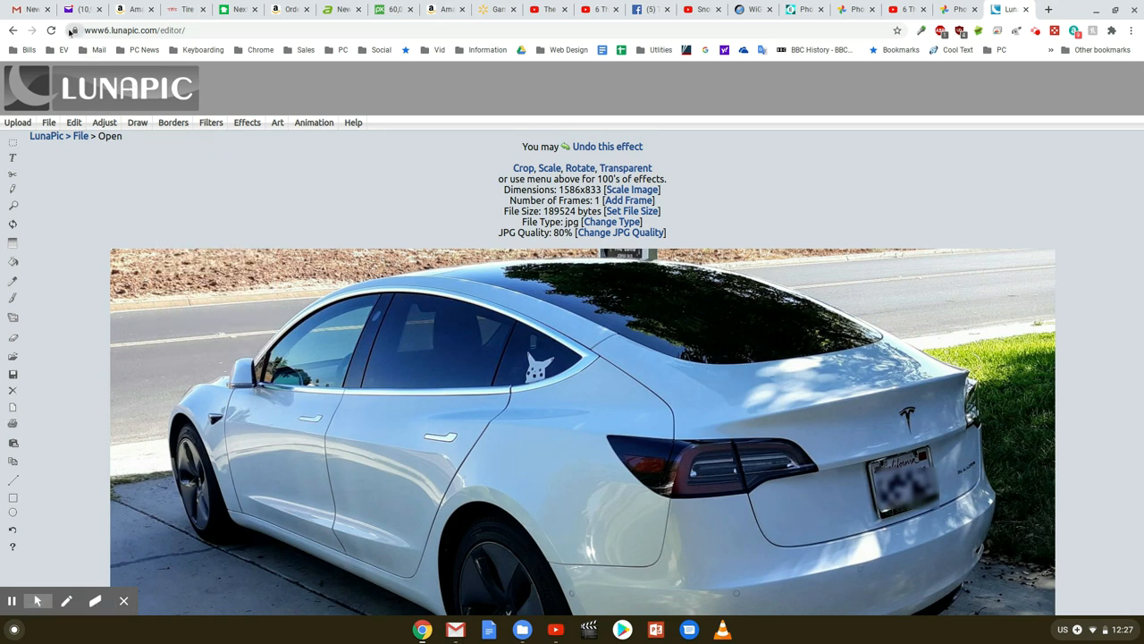
Start LunaPic's Crop Image tool on the Tesla photo
click(277, 100)
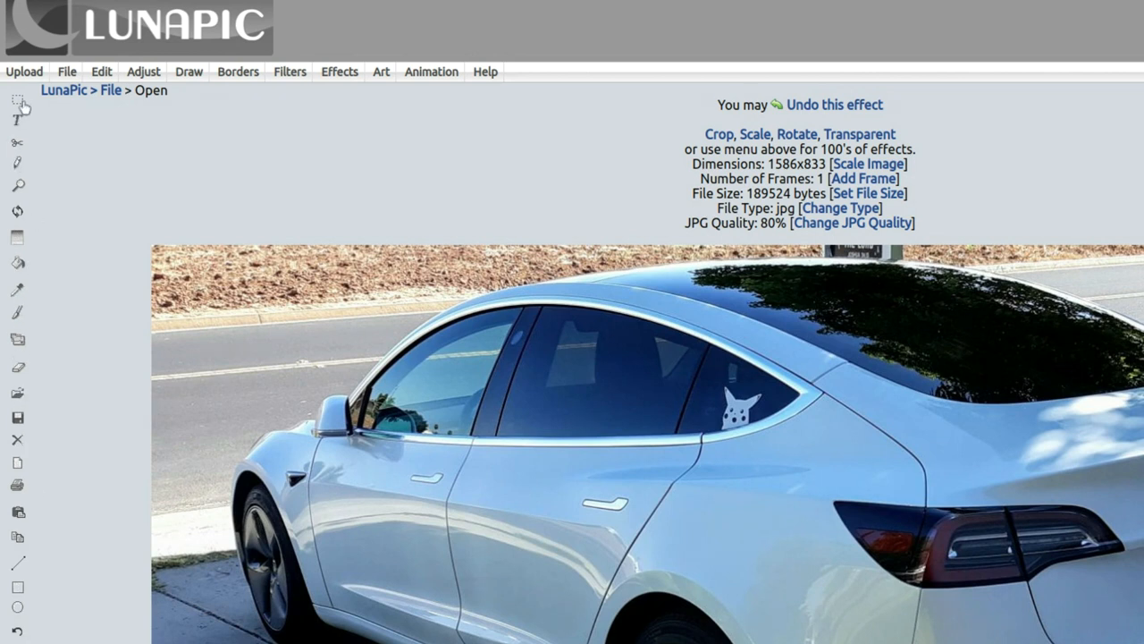
mouse_move(16, 93)
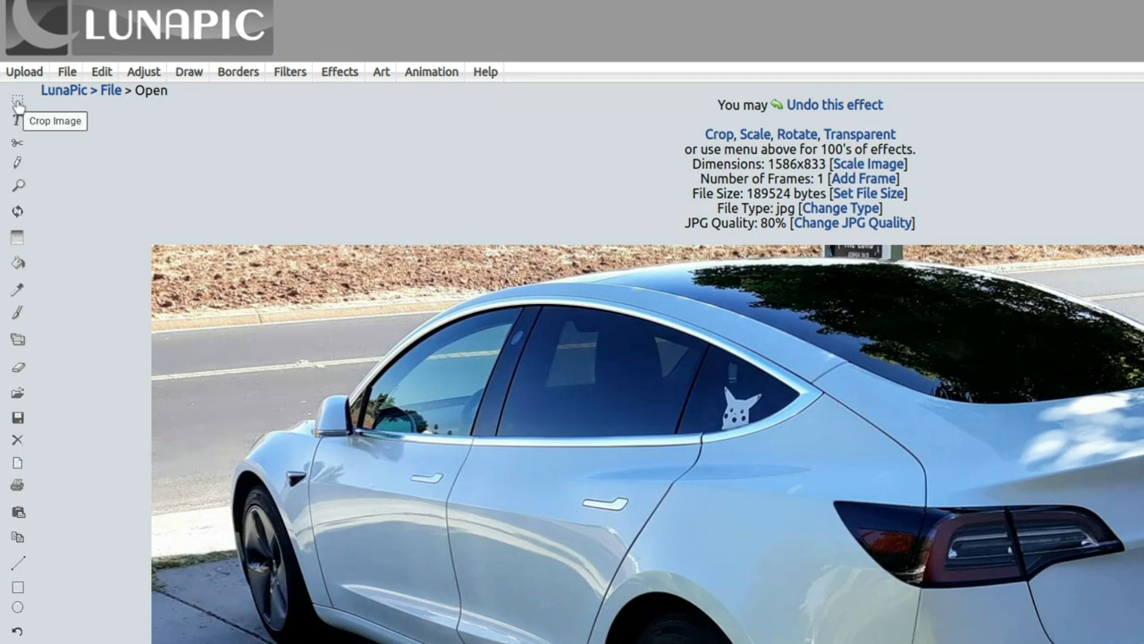
click(16, 102)
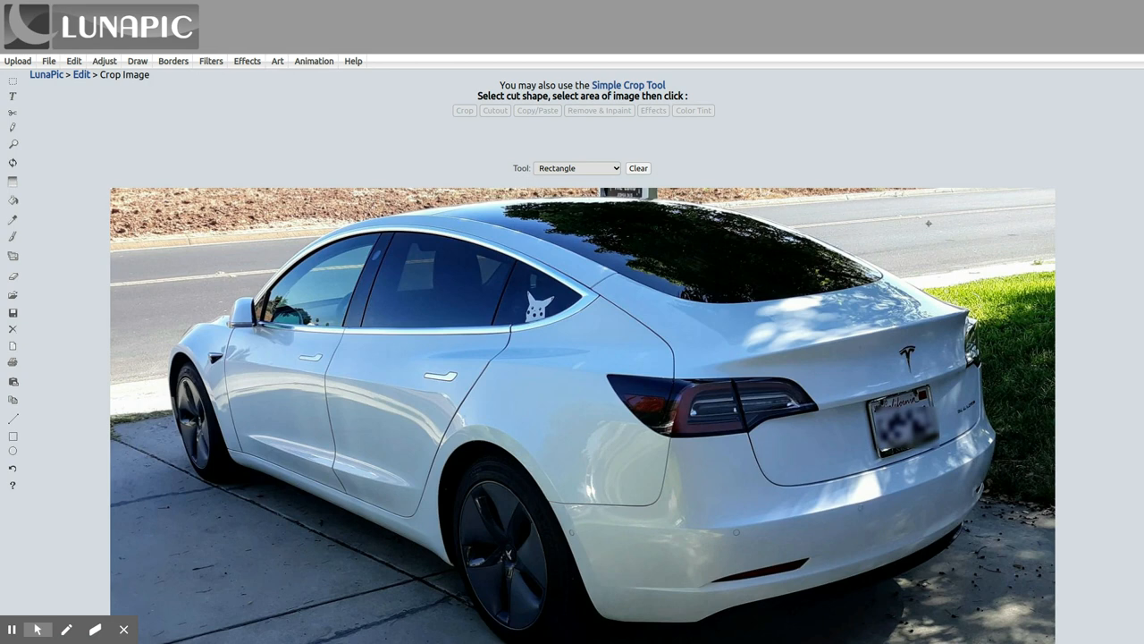
Mark a rectangle around the car and crop the photo to it
drag(930, 224, 962, 254)
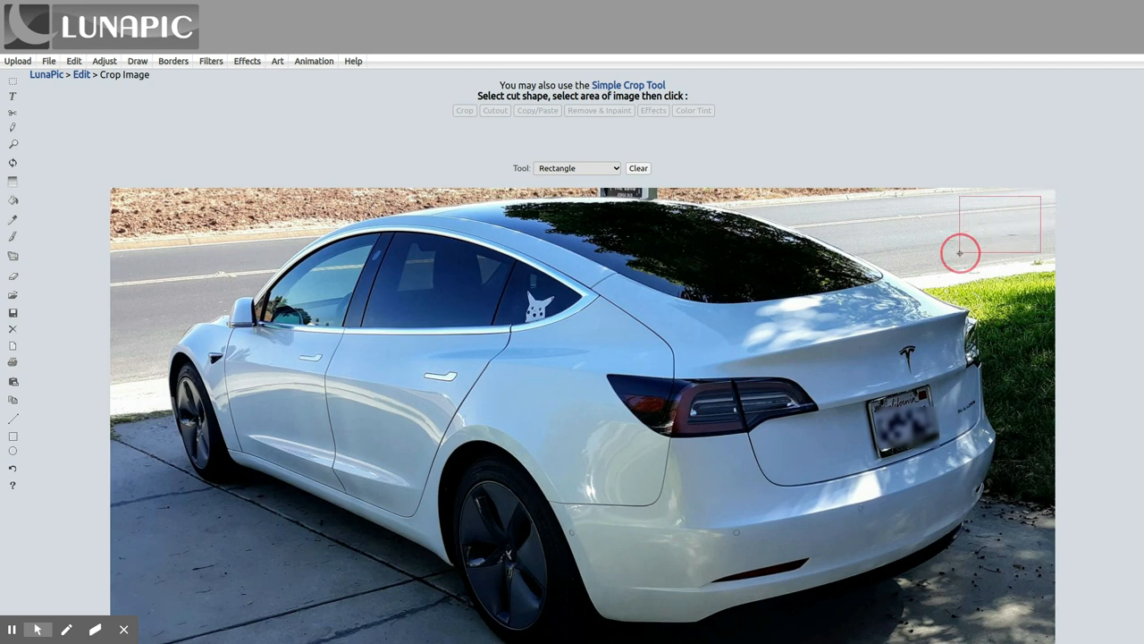
drag(961, 252, 415, 540)
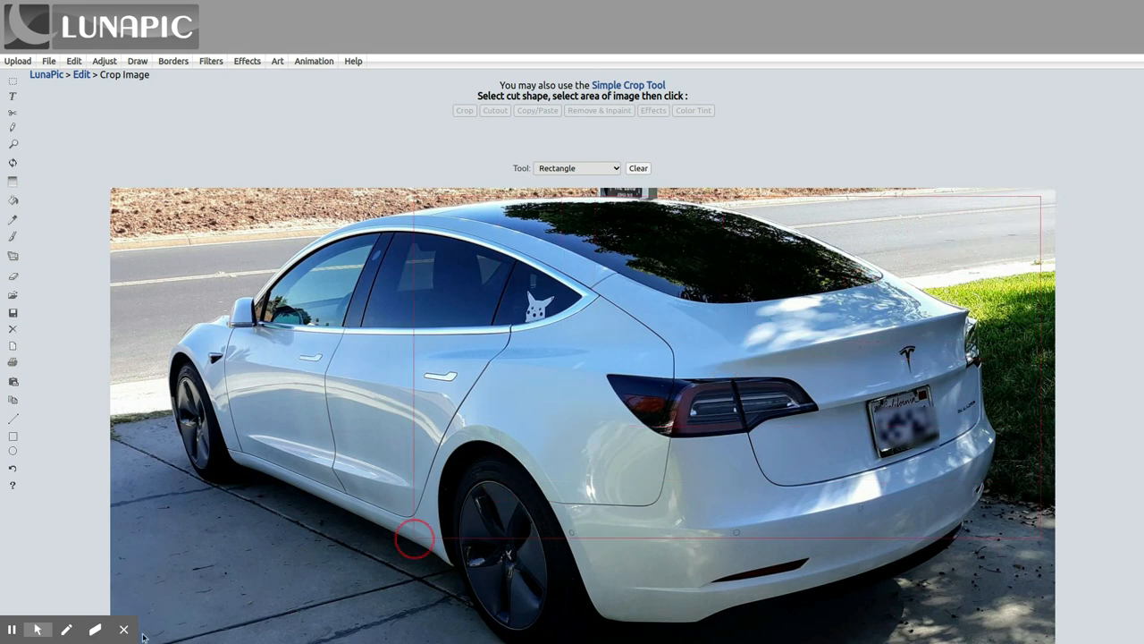
drag(415, 540, 186, 606)
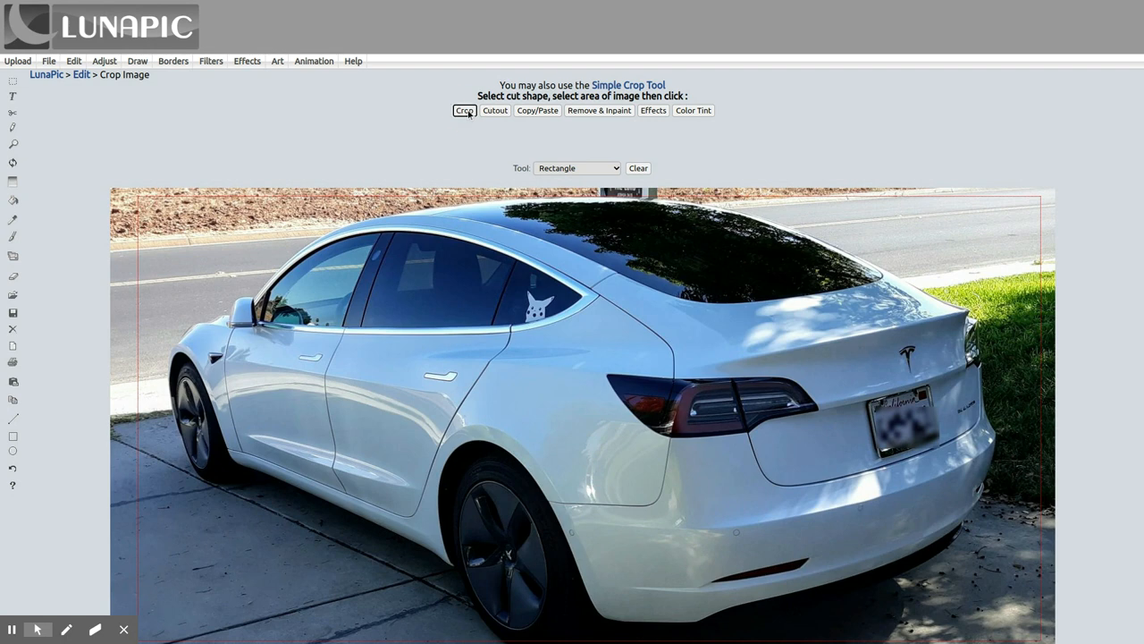
click(465, 111)
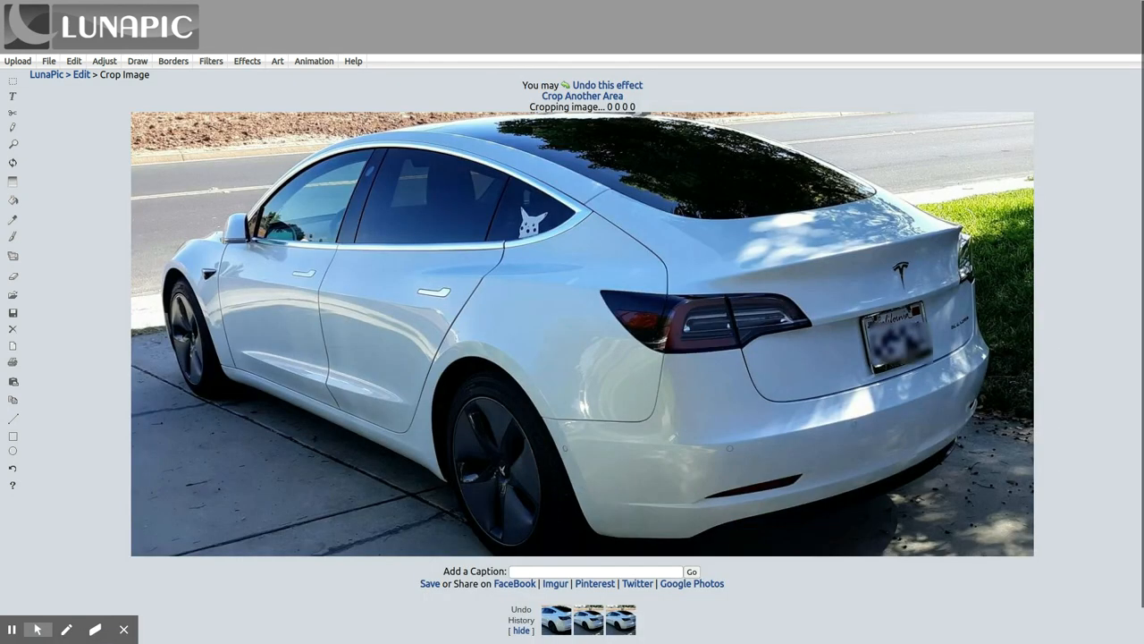
mouse_move(1090, 554)
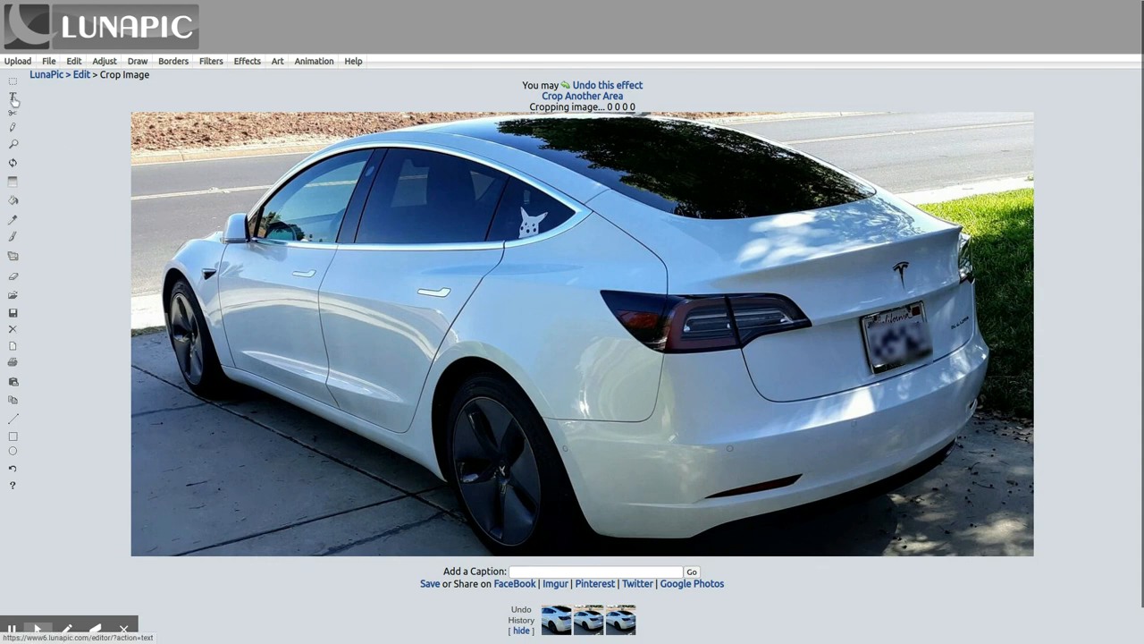
mouse_move(12, 96)
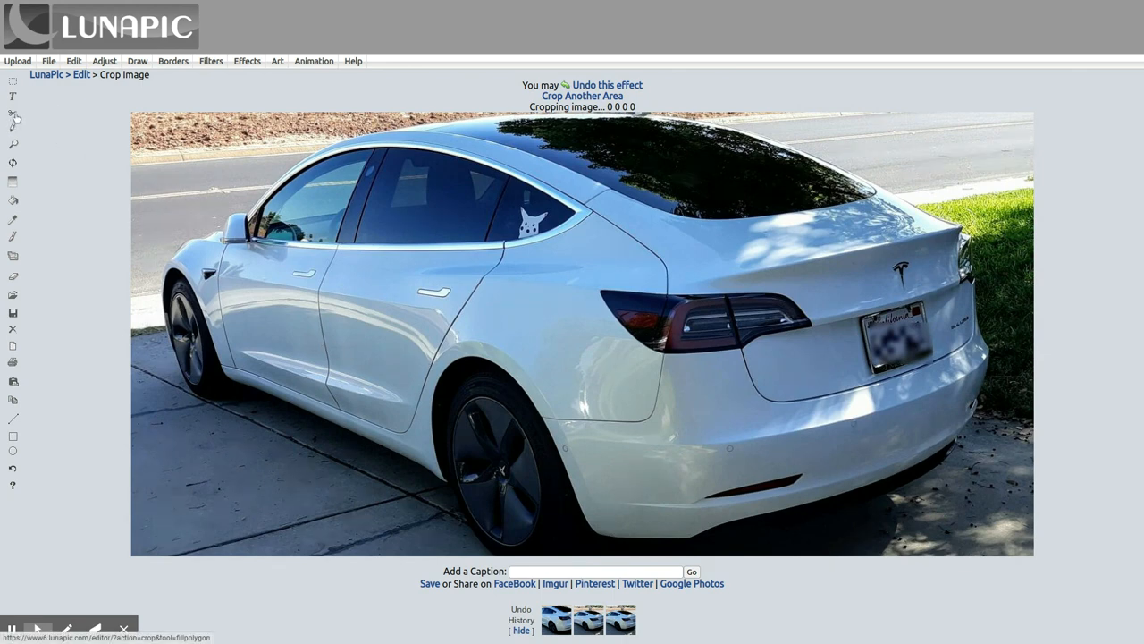
mouse_move(236, 171)
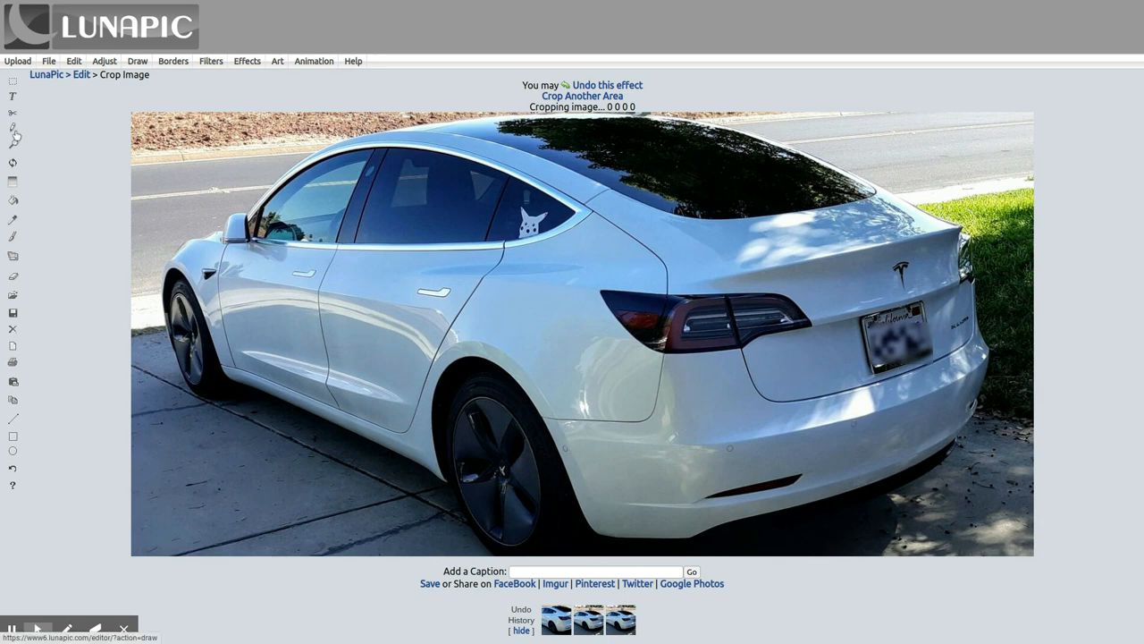
mouse_move(13, 145)
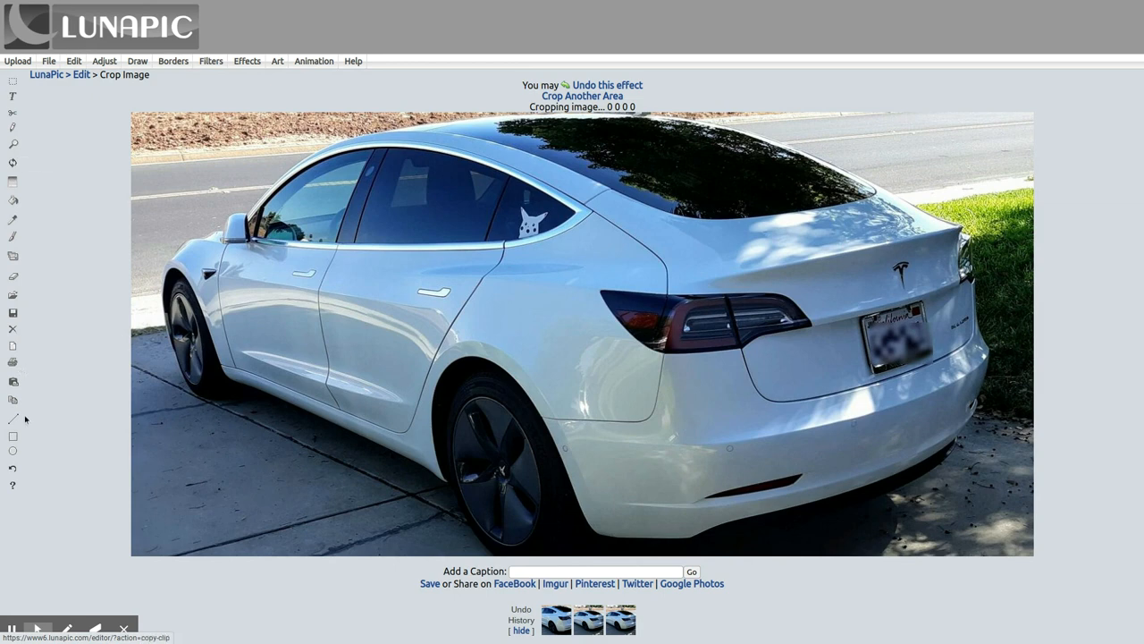
click(48, 60)
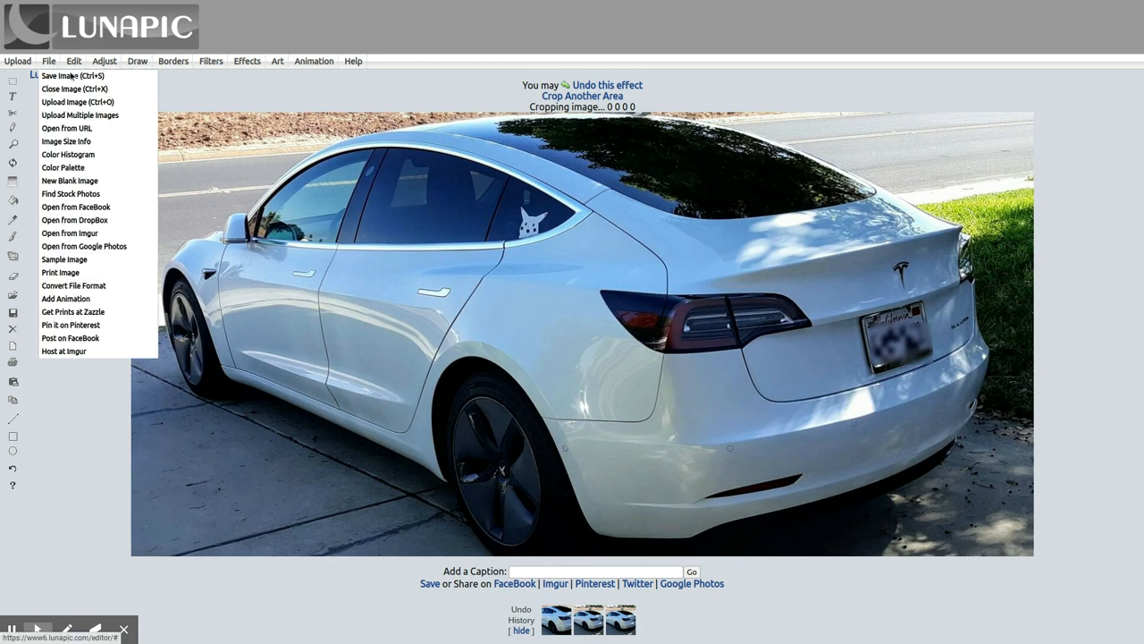
click(136, 61)
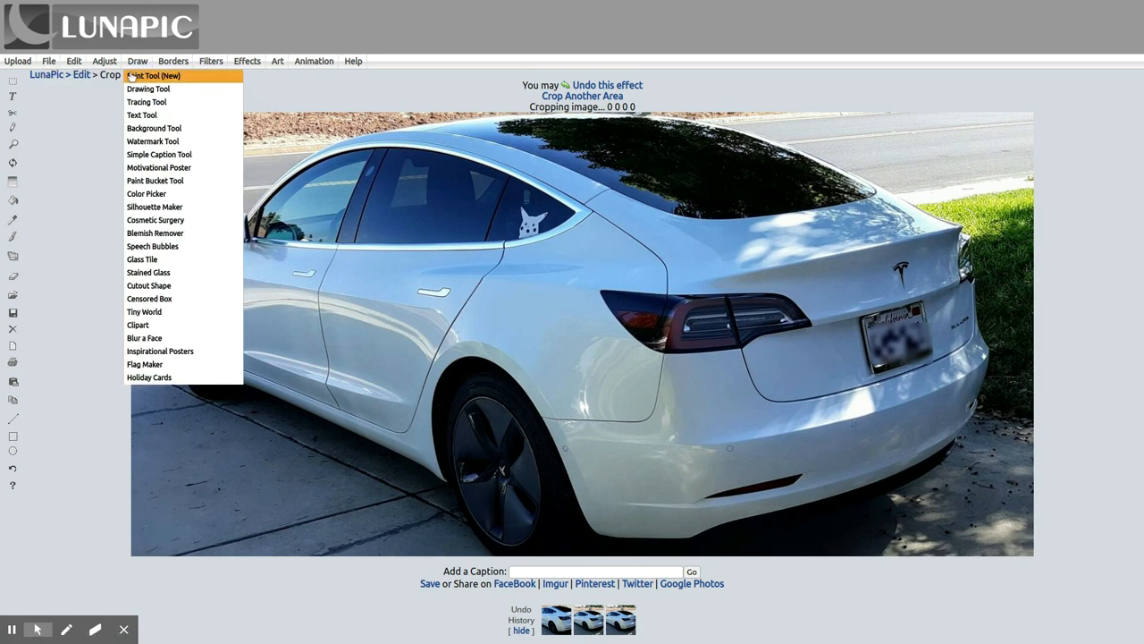
click(247, 61)
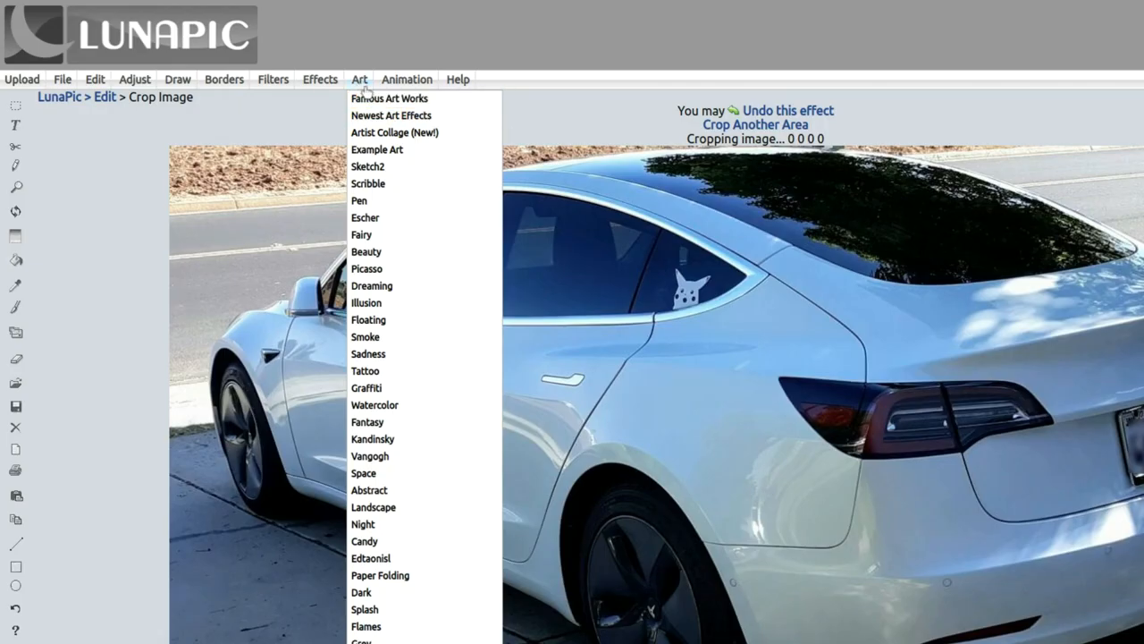
mouse_move(390, 98)
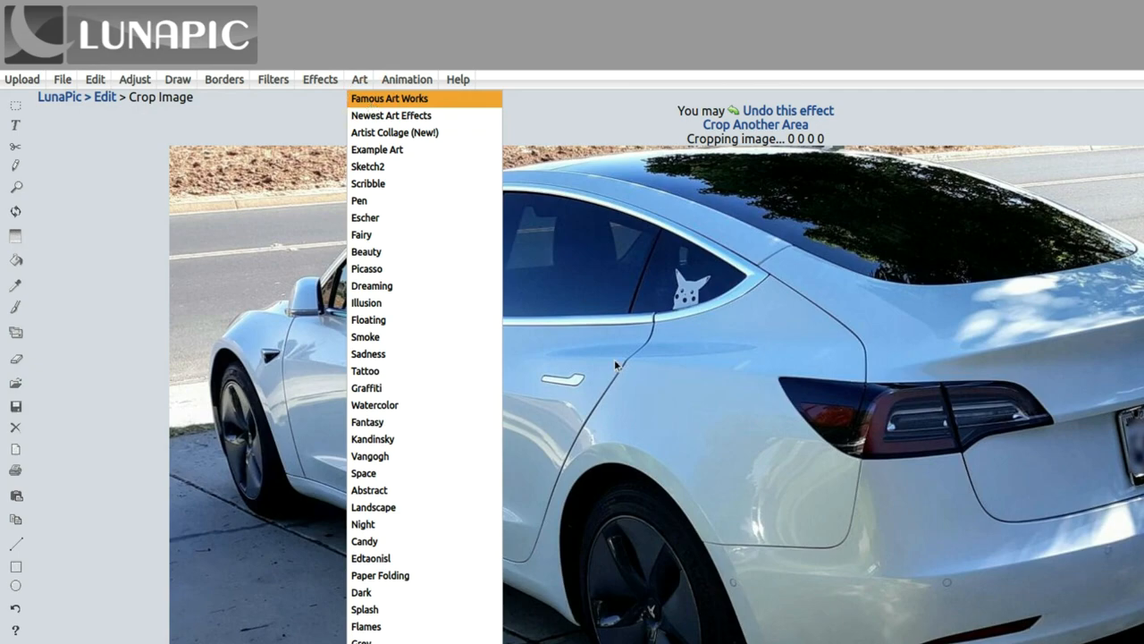
Pick the Sketch4 style from the Famous Art Works gallery for the Tesla photo
click(390, 98)
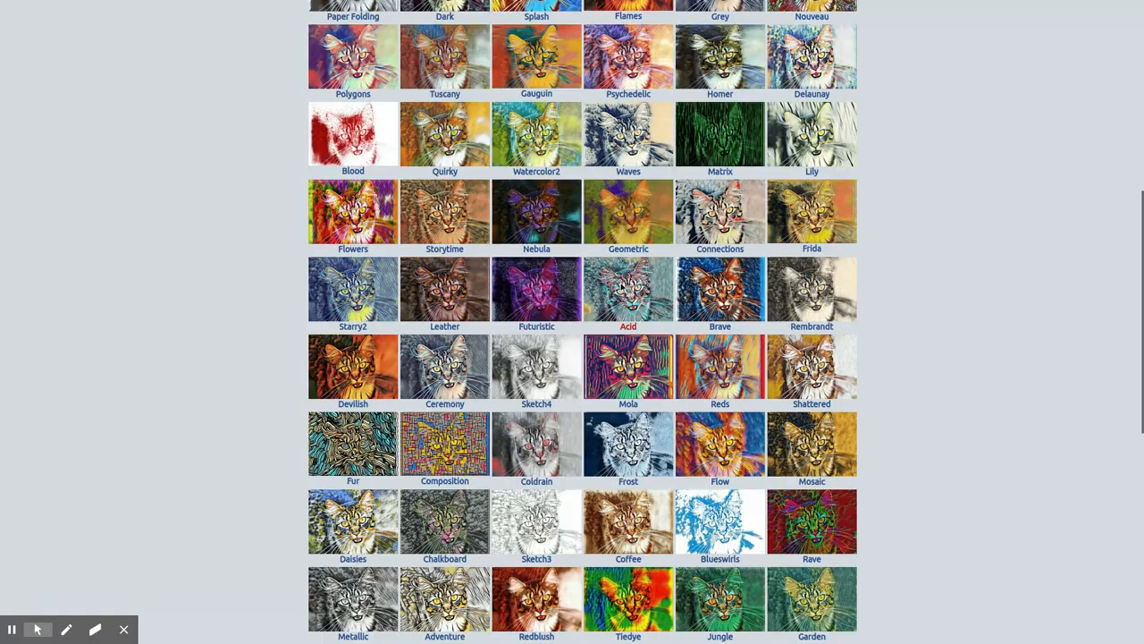
scroll(down, 3)
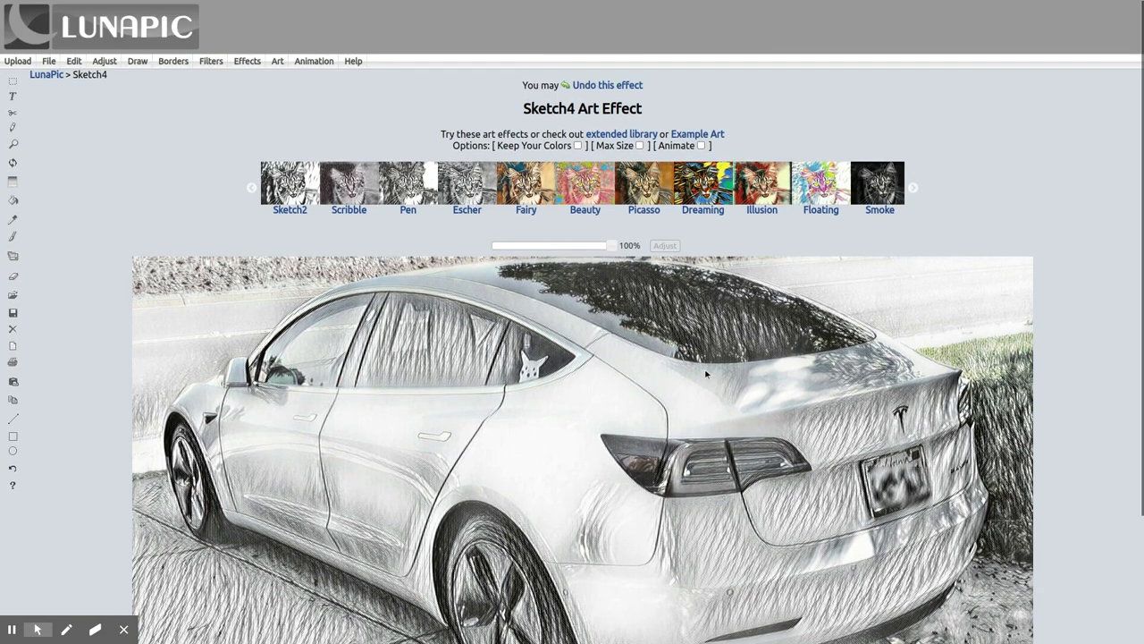
Lower the Sketch4 effect strength to 0% to restore the plain cropped photo
scroll(down, 3)
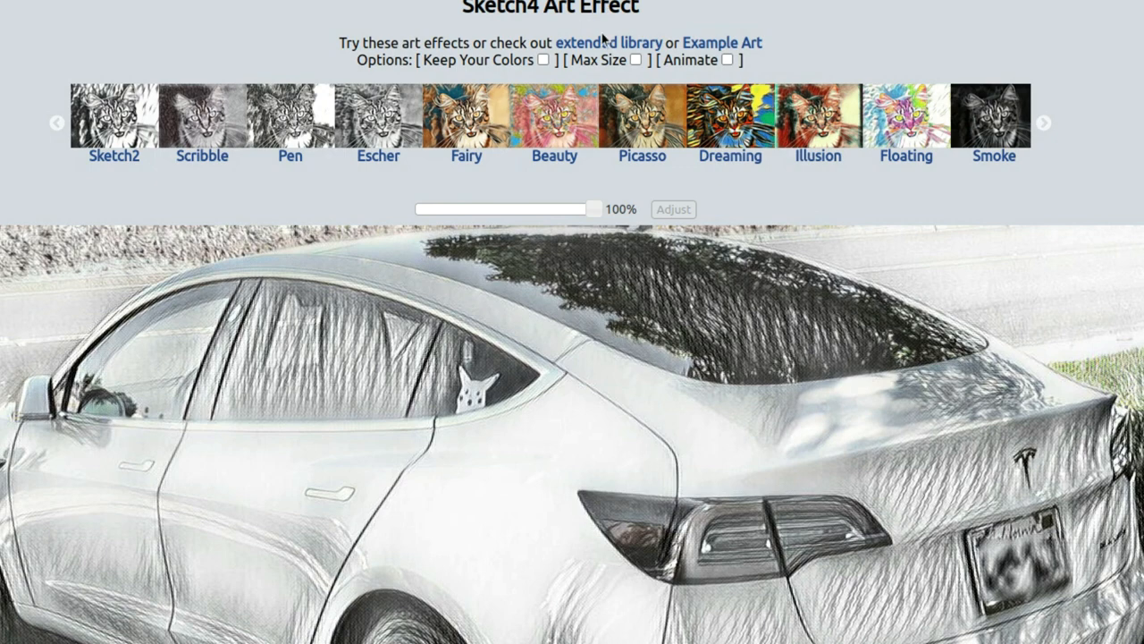
drag(597, 207, 588, 208)
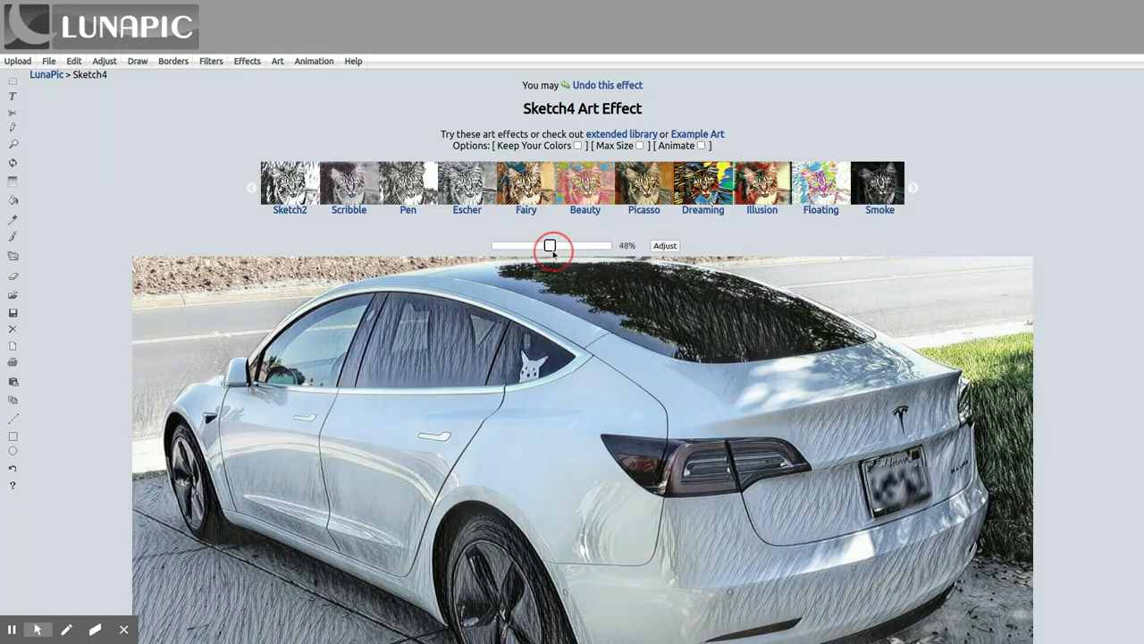
drag(551, 245, 491, 245)
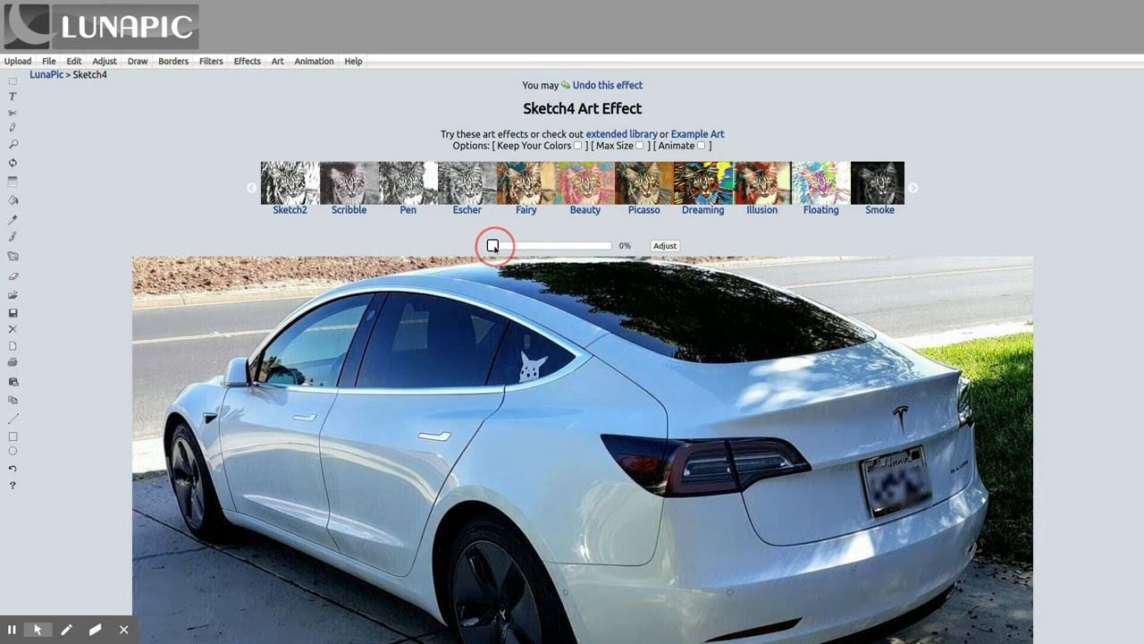
drag(494, 245, 611, 244)
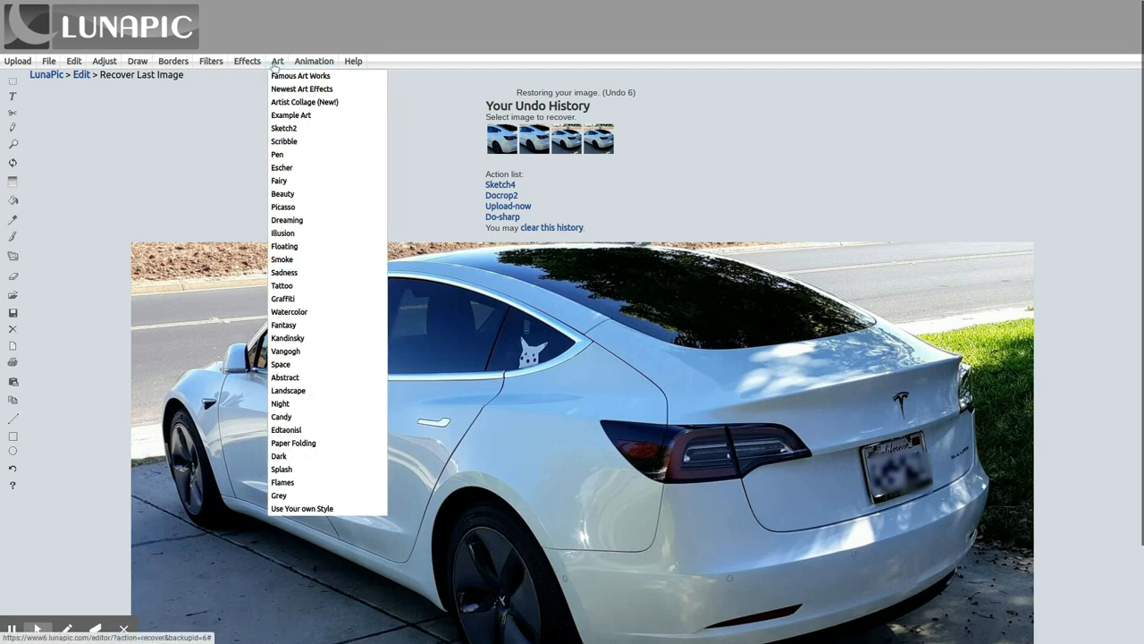
click(300, 75)
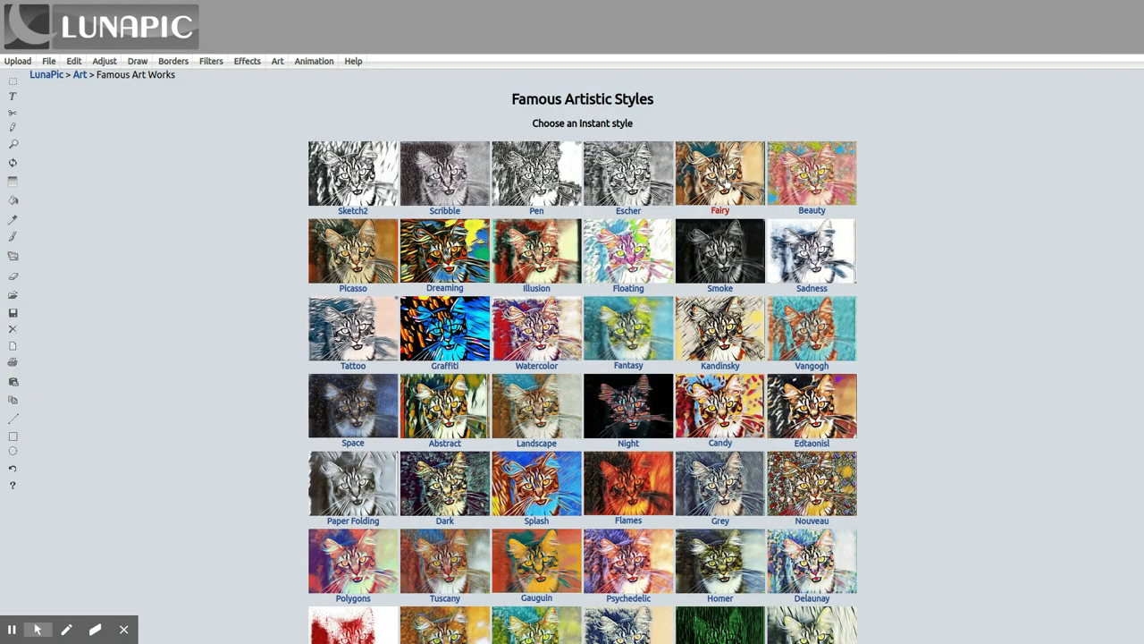
click(719, 172)
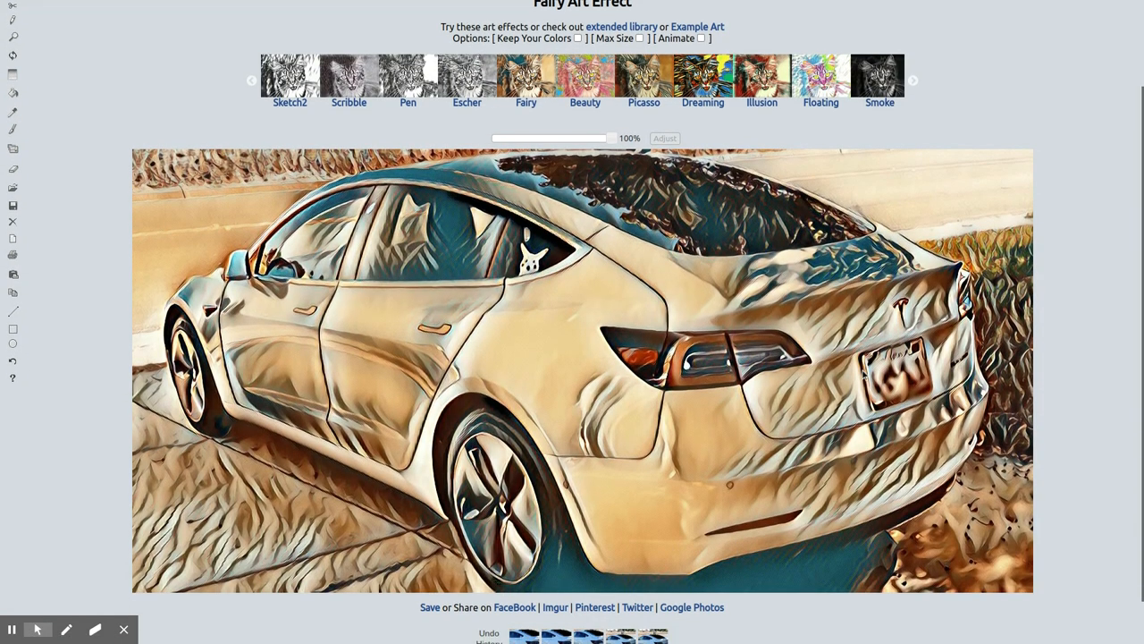
mouse_move(706, 379)
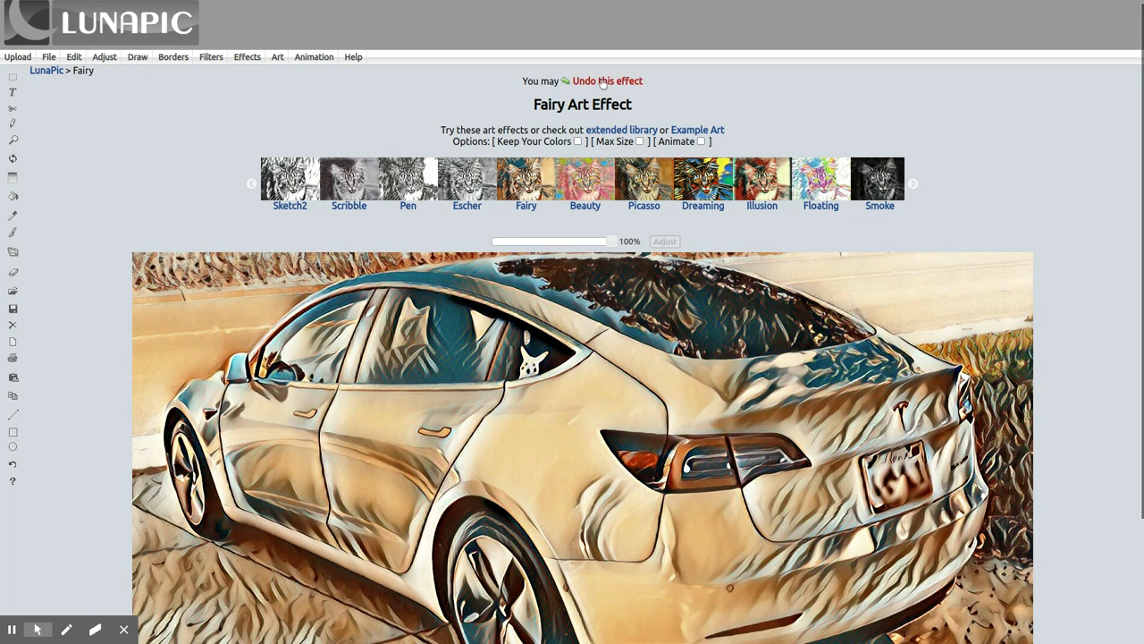
click(607, 80)
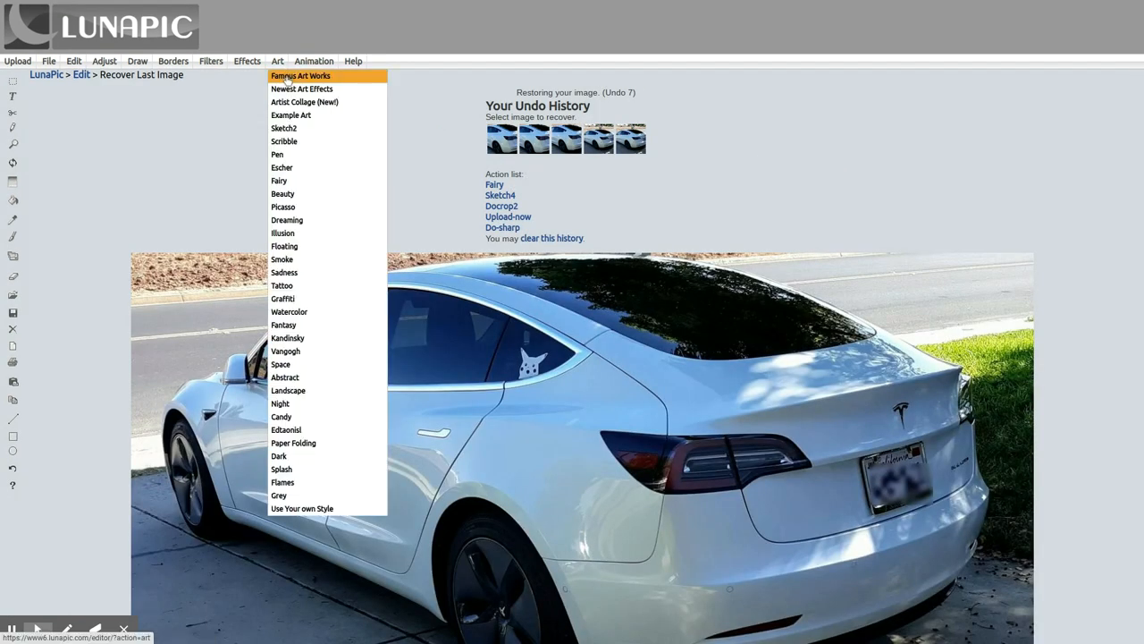
Browse the Famous Art Works gallery and apply the Redblush painterly effect
click(301, 75)
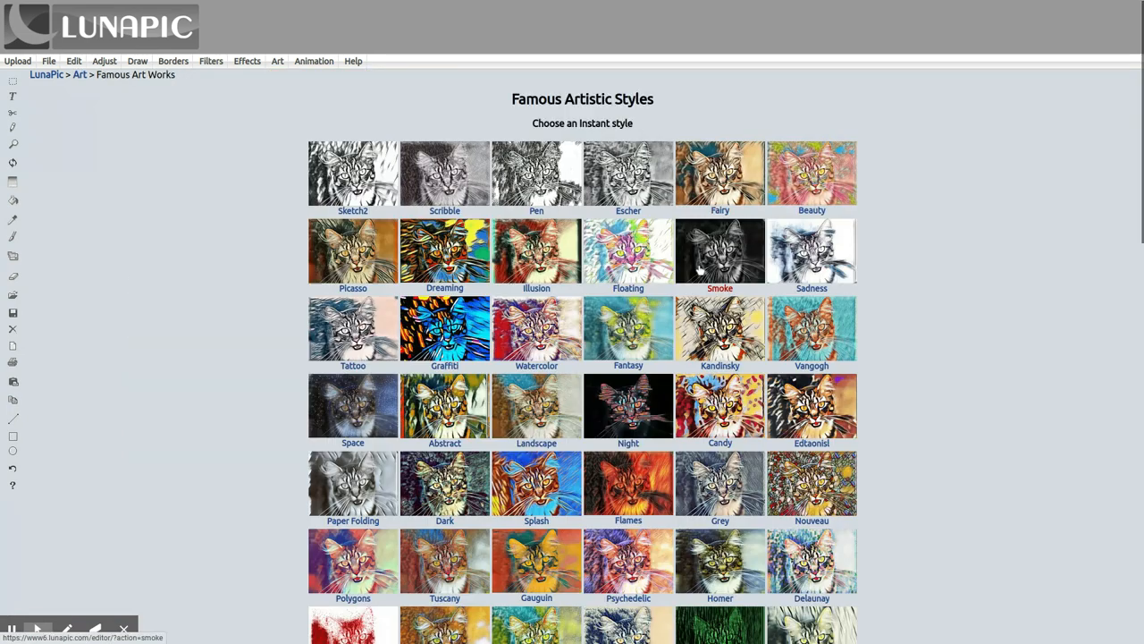
scroll(down, 3)
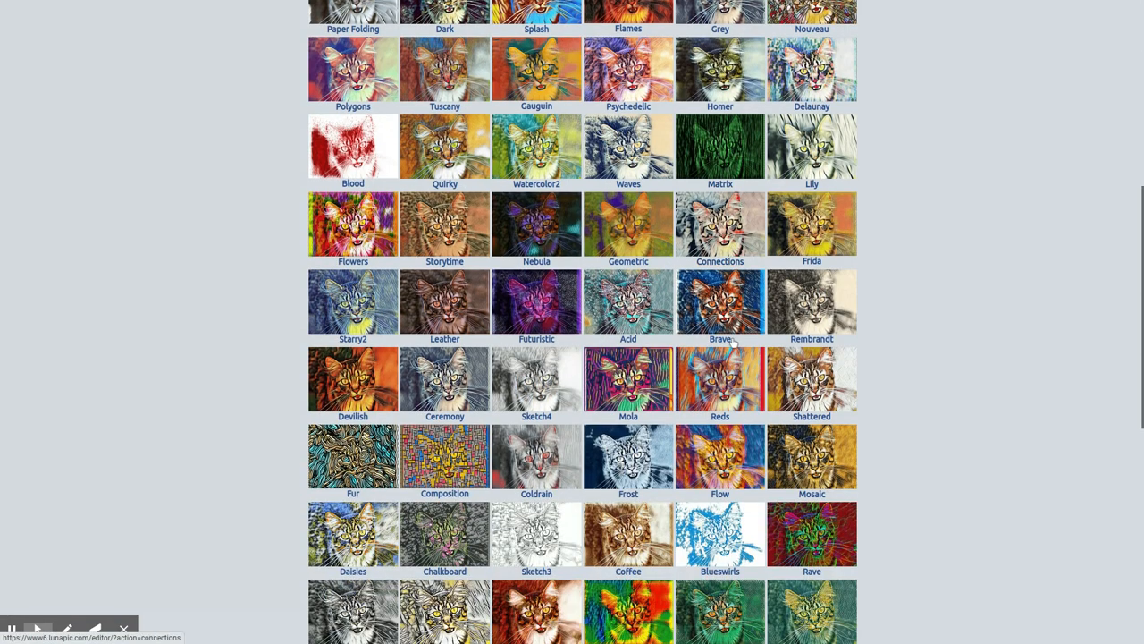
scroll(down, 3)
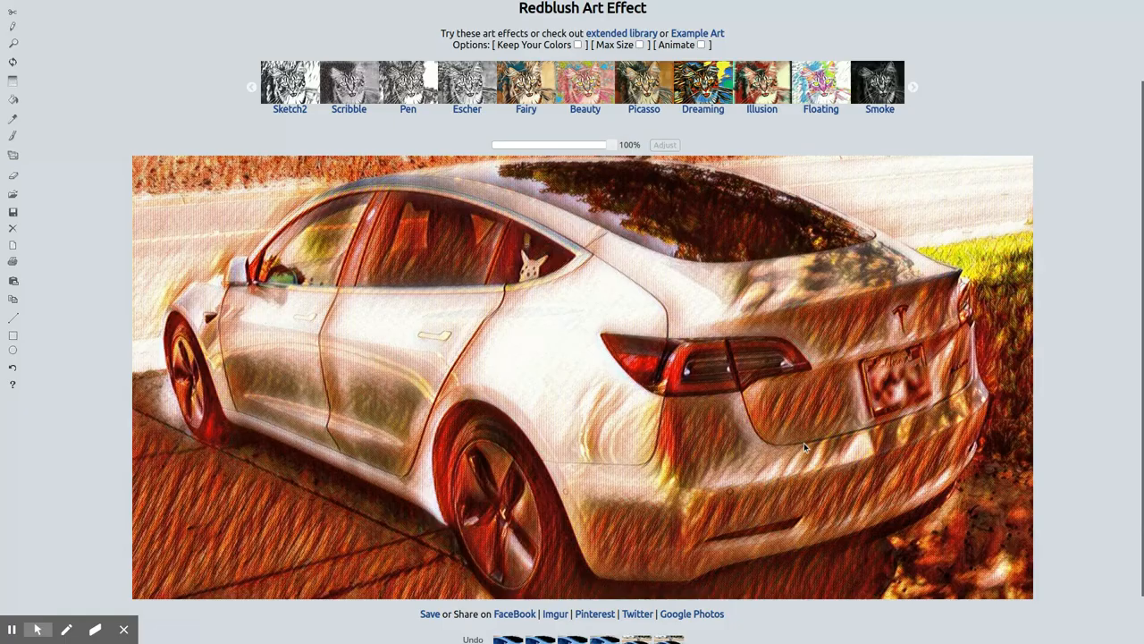
mouse_move(515, 383)
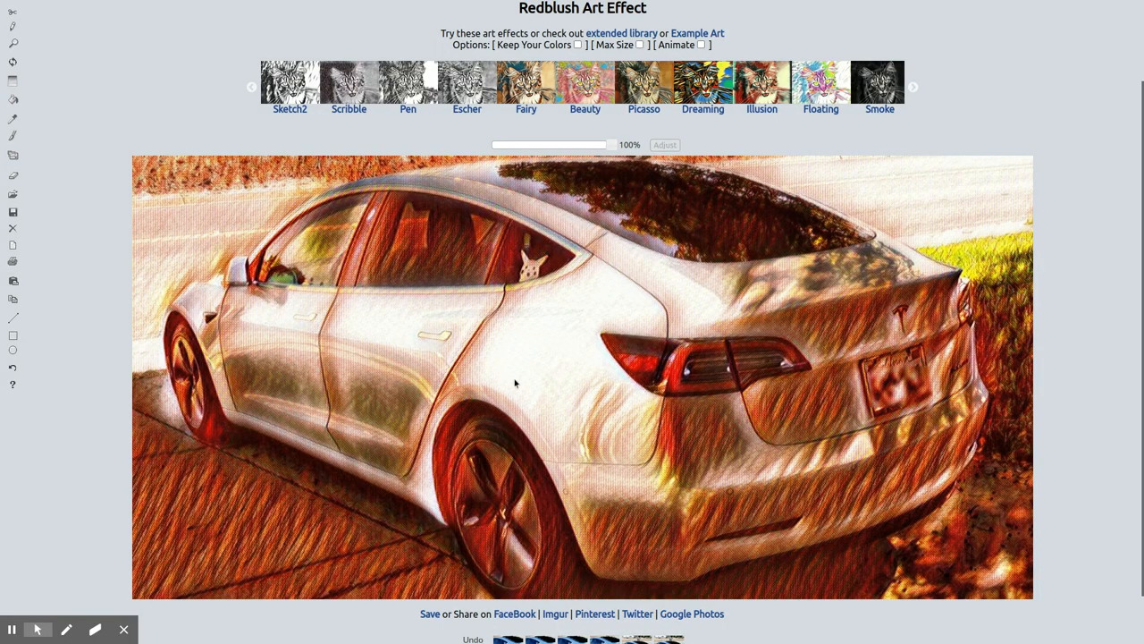
scroll(down, 3)
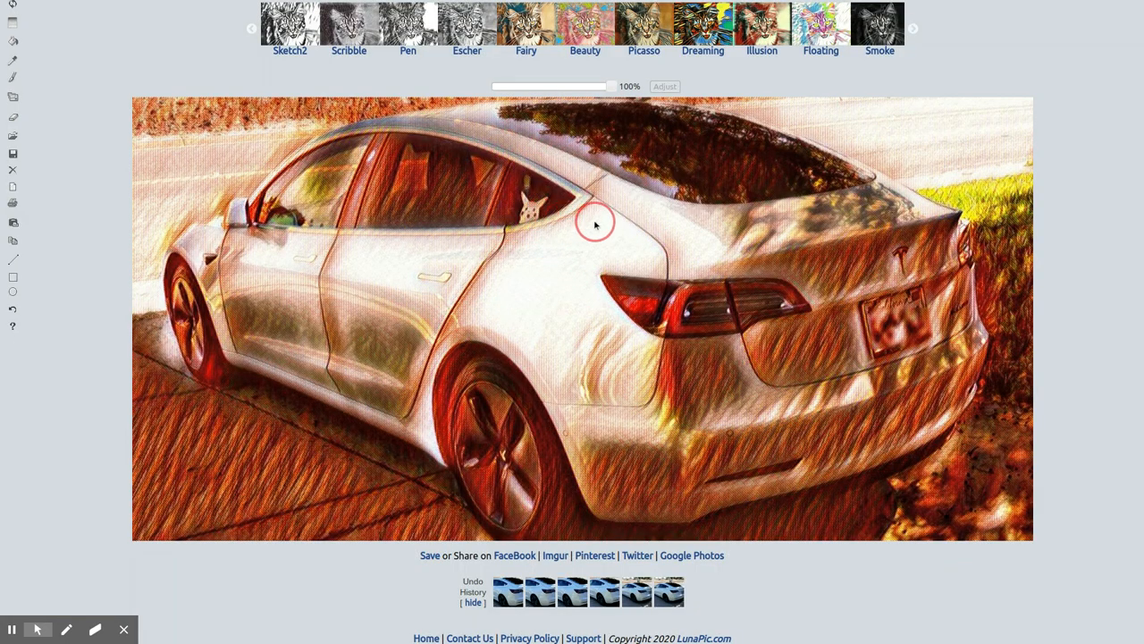
Save the Redblush-styled Tesla image as a JPEG into the Downloads folder
right_click(594, 223)
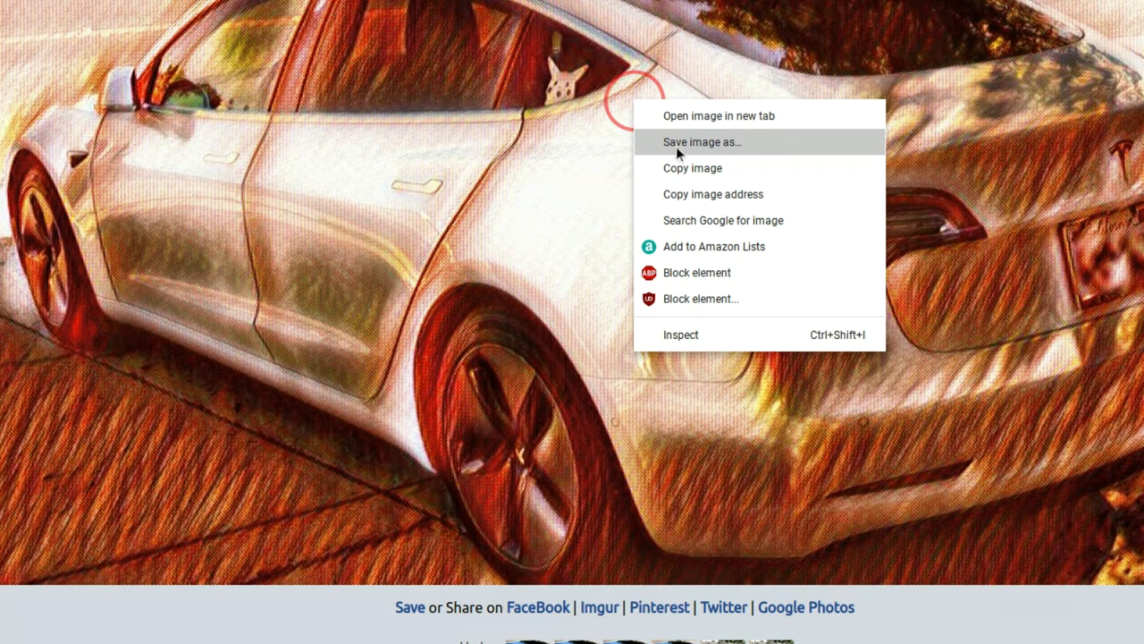
mouse_move(712, 152)
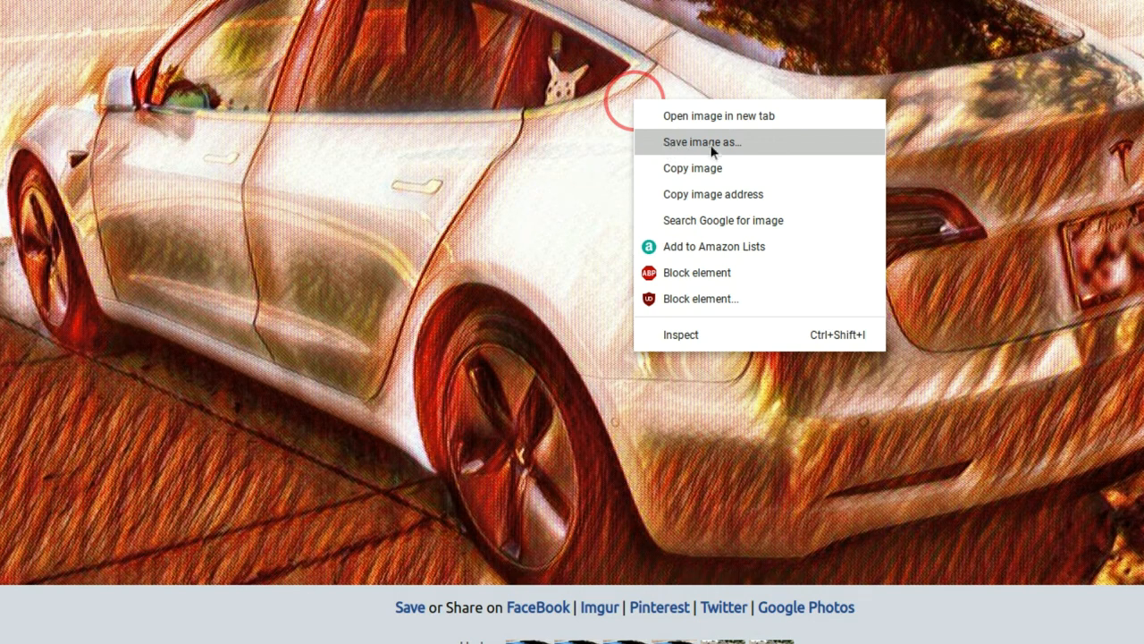
click(700, 141)
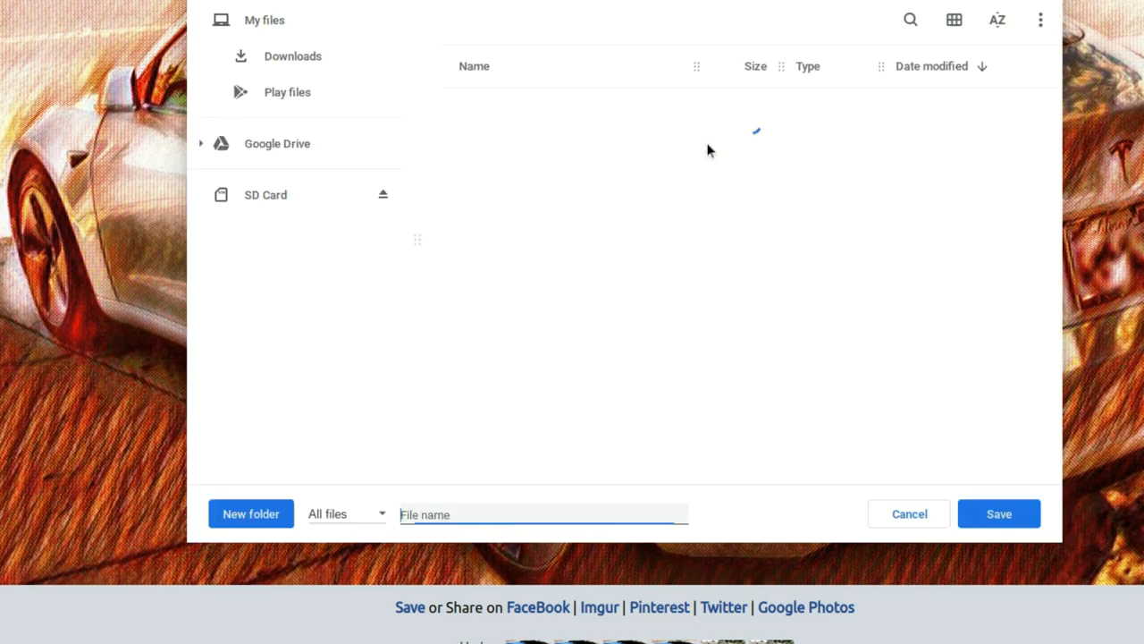
click(293, 56)
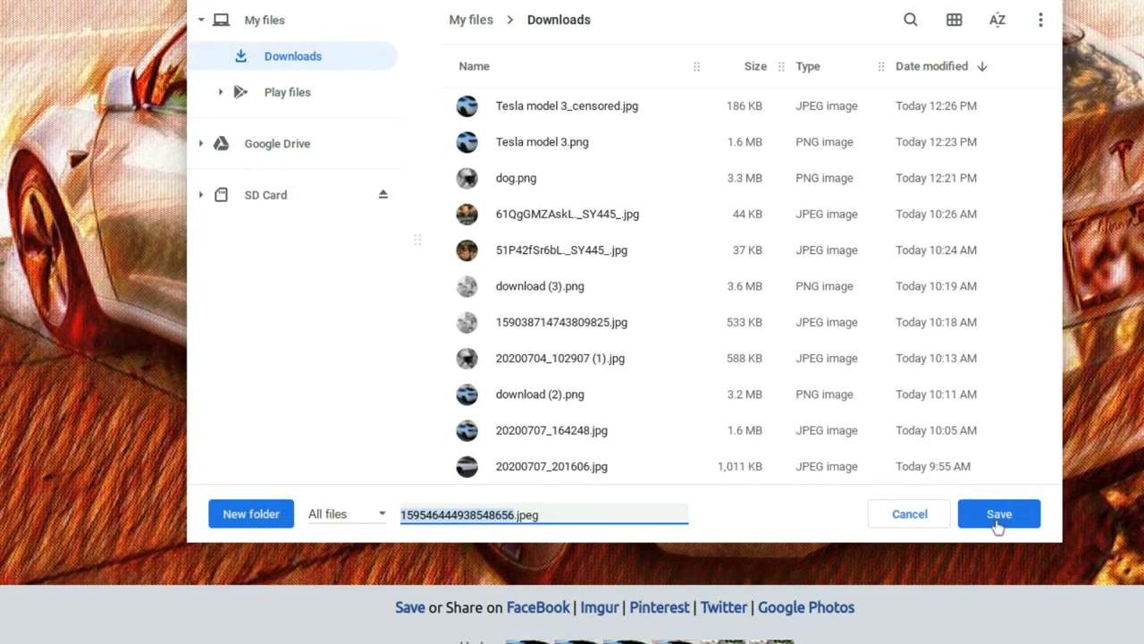
click(997, 513)
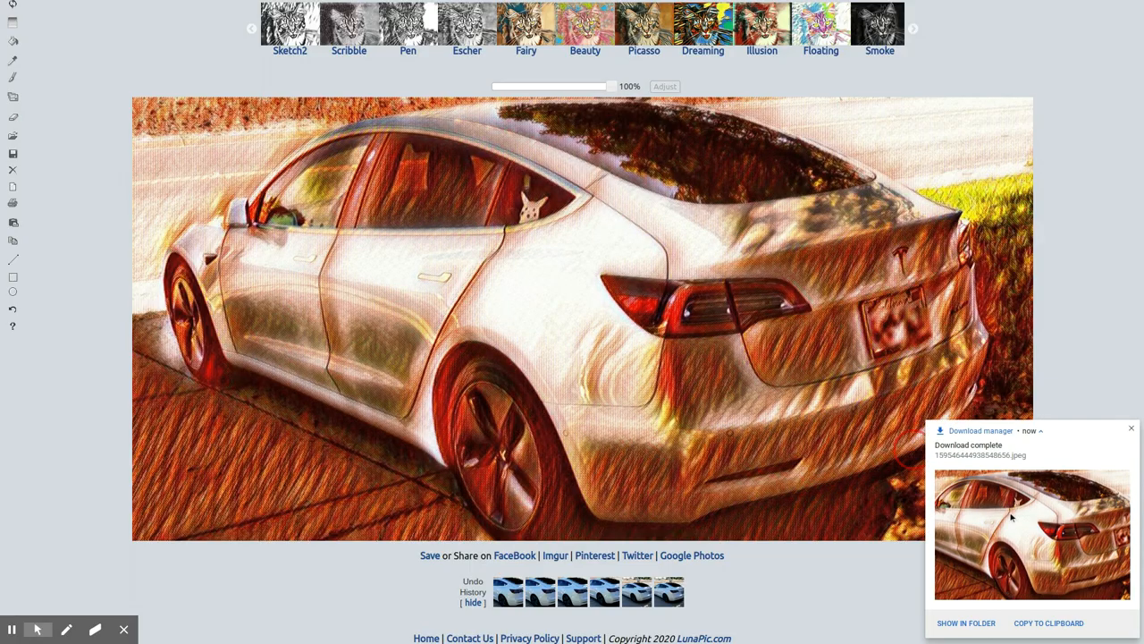
click(48, 61)
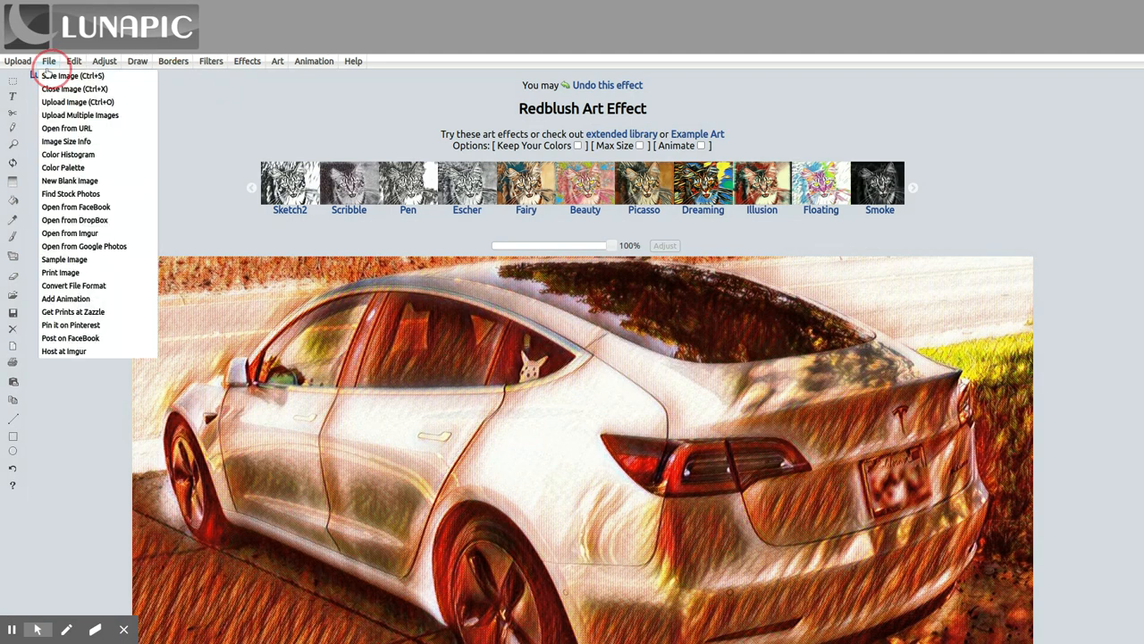
click(103, 61)
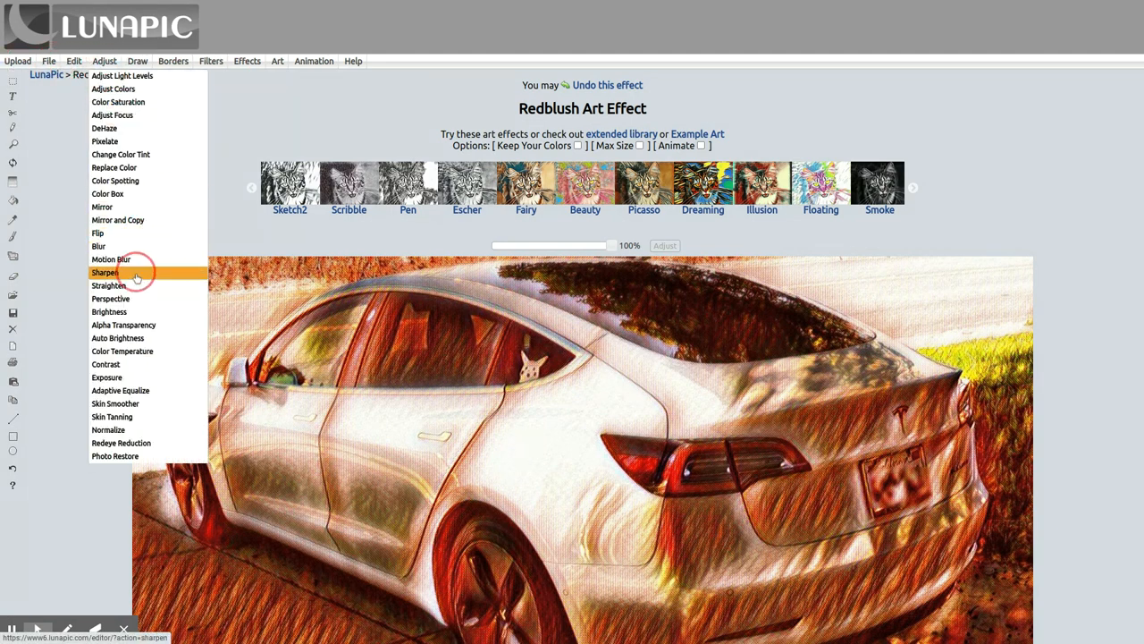
click(136, 61)
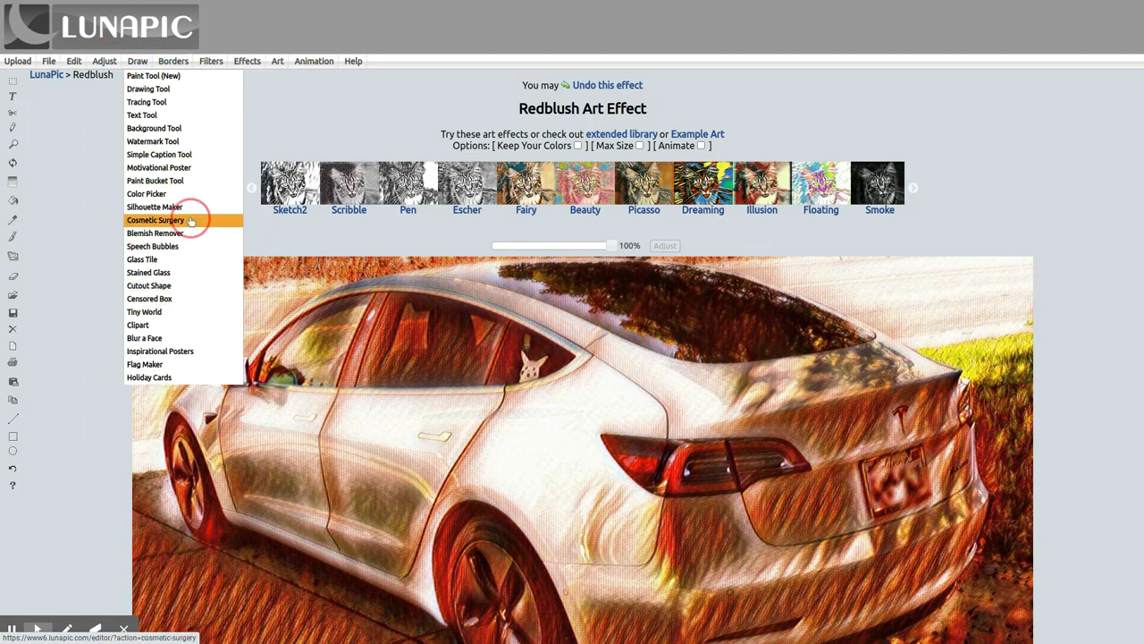
click(174, 61)
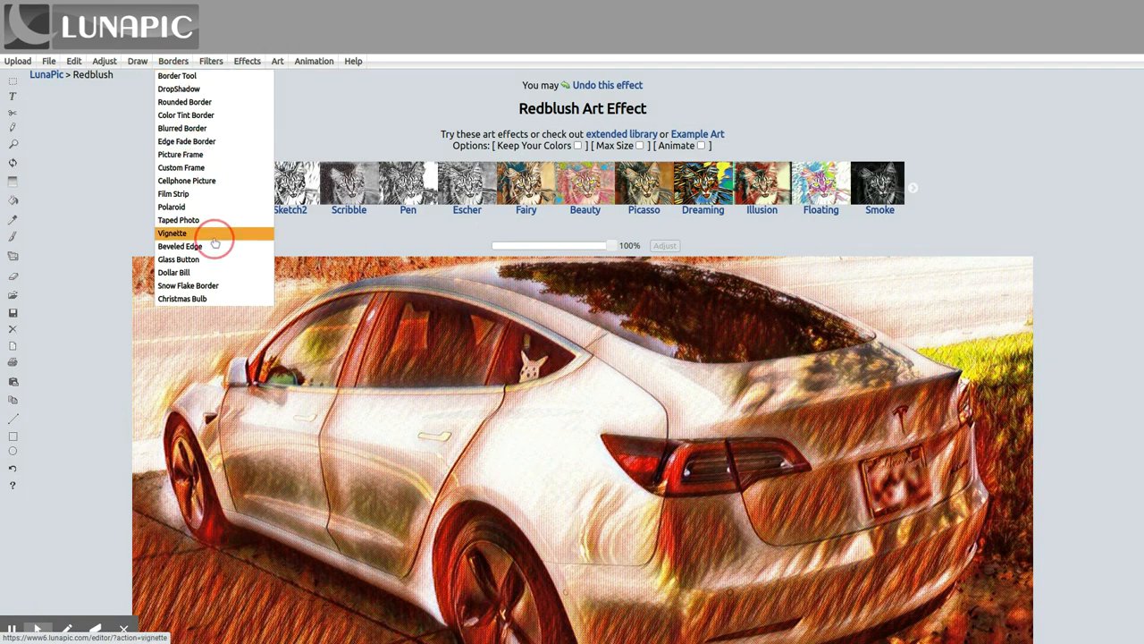
click(211, 61)
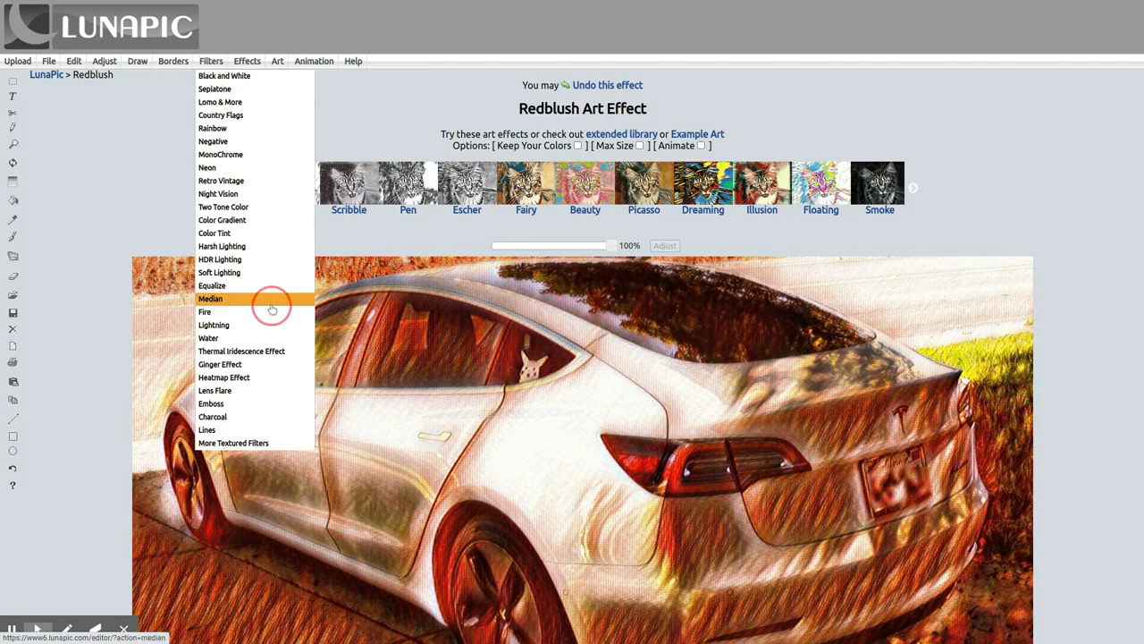
mouse_move(247, 154)
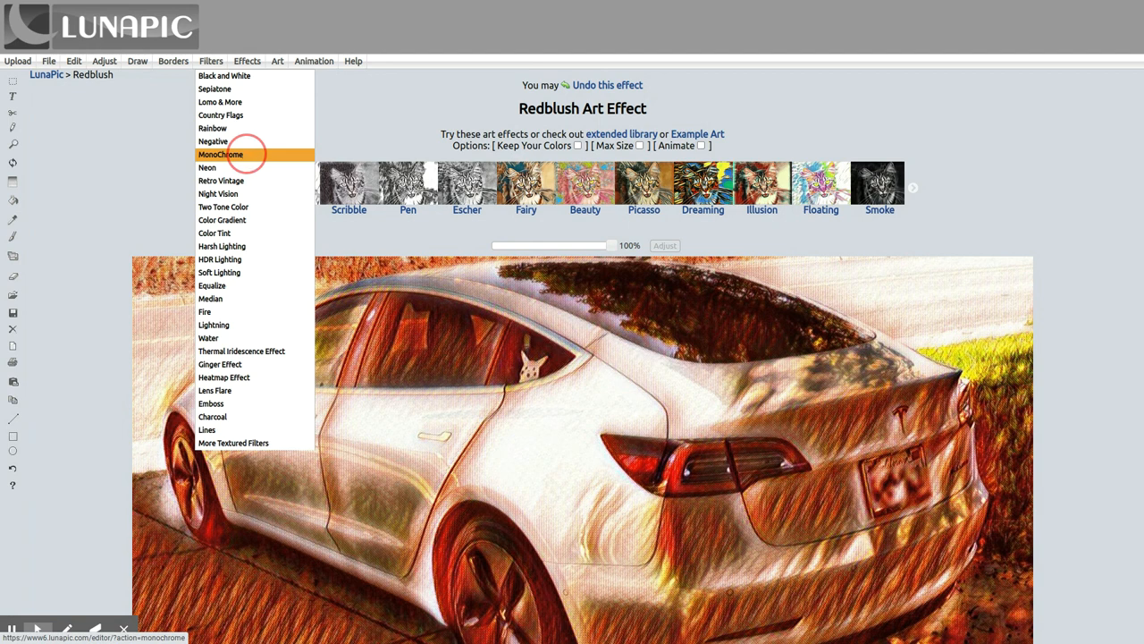
click(247, 60)
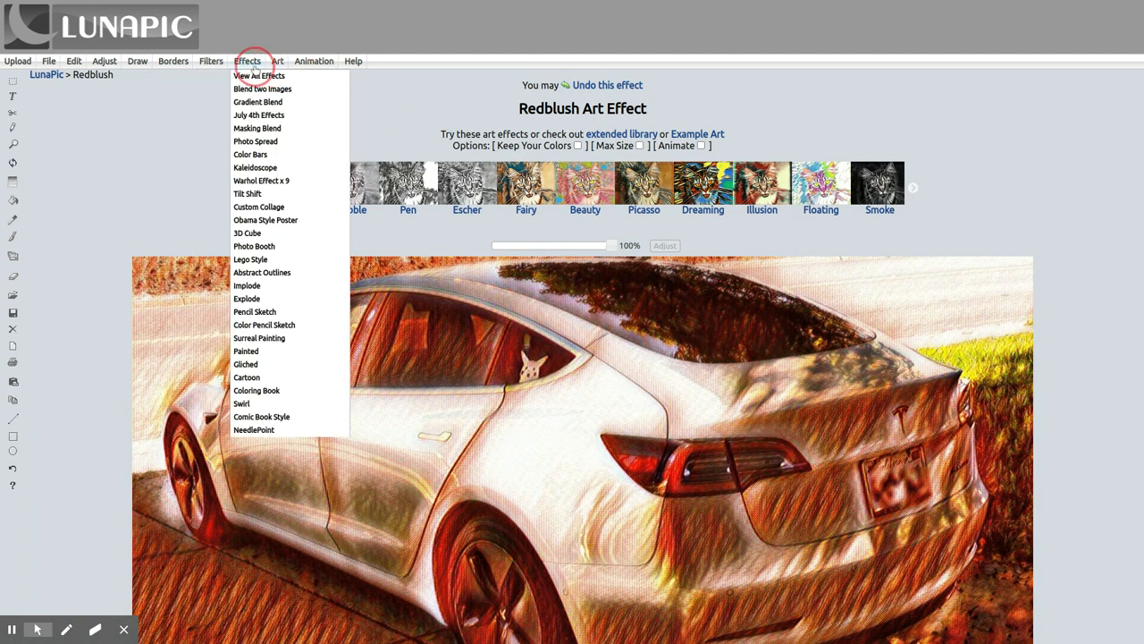
mouse_move(247, 233)
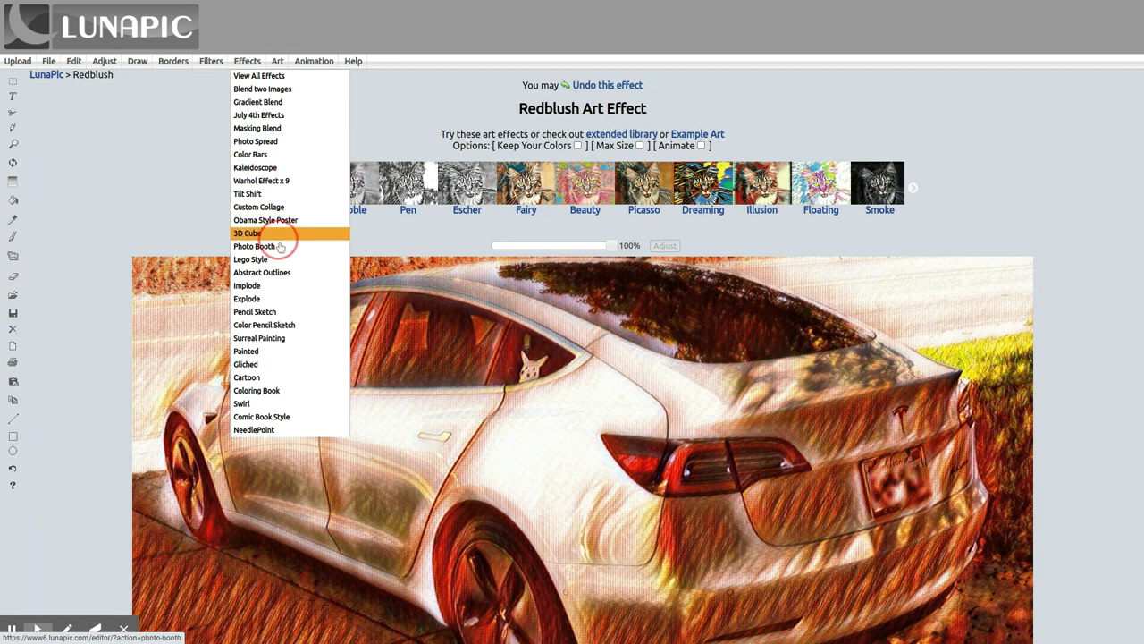
mouse_move(257, 168)
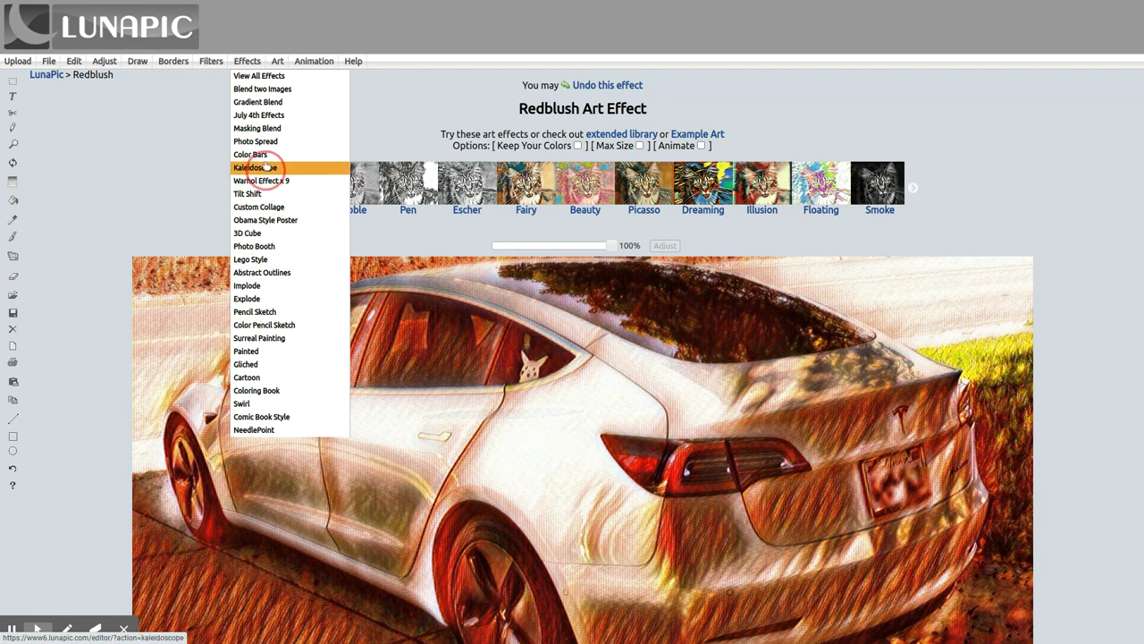
mouse_move(261, 89)
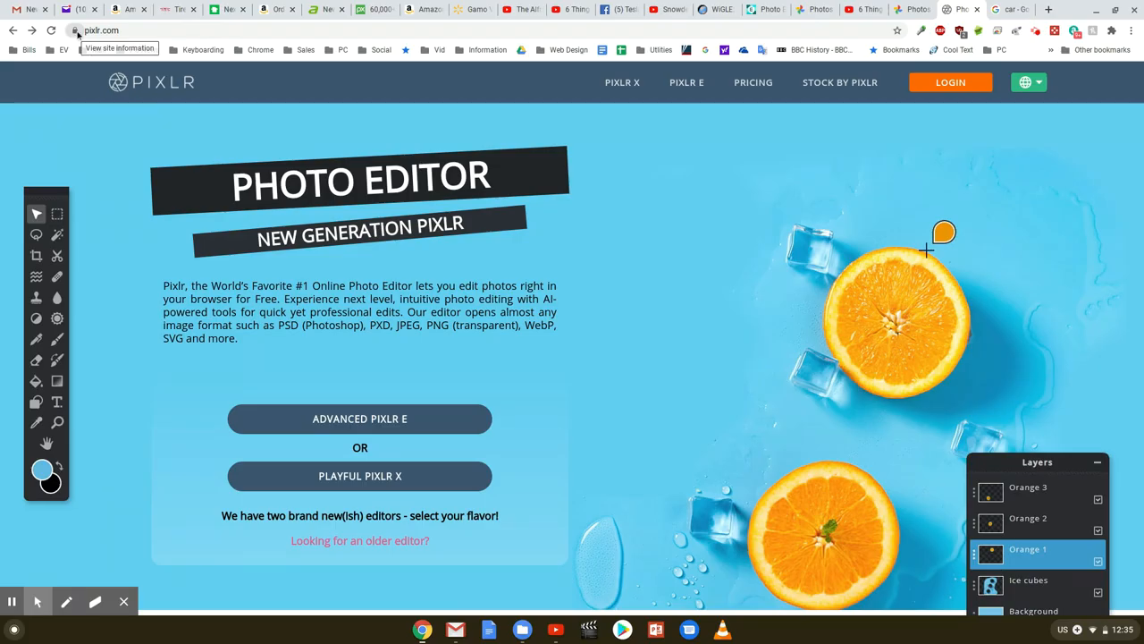
mouse_move(408, 339)
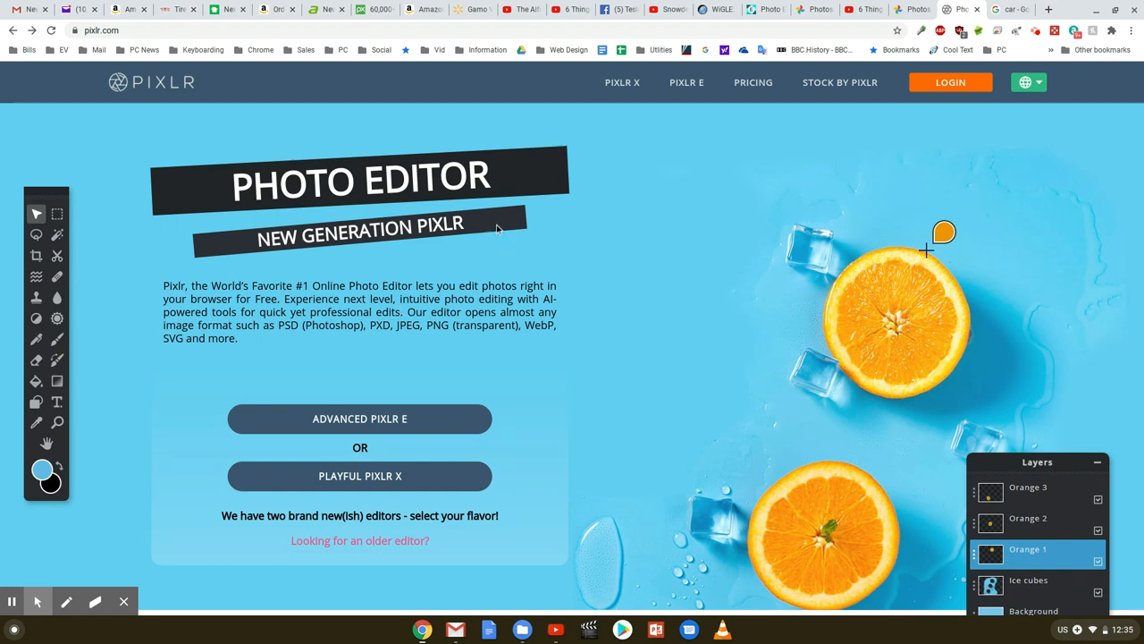
mouse_move(486, 247)
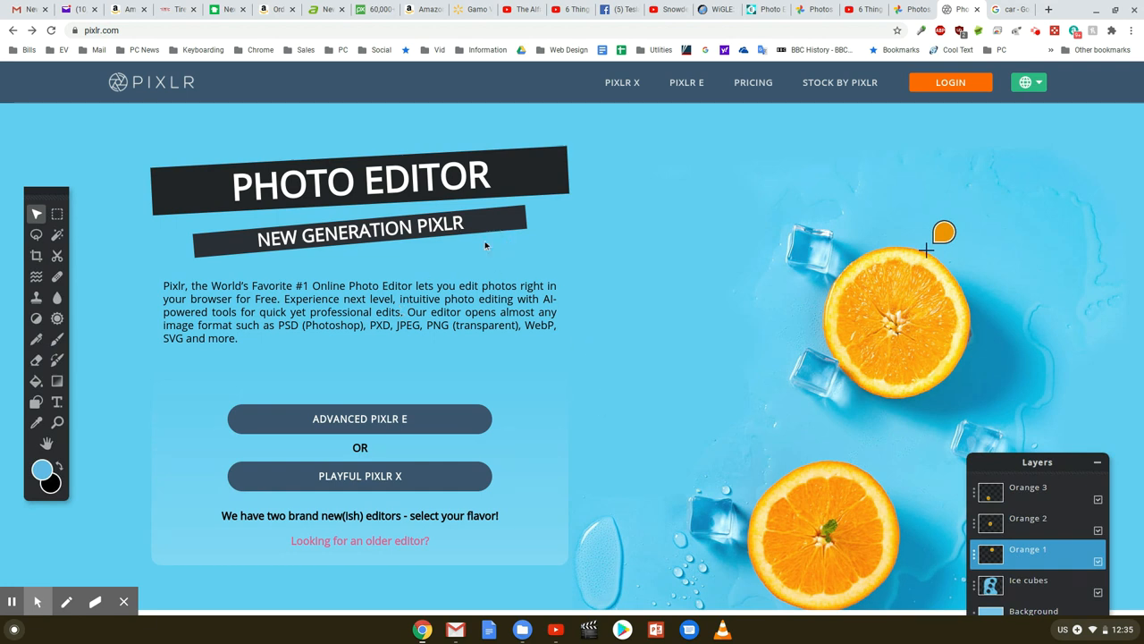
mouse_move(319, 258)
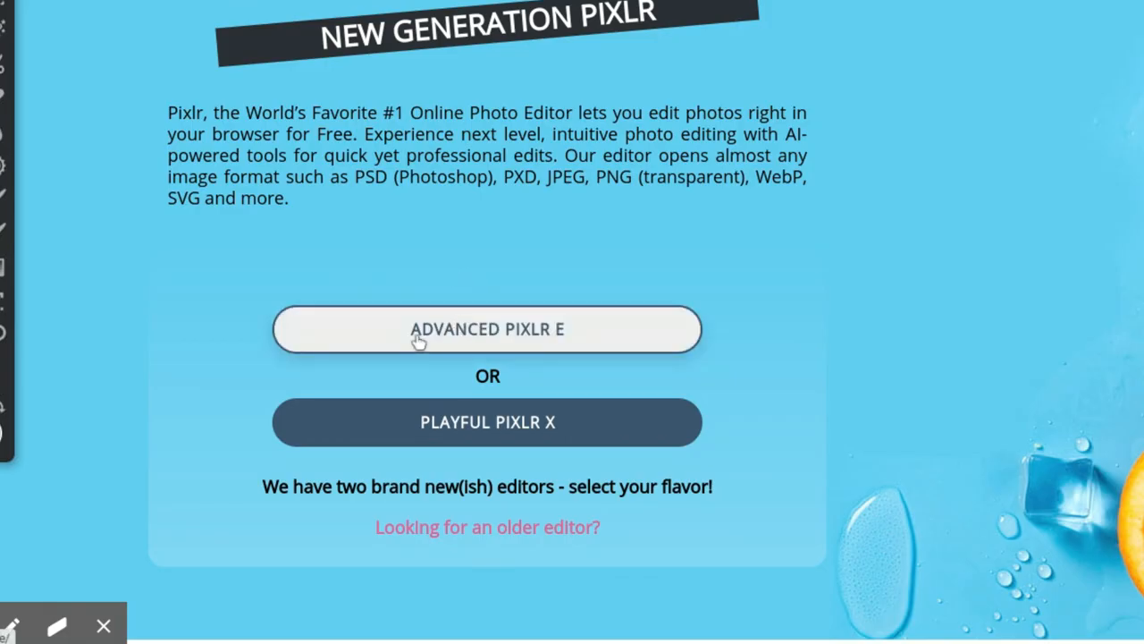
Launch the Advanced Pixlr E editor from the Pixlr homepage
click(531, 329)
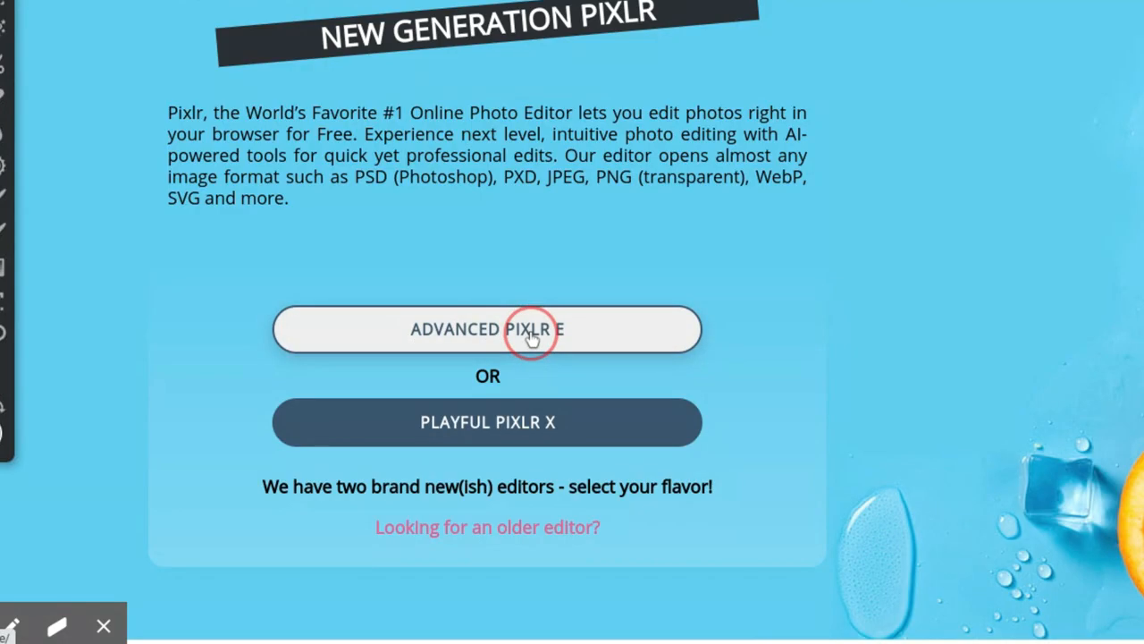
Open the dog photo 20200704_102907 (1).jpg from Downloads in Pixlr E at original size
click(486, 329)
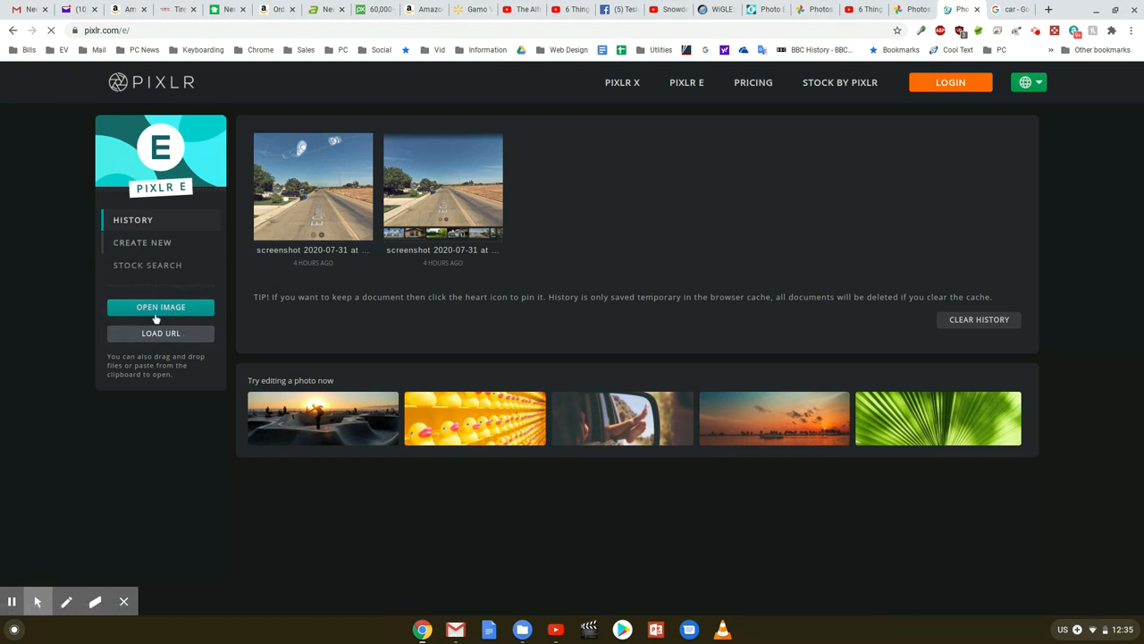
mouse_move(134, 313)
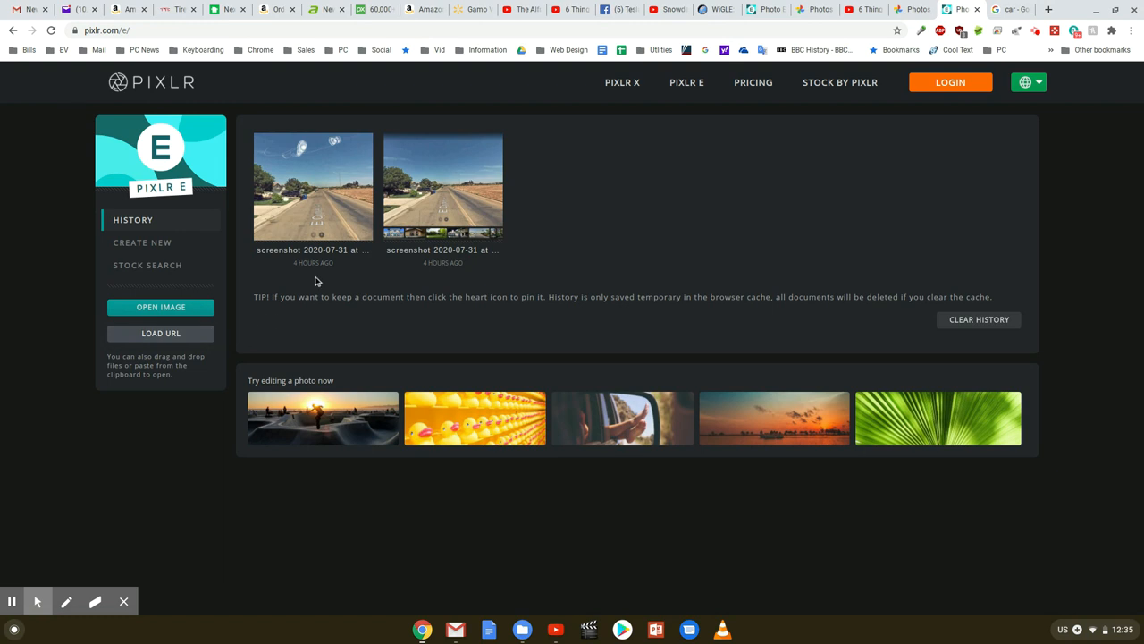
mouse_move(161, 333)
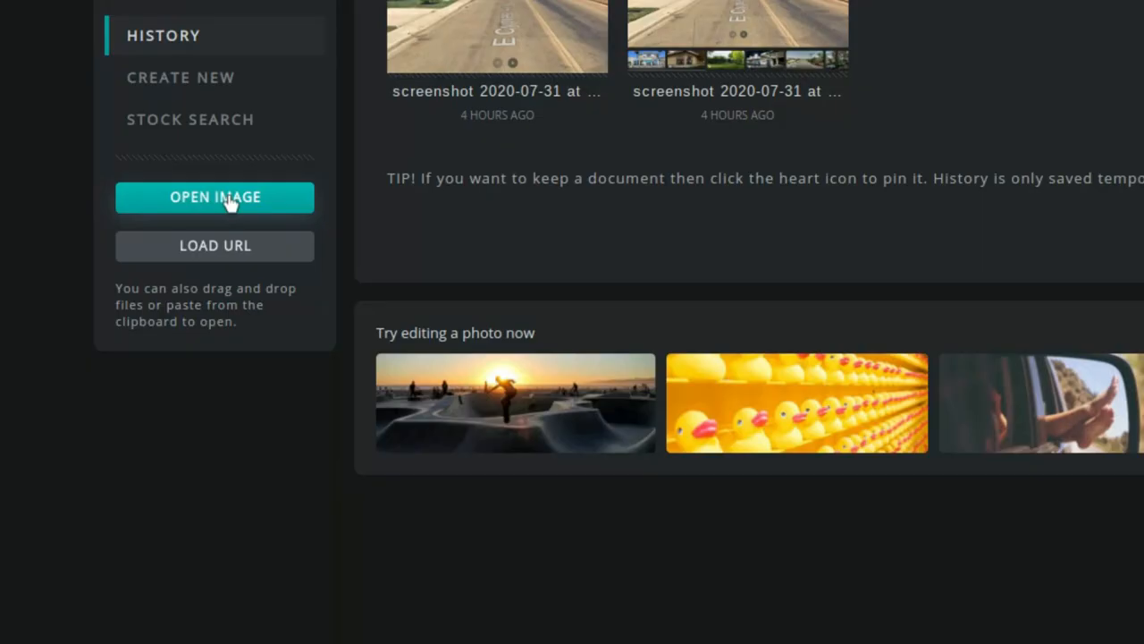
click(214, 197)
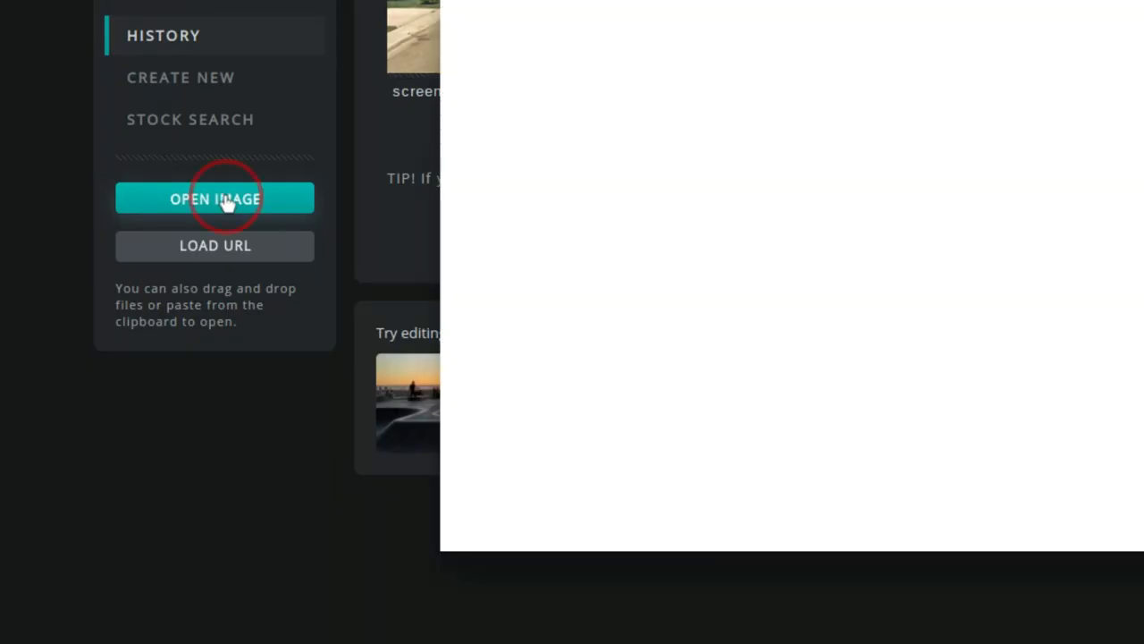
click(215, 199)
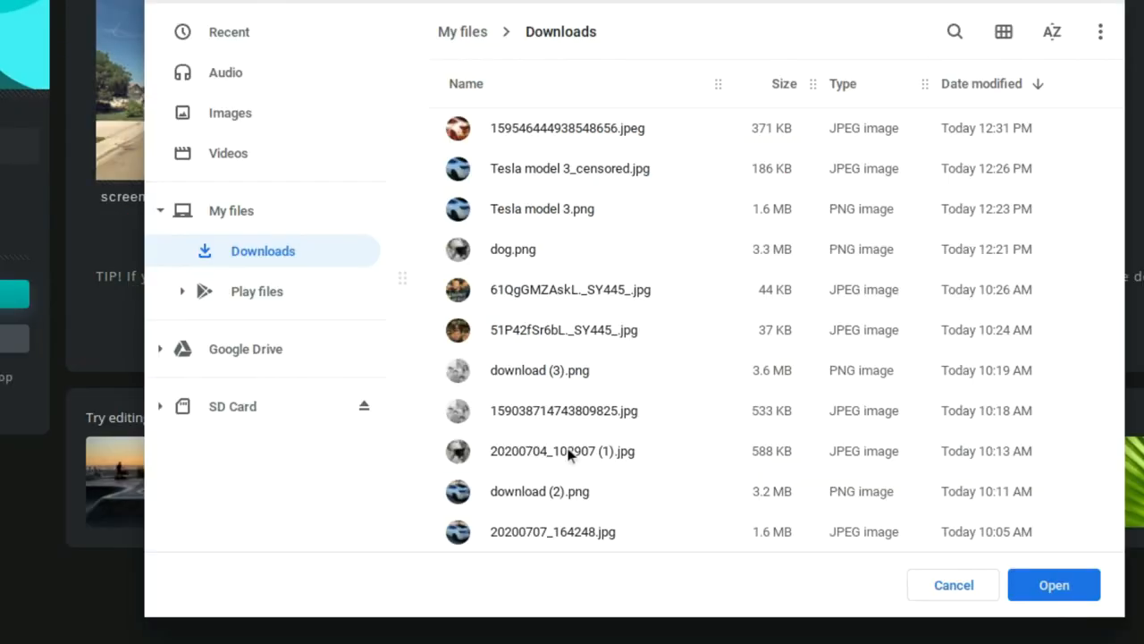
click(562, 451)
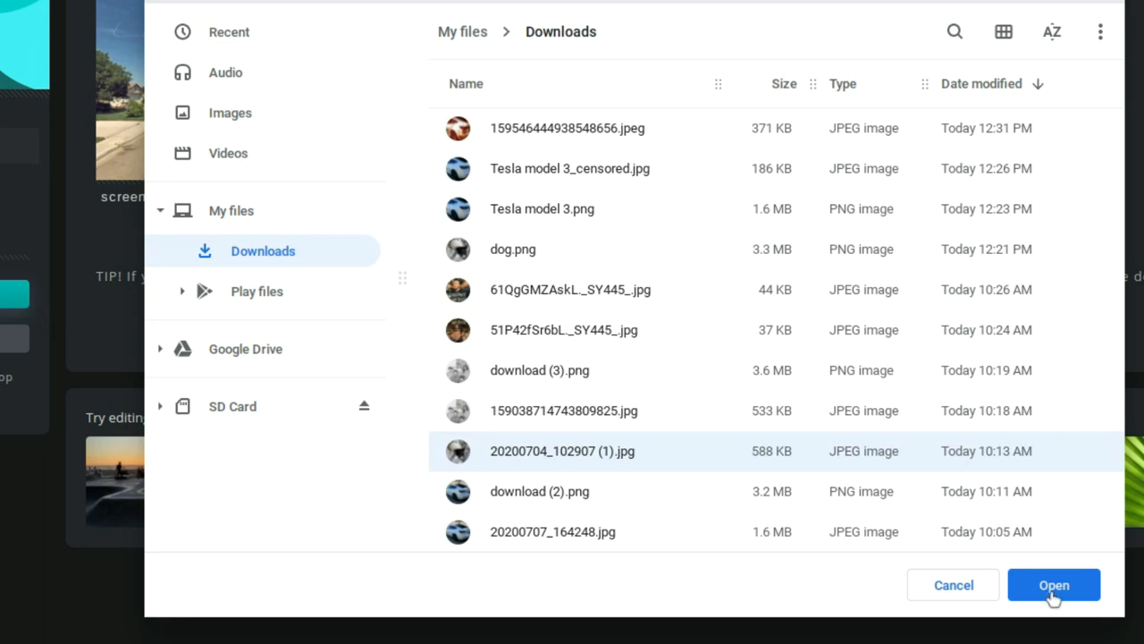
click(1053, 583)
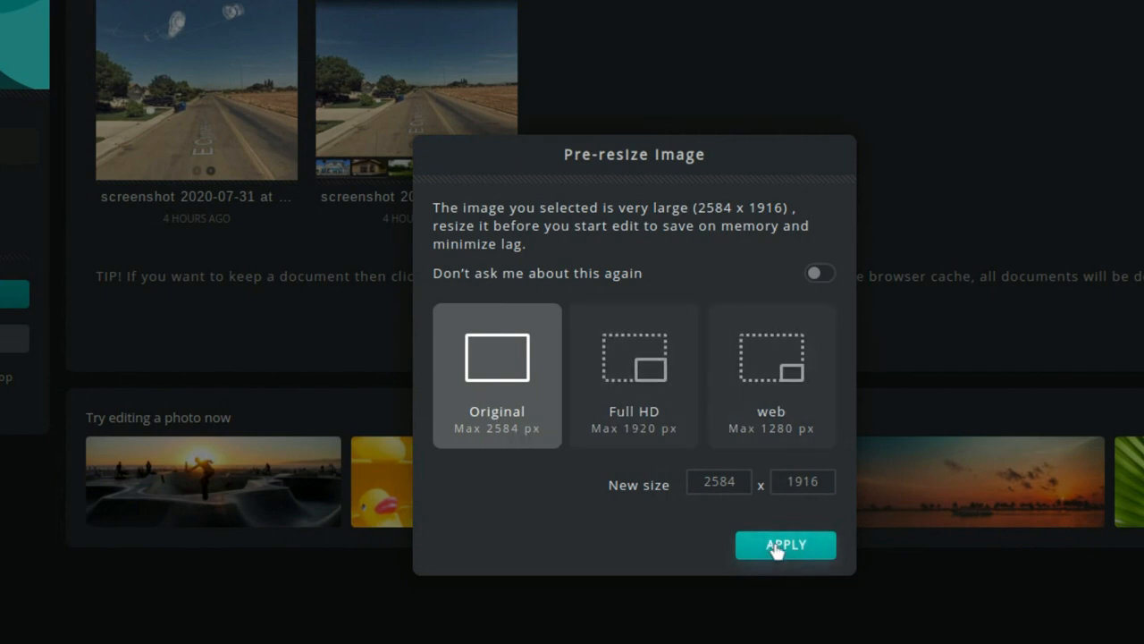
click(785, 544)
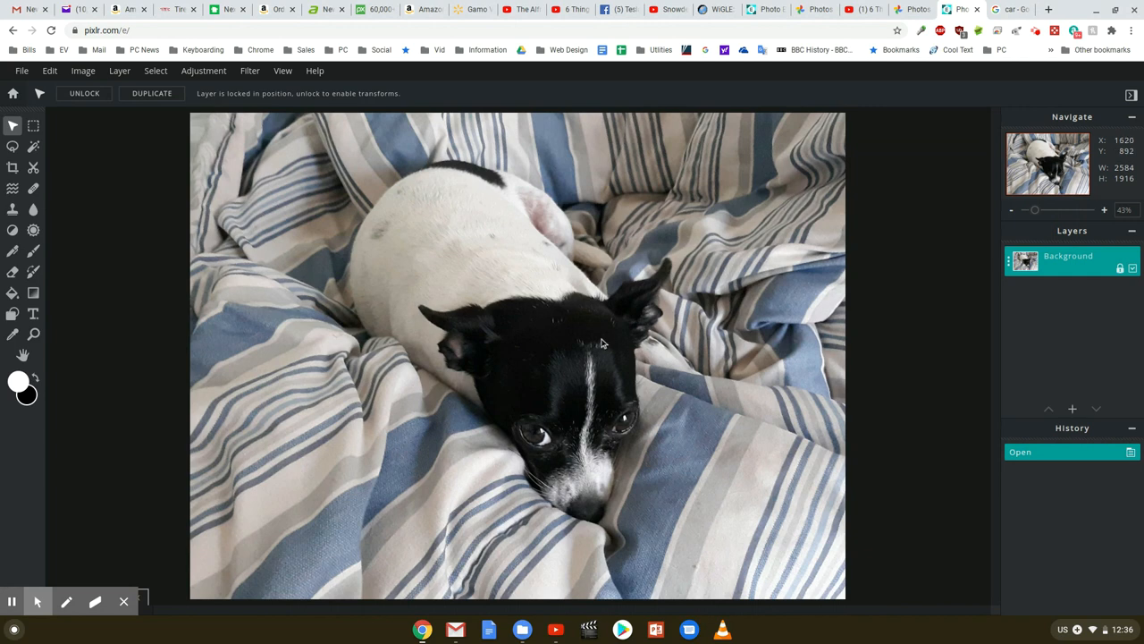
mouse_move(336, 175)
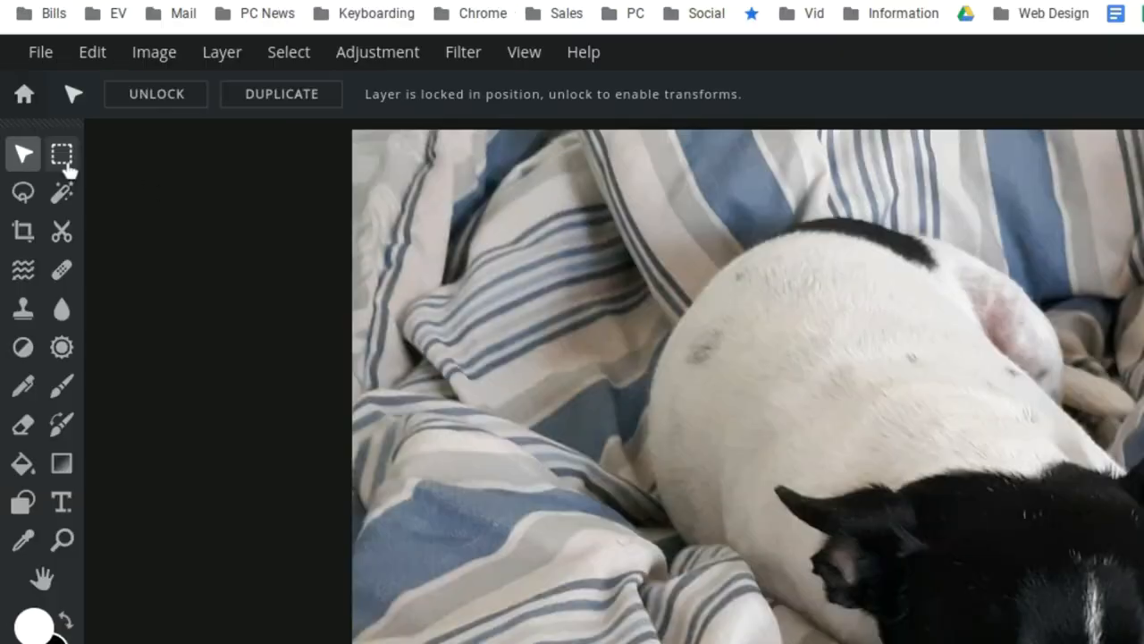
mouse_move(60, 154)
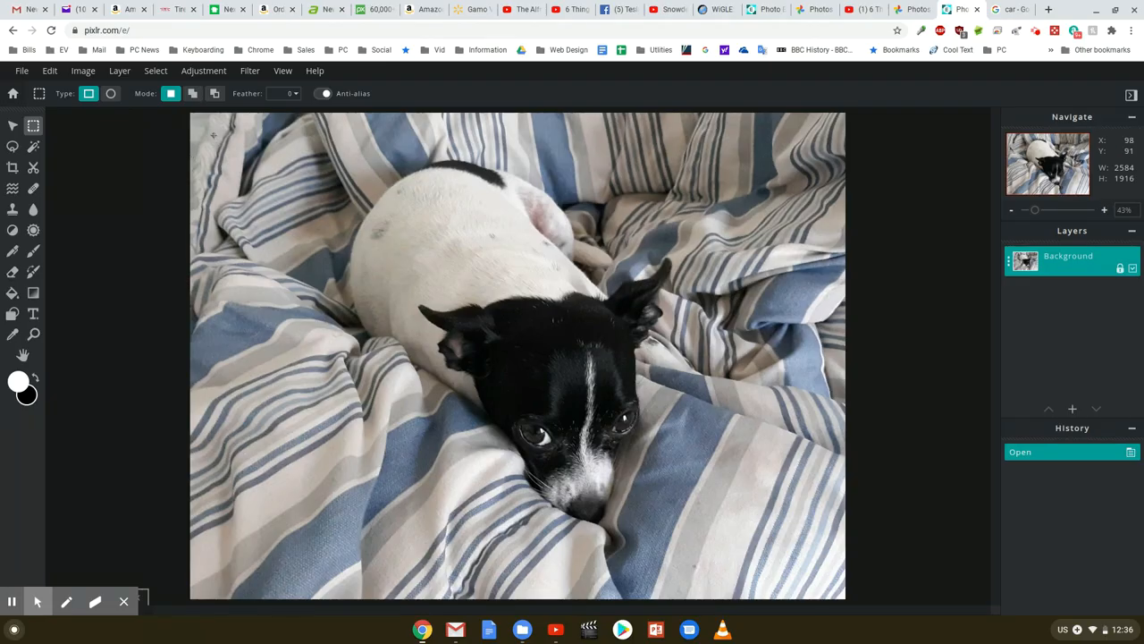
Crop the dog photo to a marquee rectangle covering most of the frame, about 2400 by 1632
drag(213, 134, 388, 324)
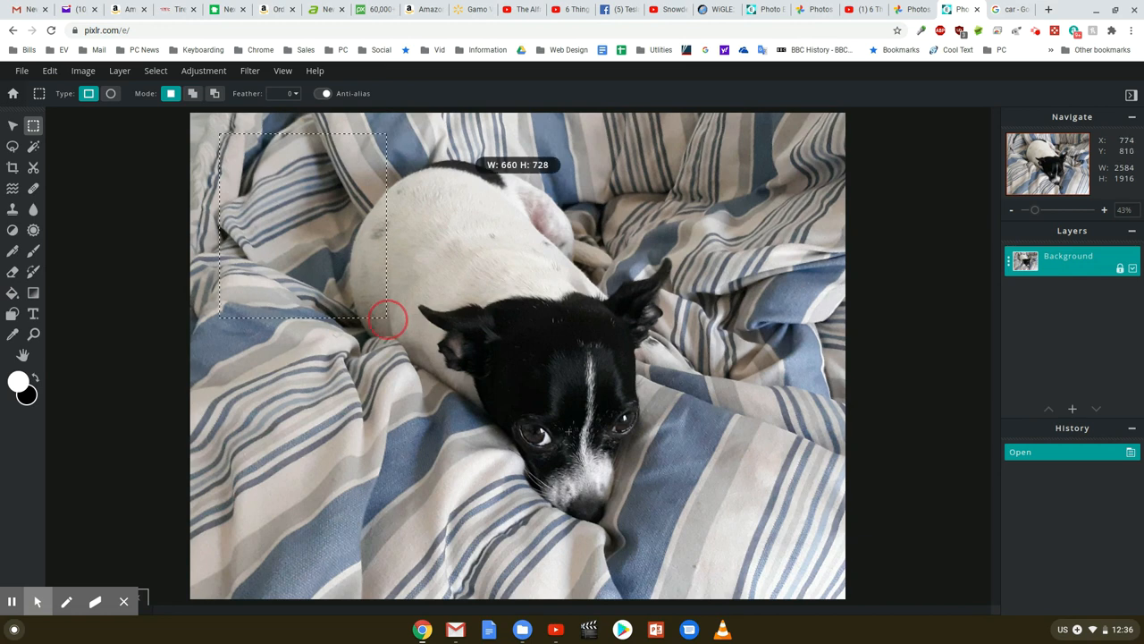
drag(388, 318, 826, 549)
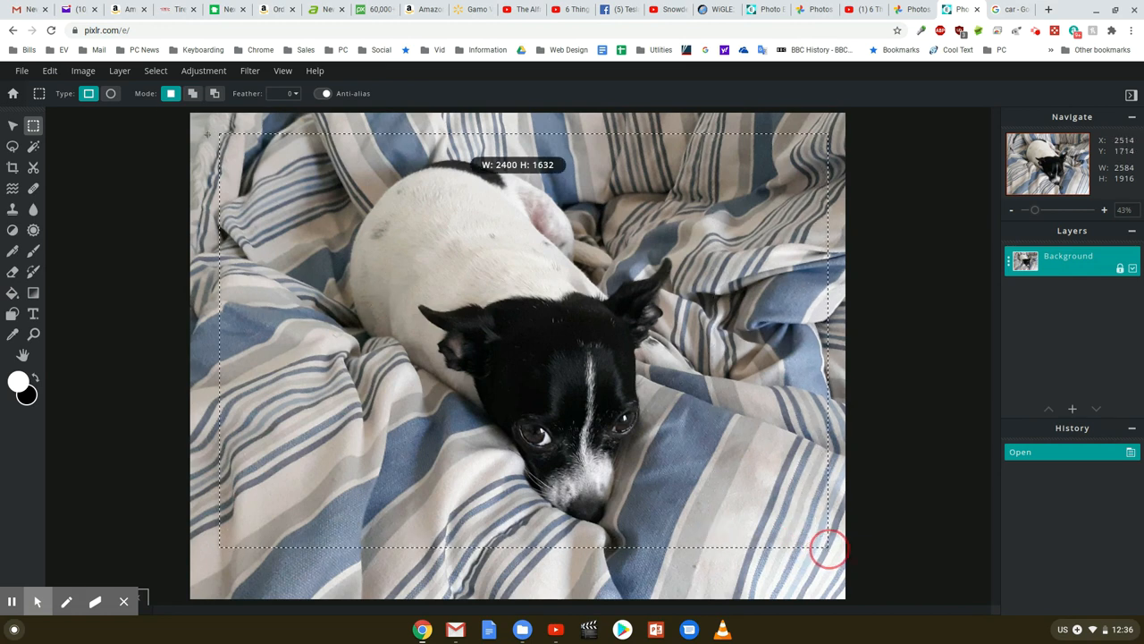
click(83, 72)
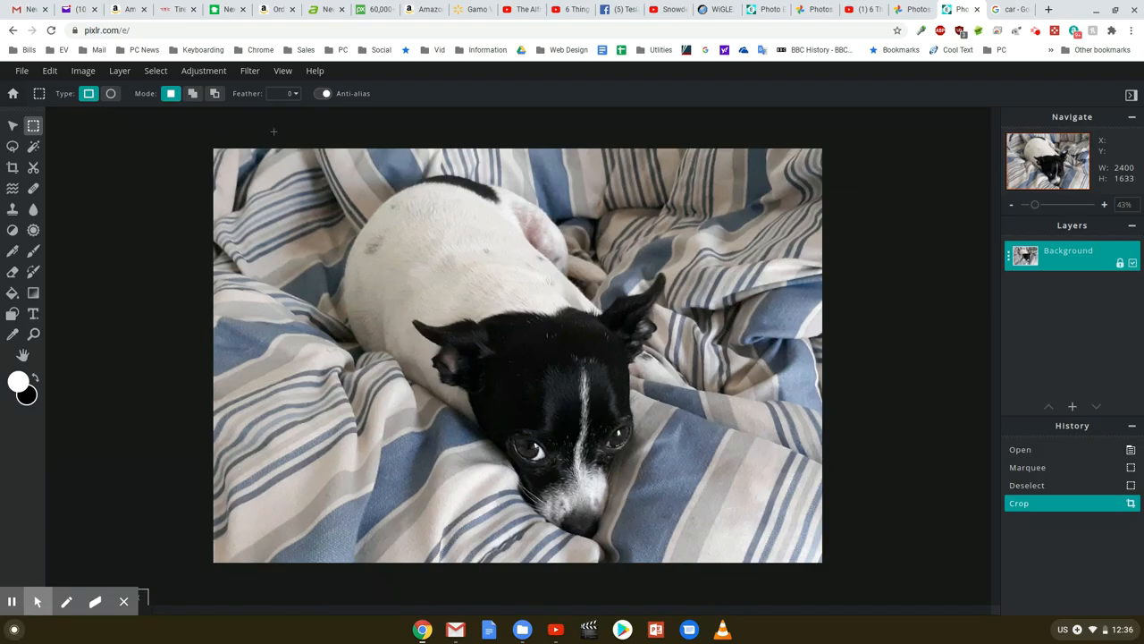
mouse_move(916, 382)
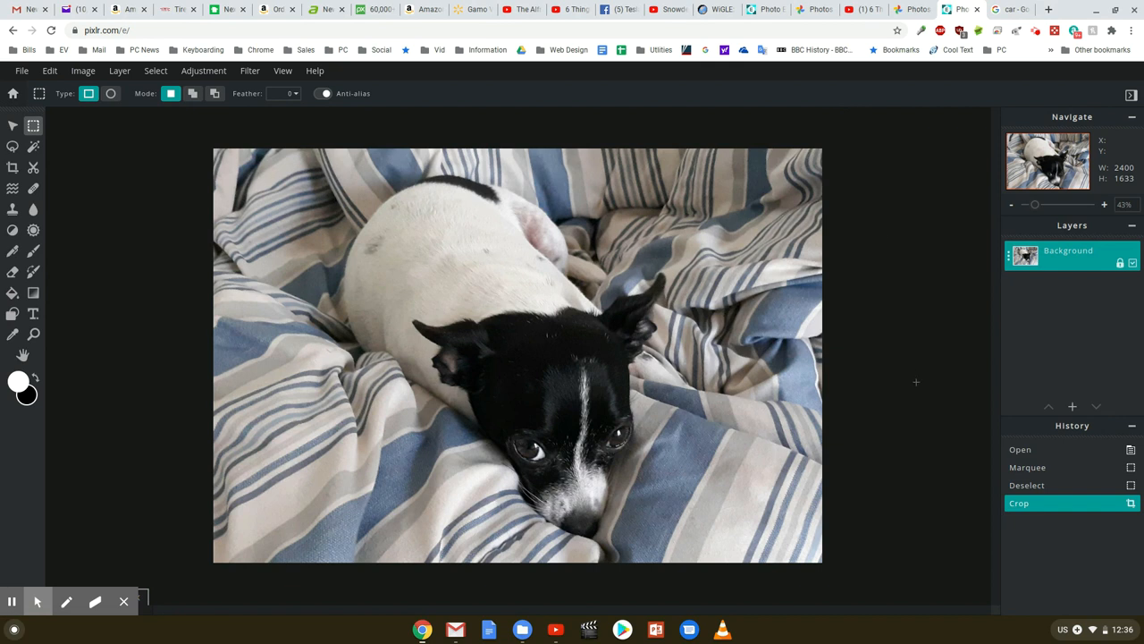
mouse_move(247, 373)
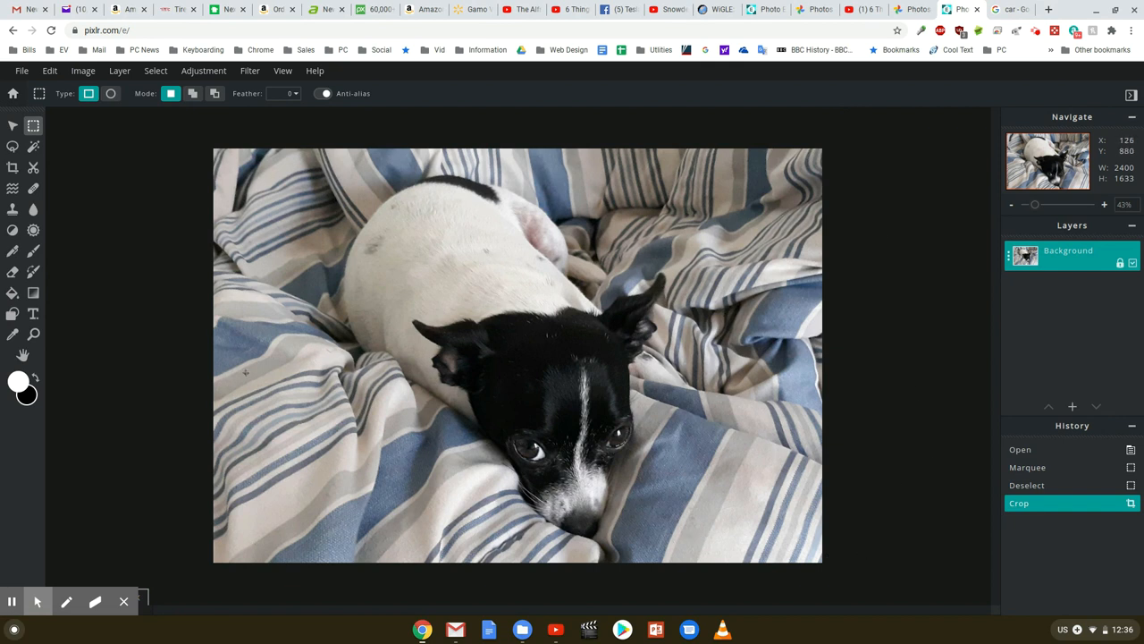
mouse_move(318, 240)
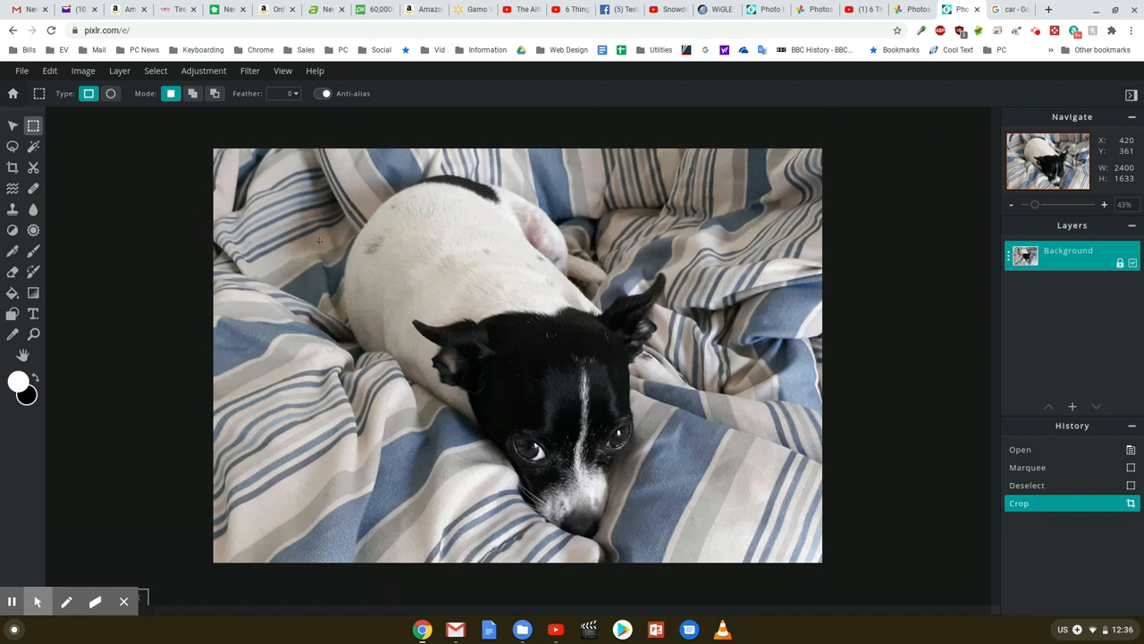
mouse_move(32, 168)
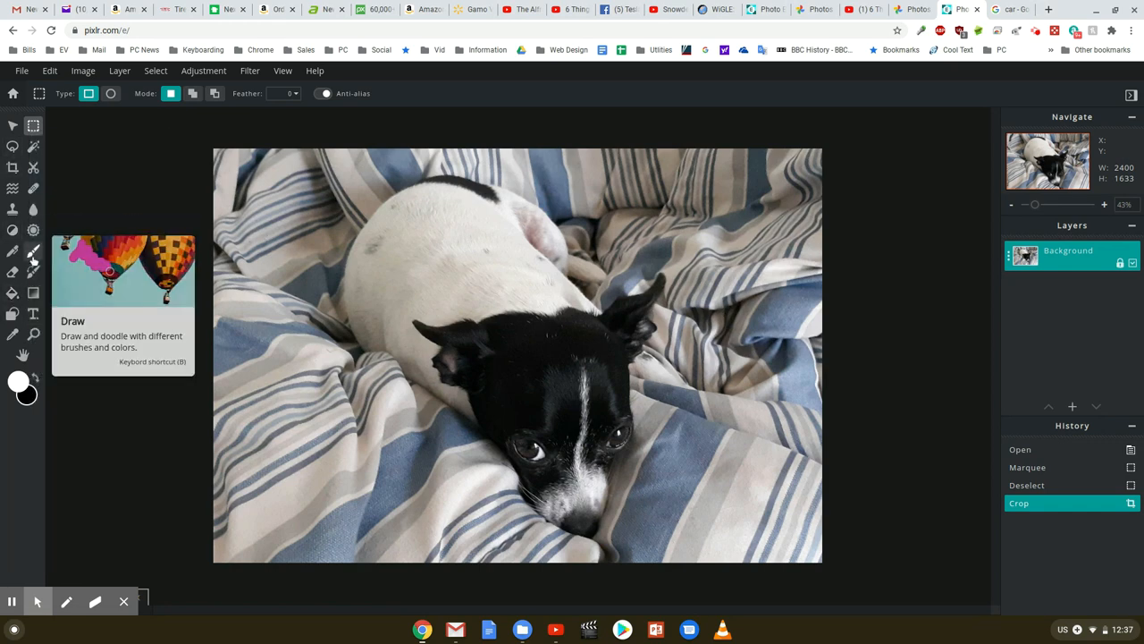
Warp the bedding beside the dog's head with two Liquify push strokes
click(13, 189)
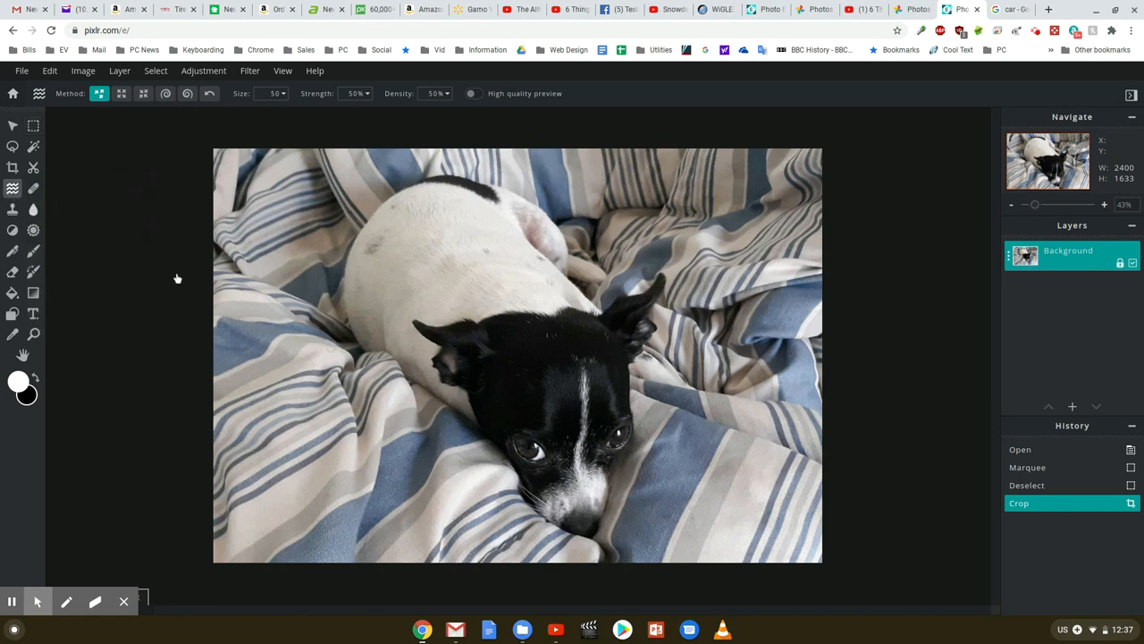
mouse_move(302, 361)
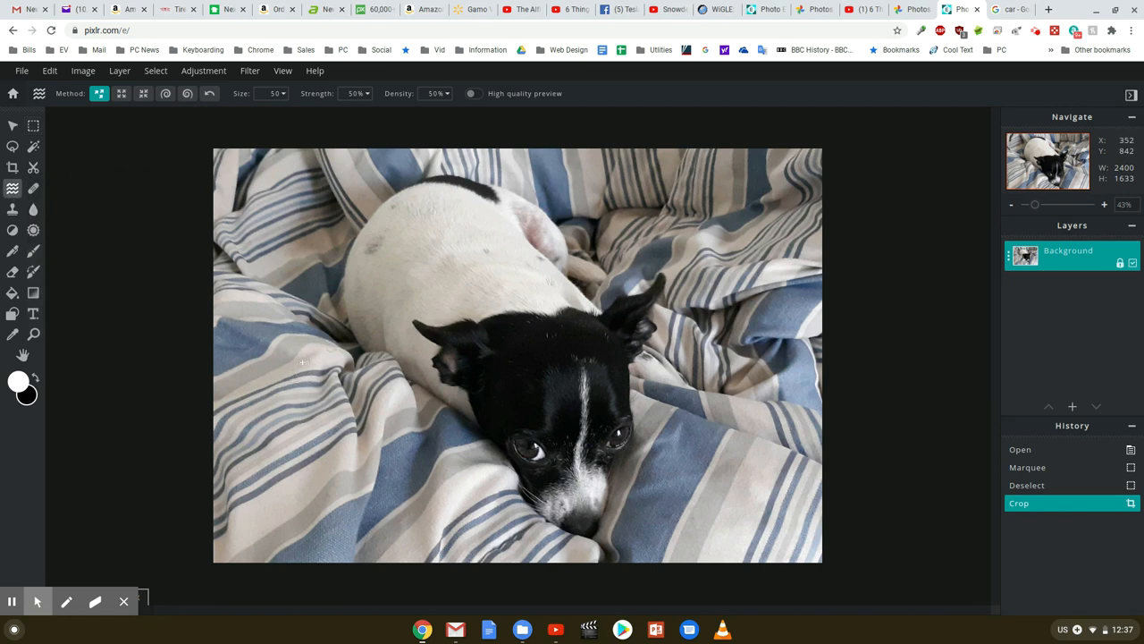
mouse_move(693, 293)
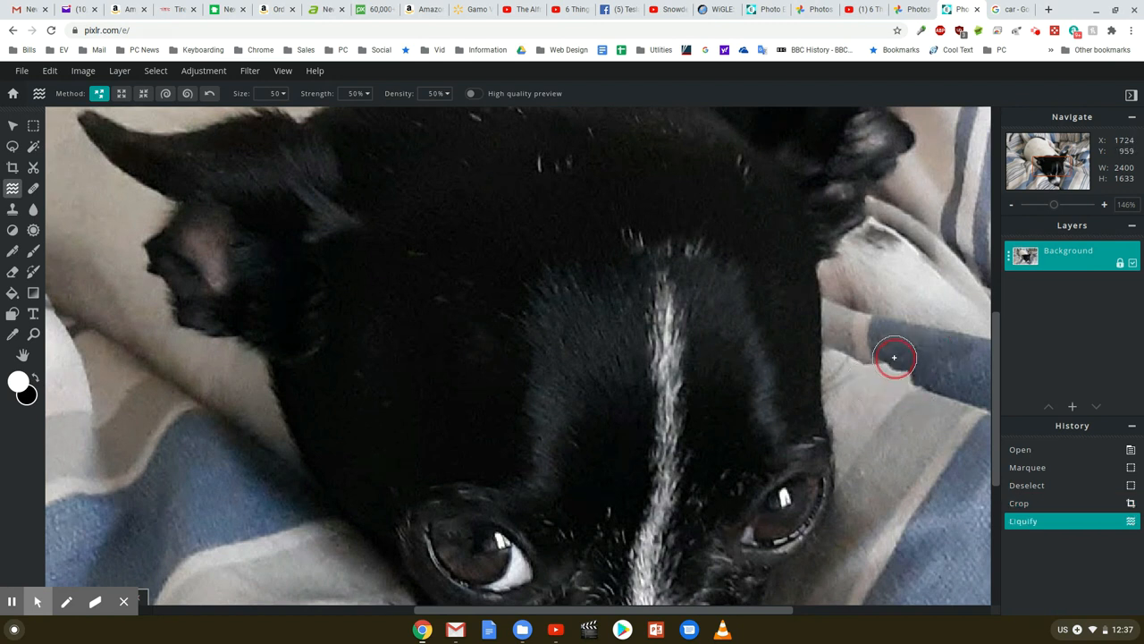
drag(894, 358, 901, 364)
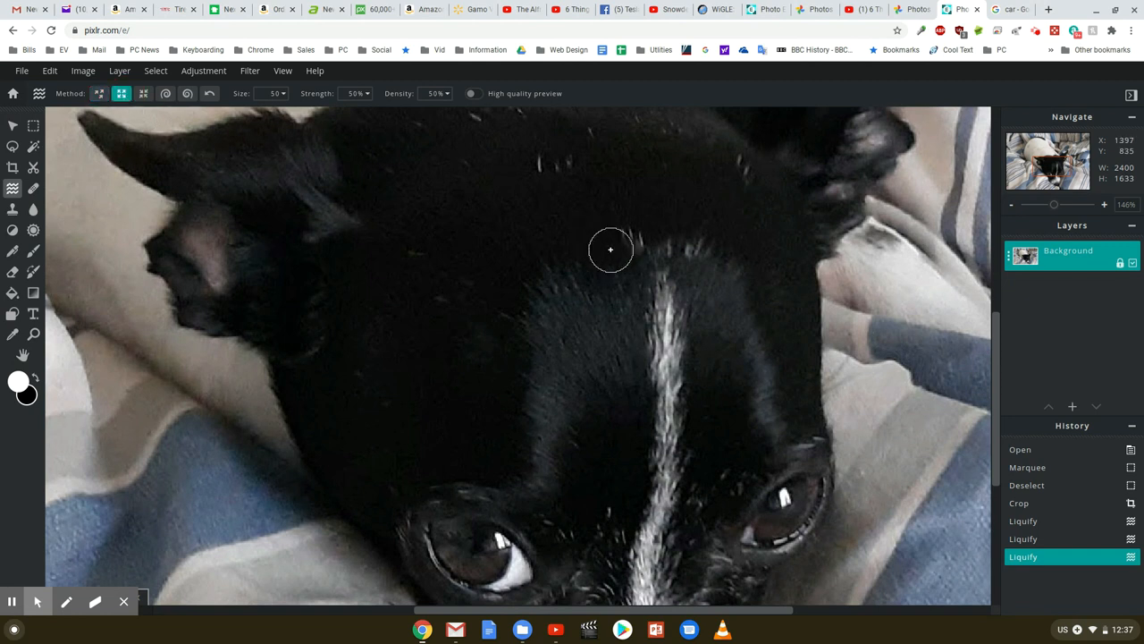
mouse_move(876, 386)
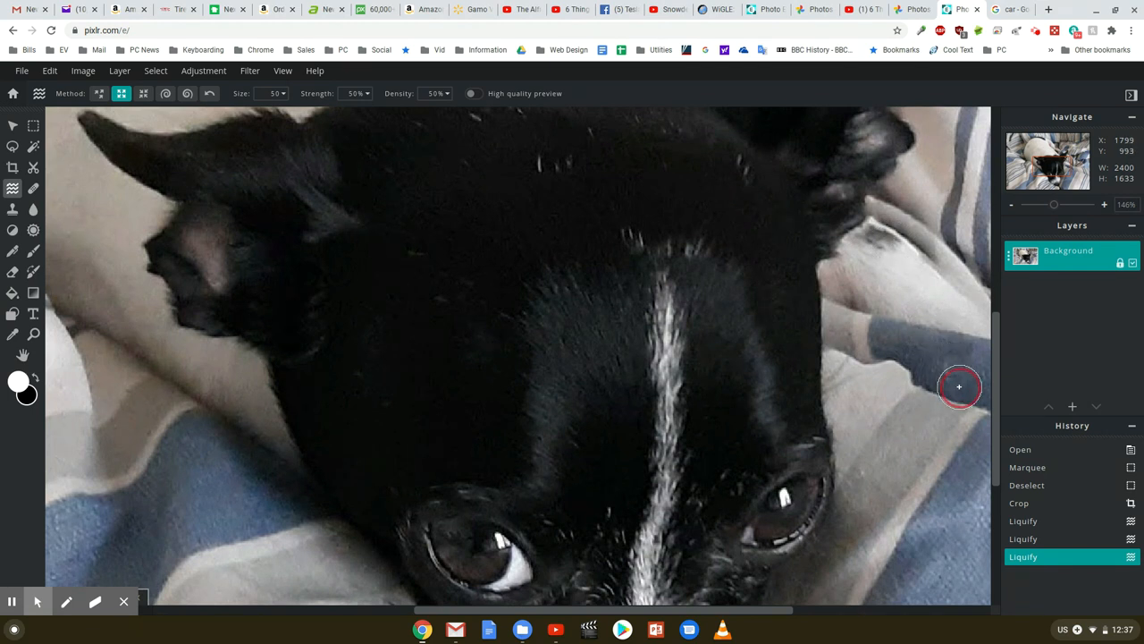
drag(958, 387, 941, 351)
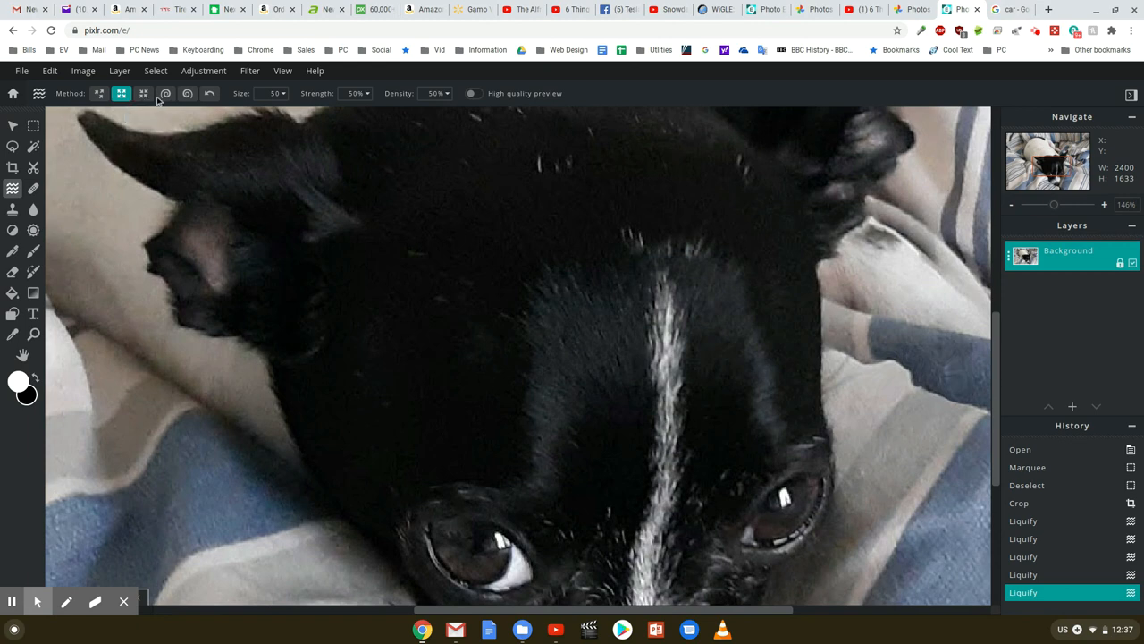
mouse_move(186, 93)
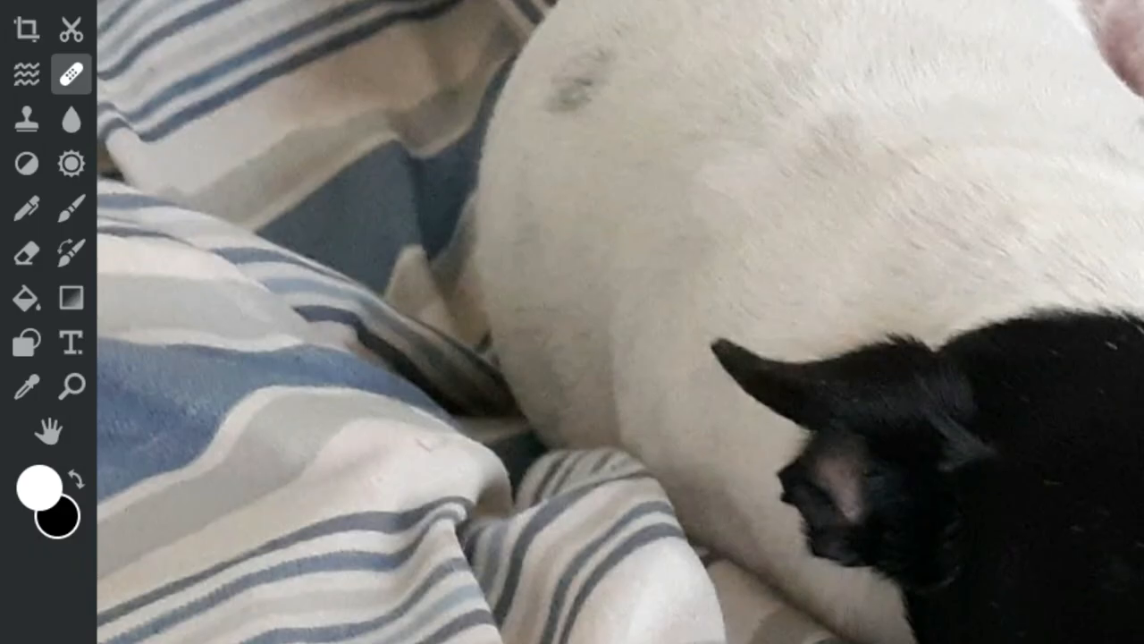
mouse_move(70, 73)
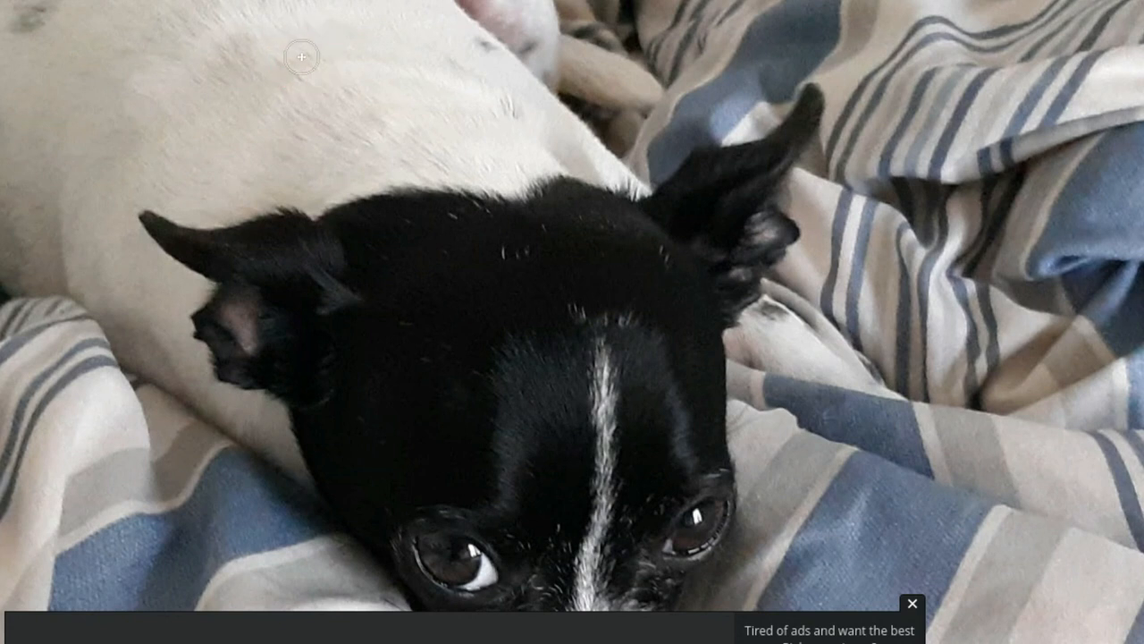
mouse_move(483, 48)
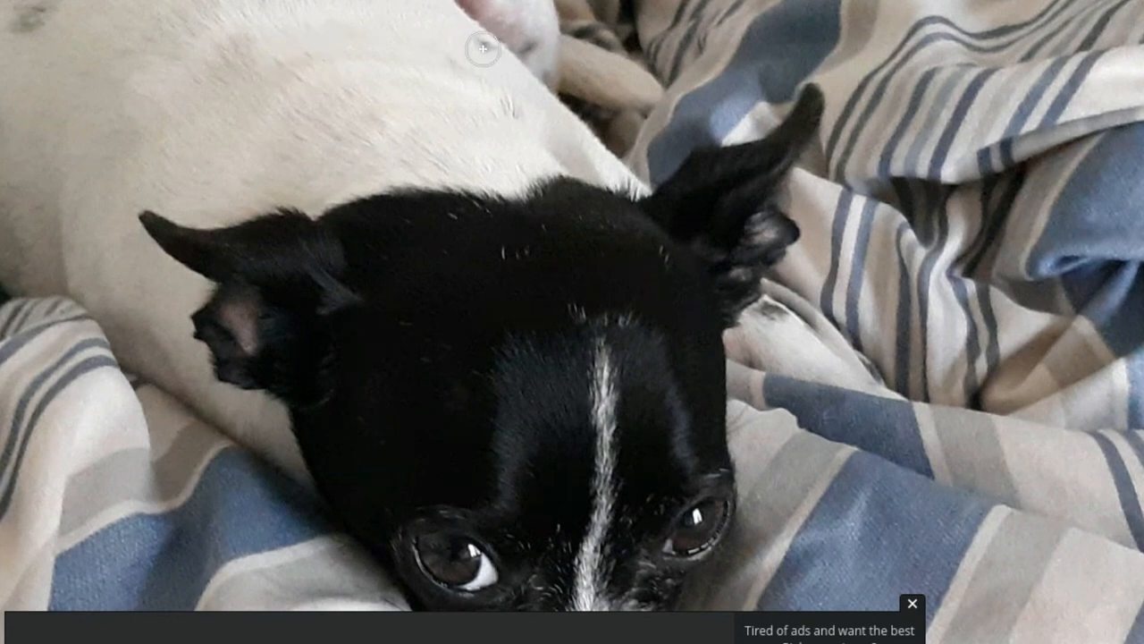
mouse_move(304, 56)
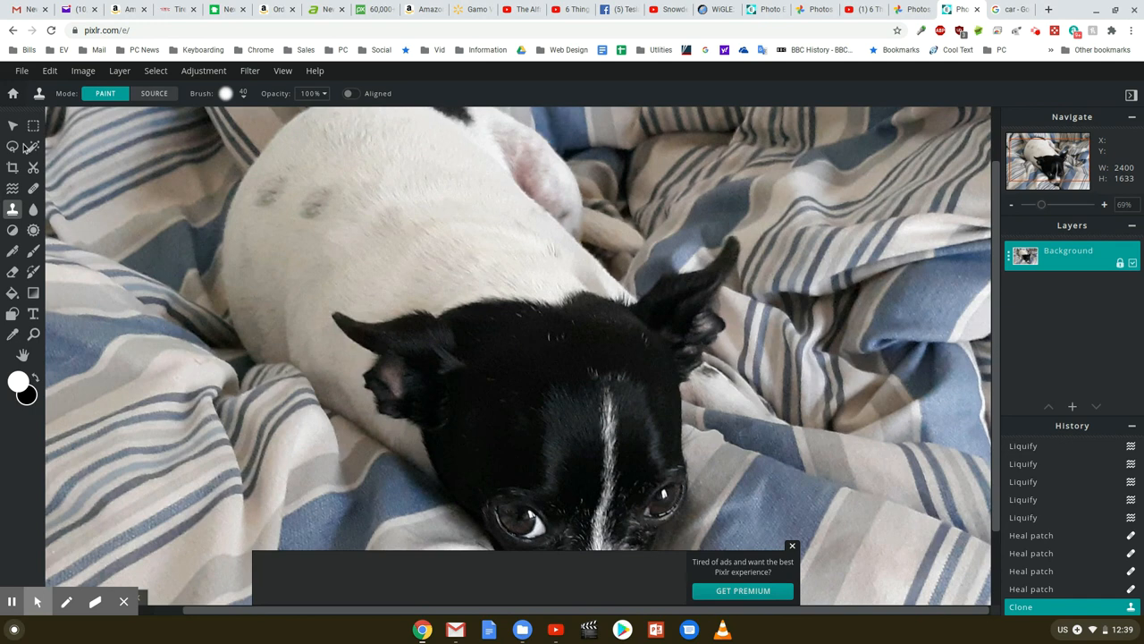
mouse_move(32, 231)
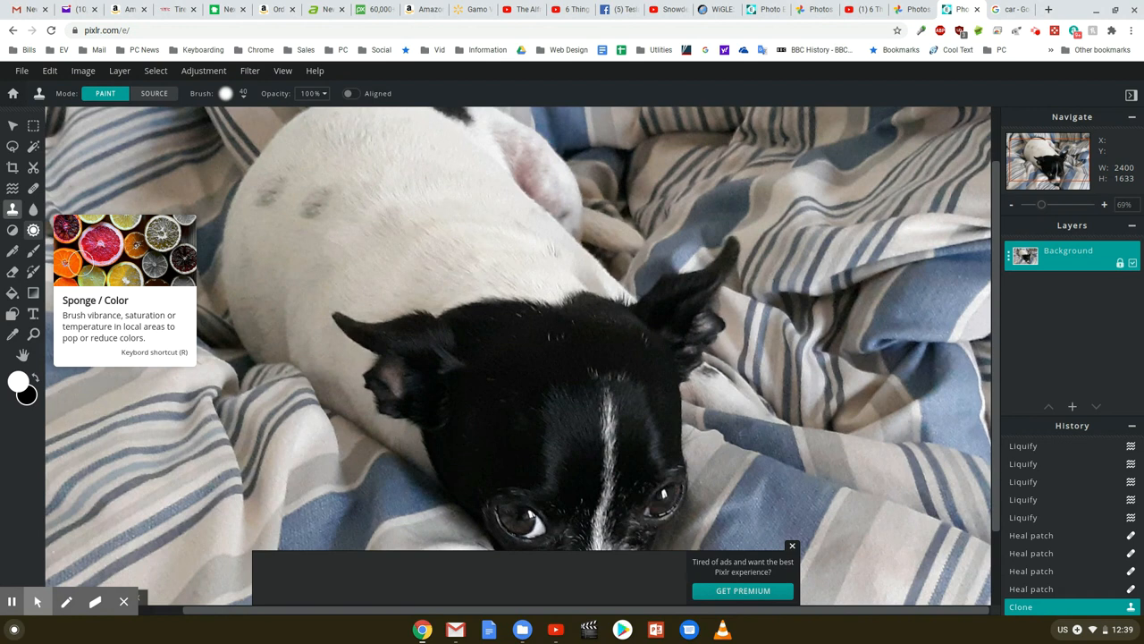
mouse_move(32, 272)
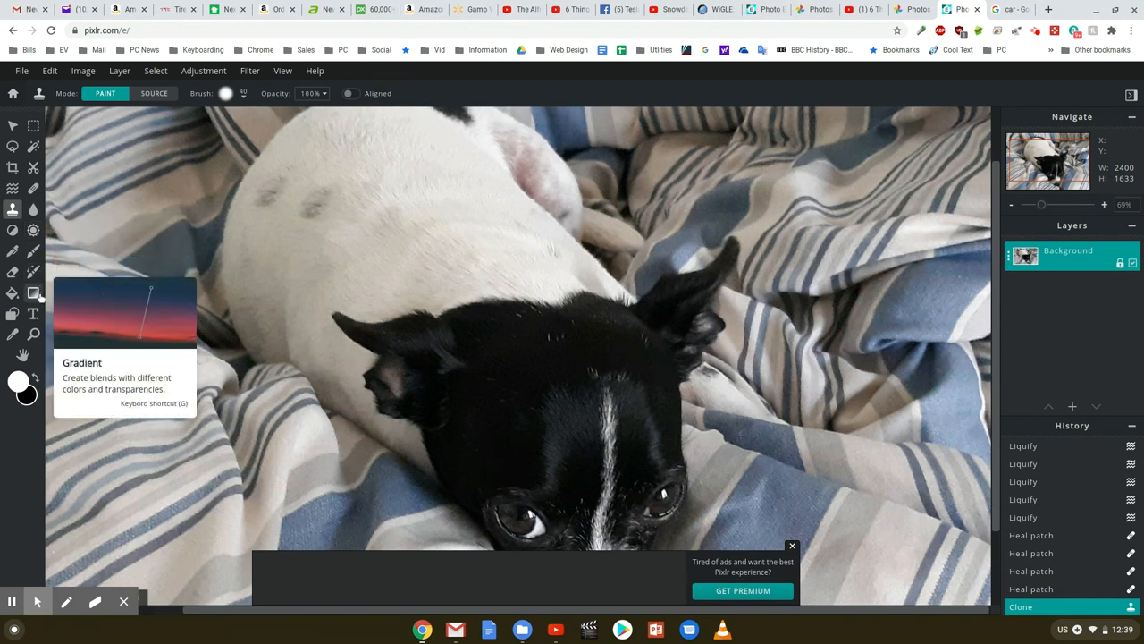
mouse_move(240, 100)
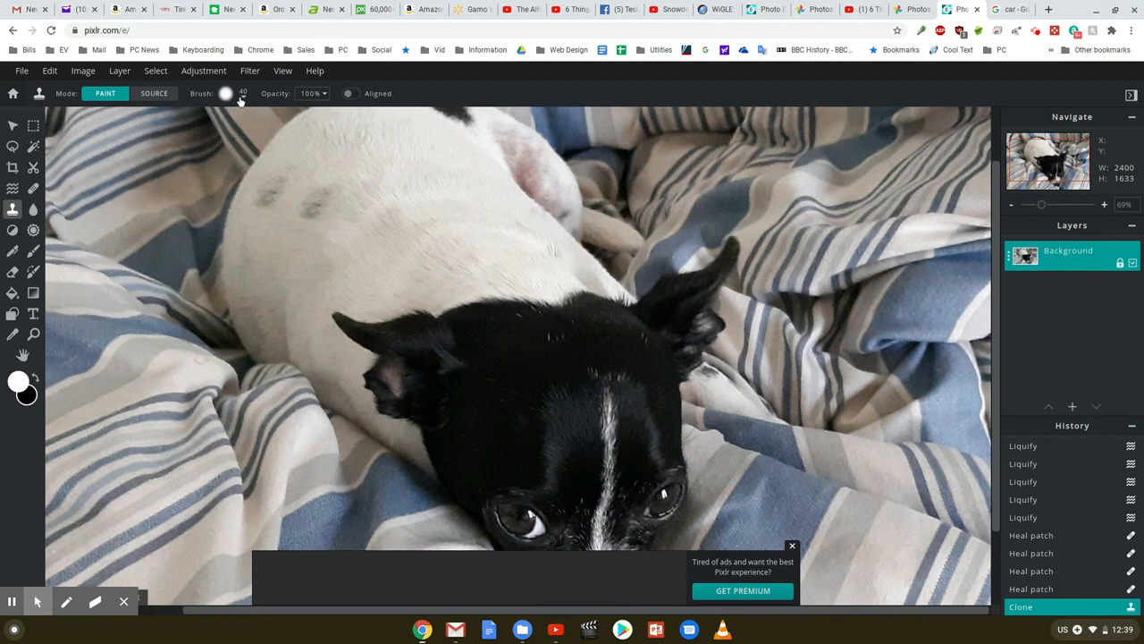
mouse_move(672, 290)
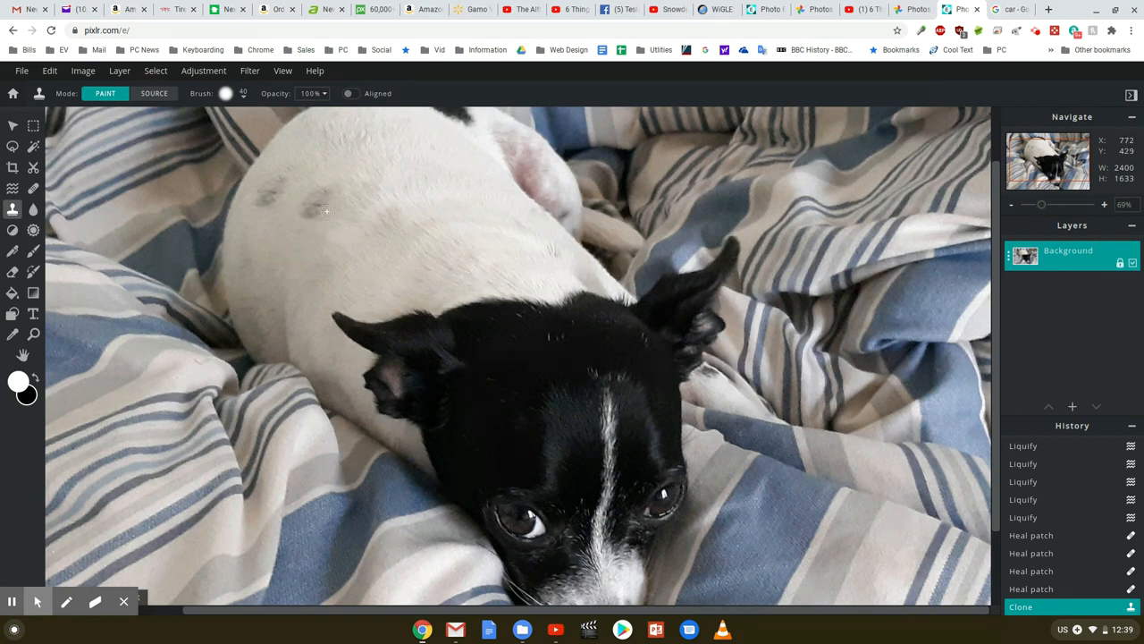
mouse_move(440, 144)
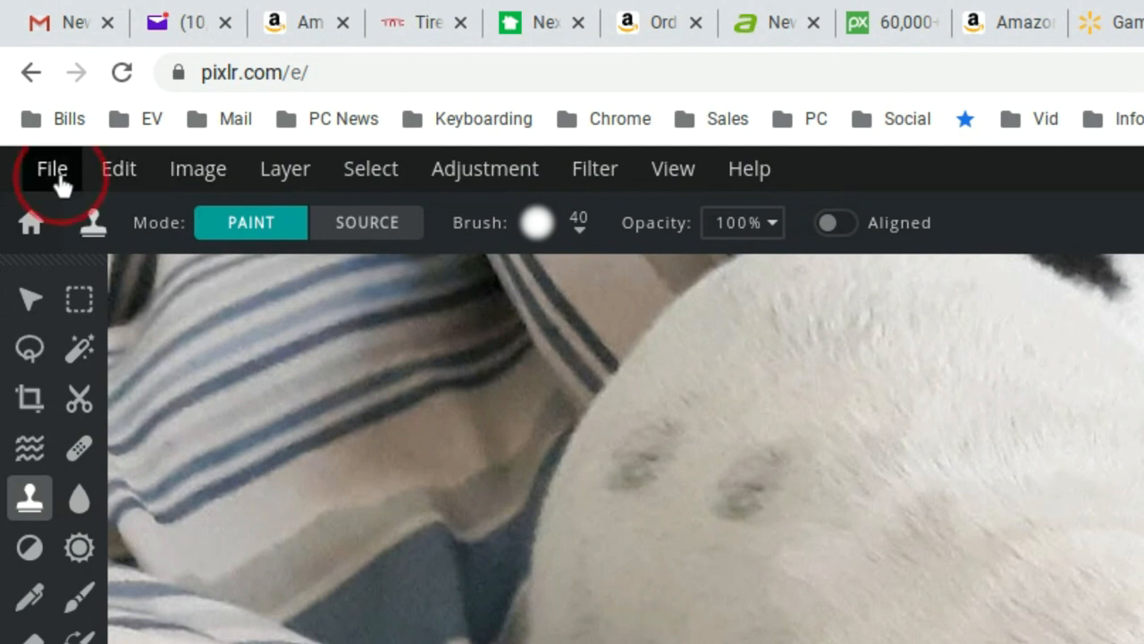
Download the retouched dog photo as a high-quality JPG into Downloads
click(50, 168)
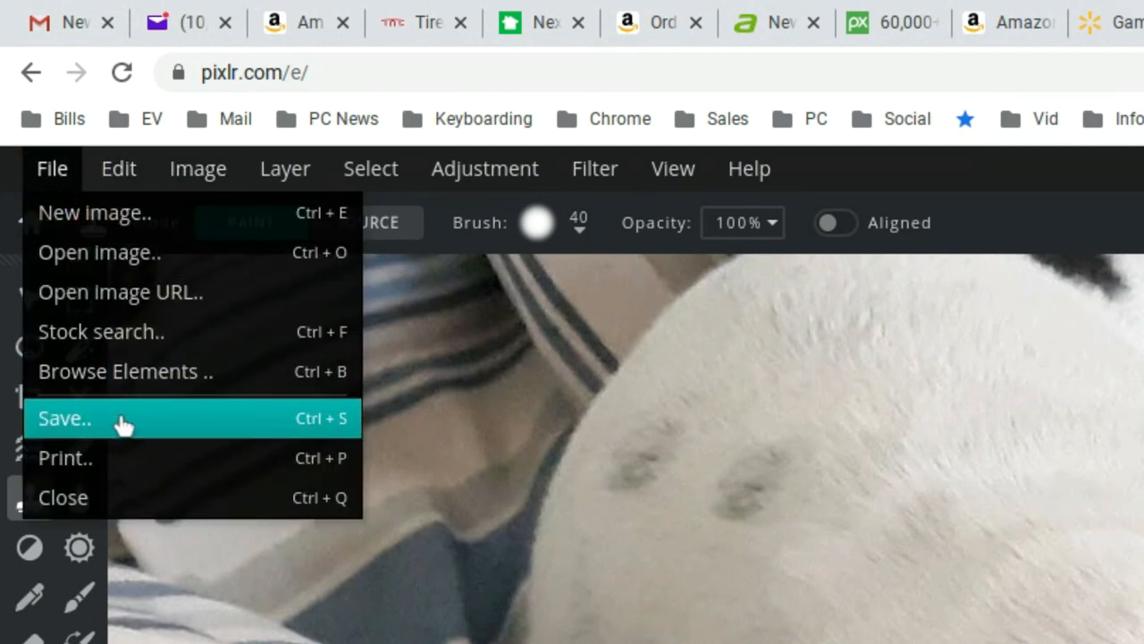
click(64, 419)
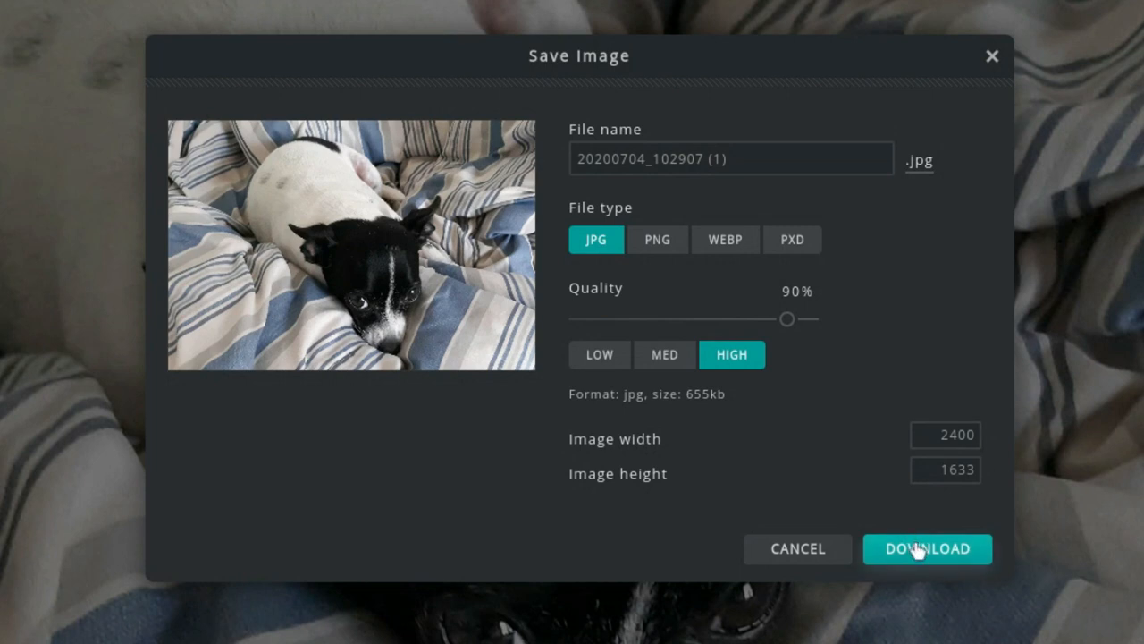
mouse_move(926, 554)
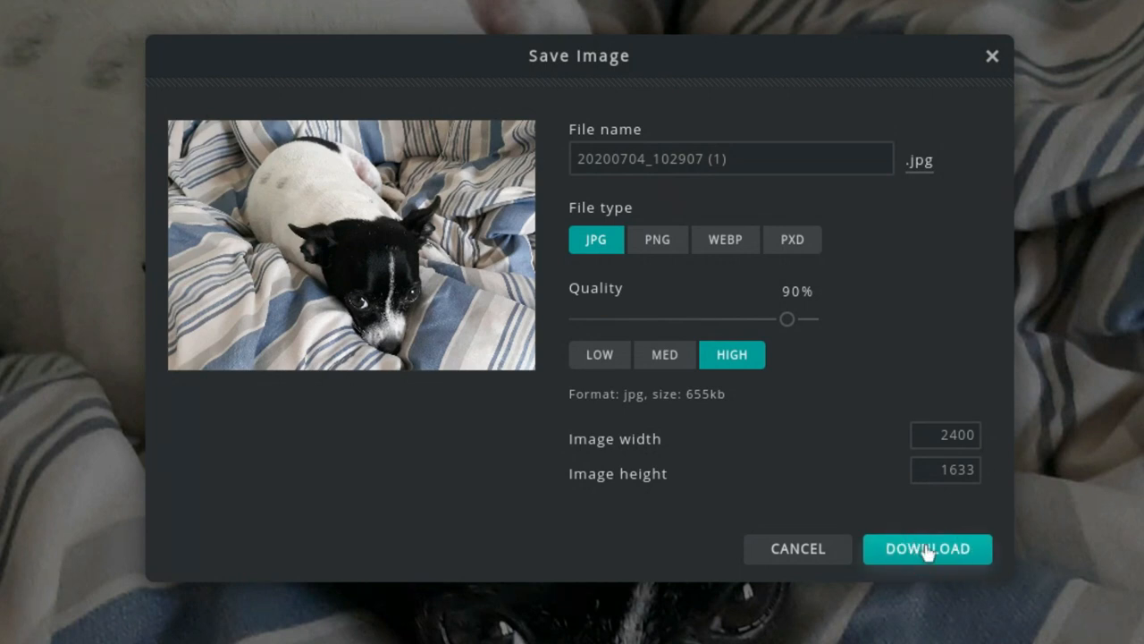
click(926, 547)
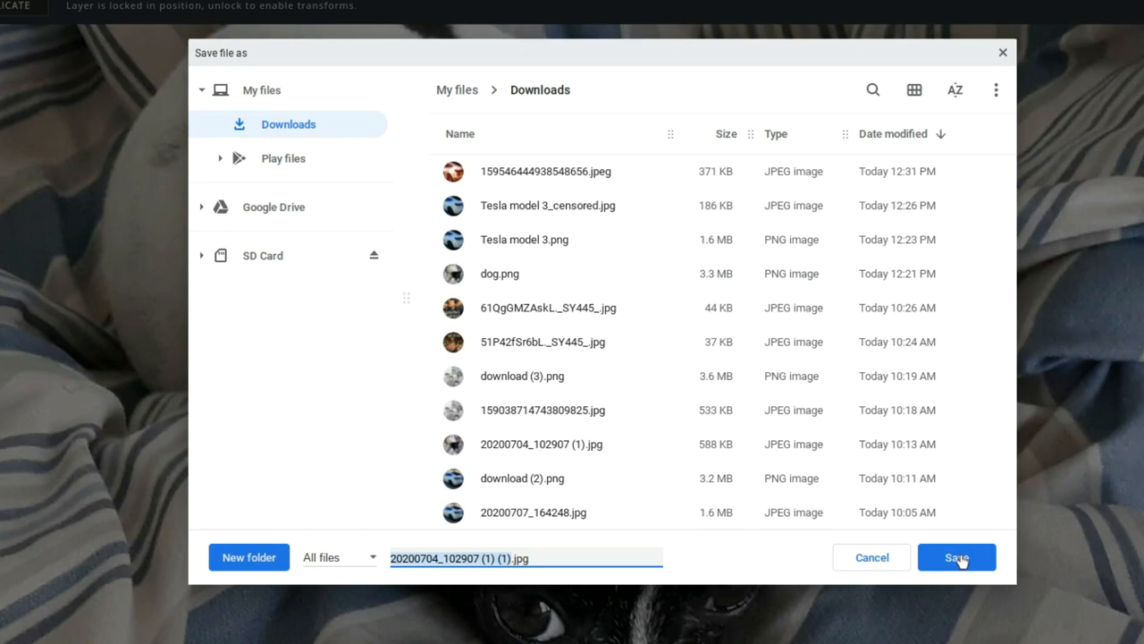
click(955, 558)
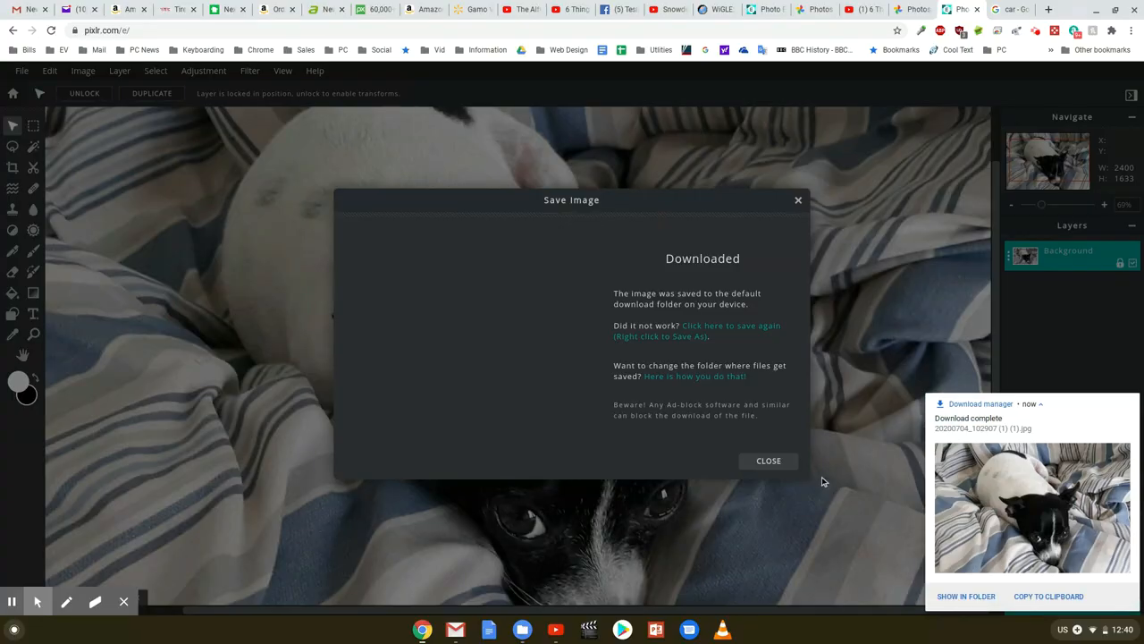